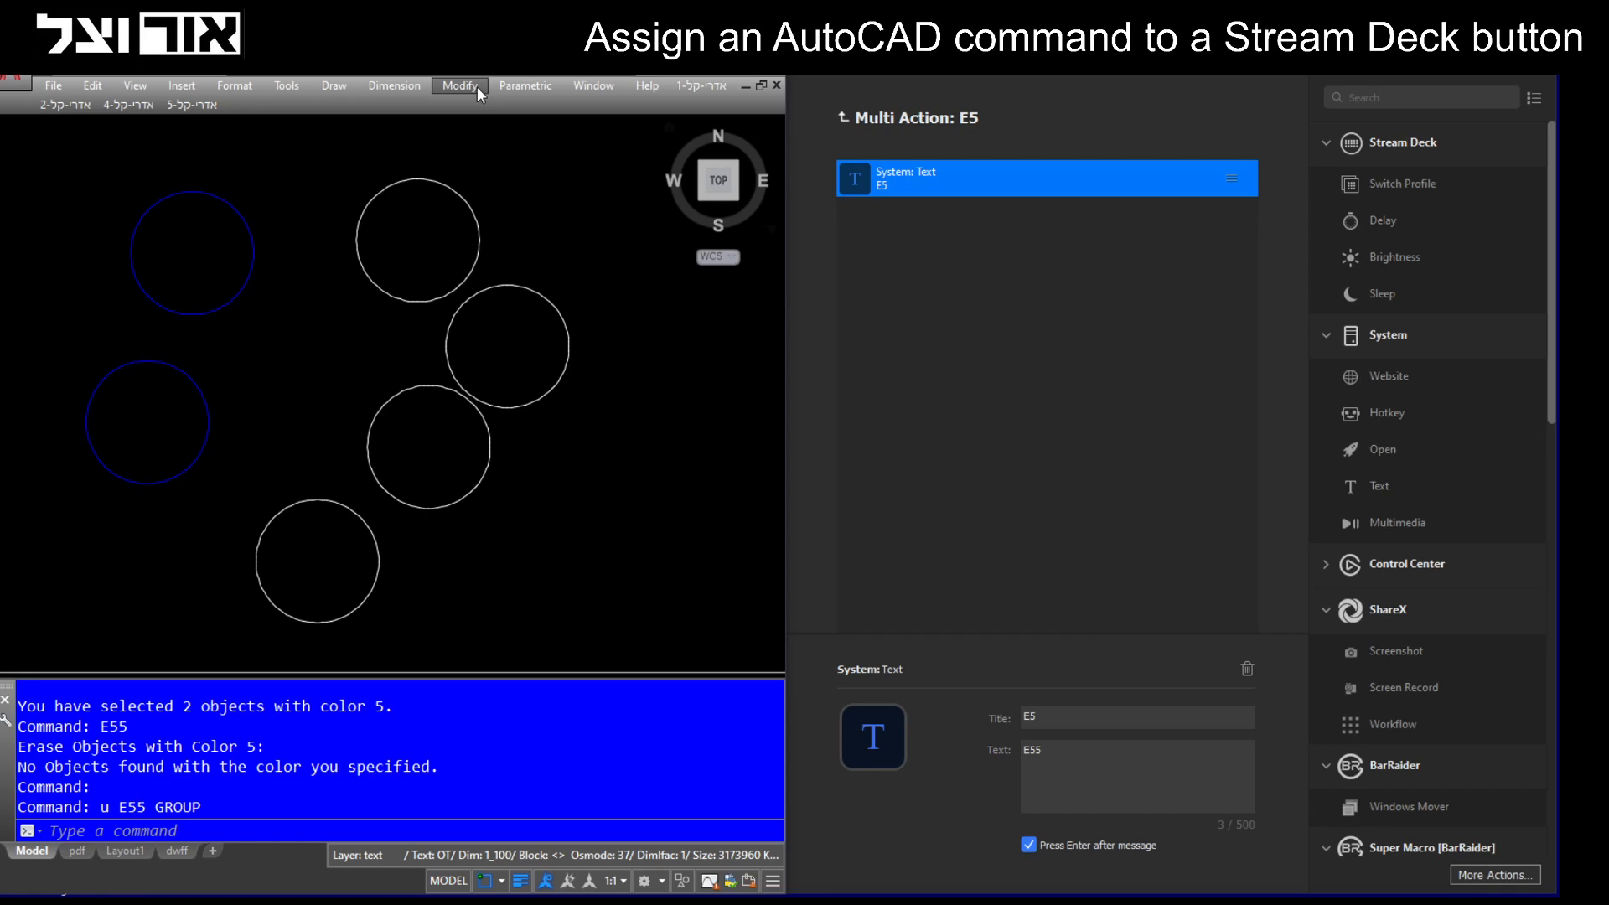
pyautogui.moveTo(668, 574)
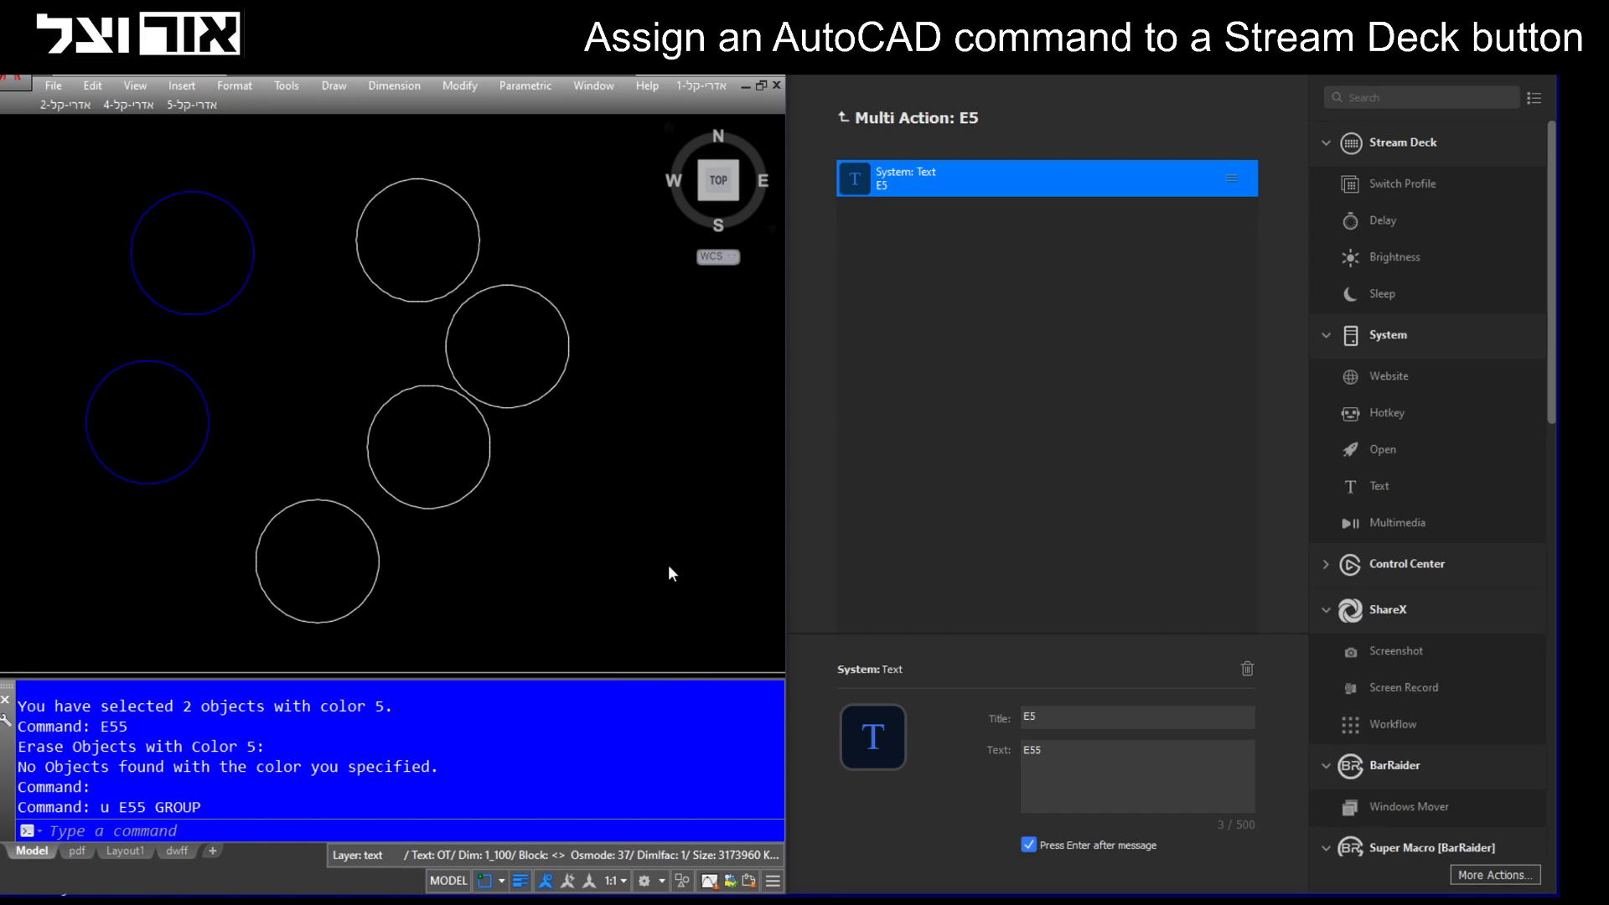
pyautogui.moveTo(502, 372)
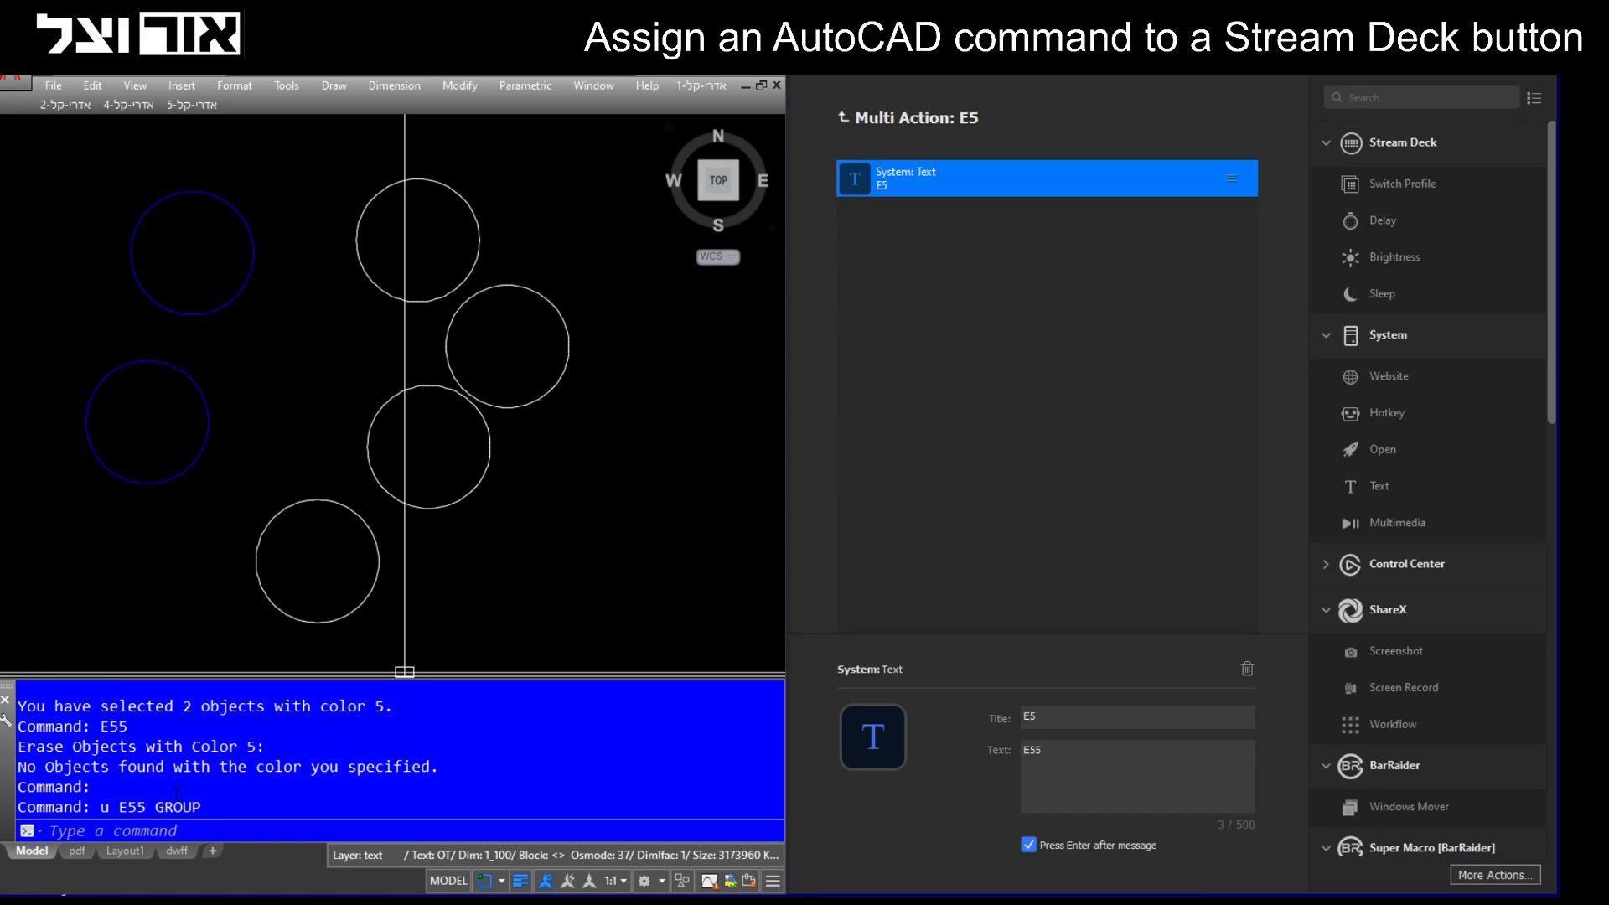
pyautogui.moveTo(247, 173)
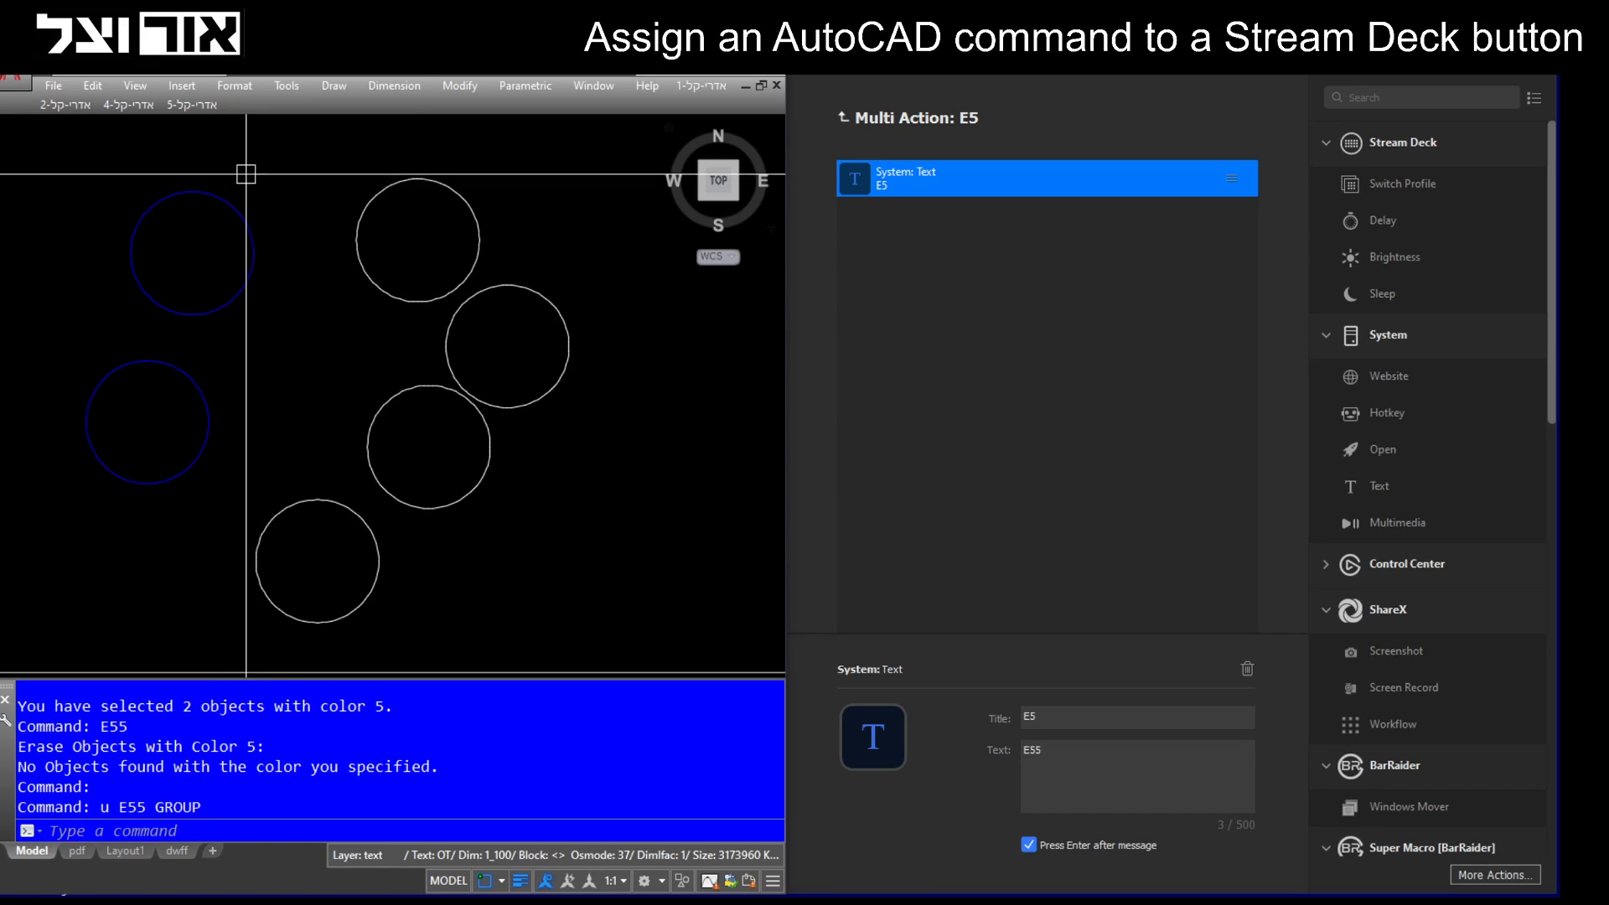
pyautogui.moveTo(403, 201)
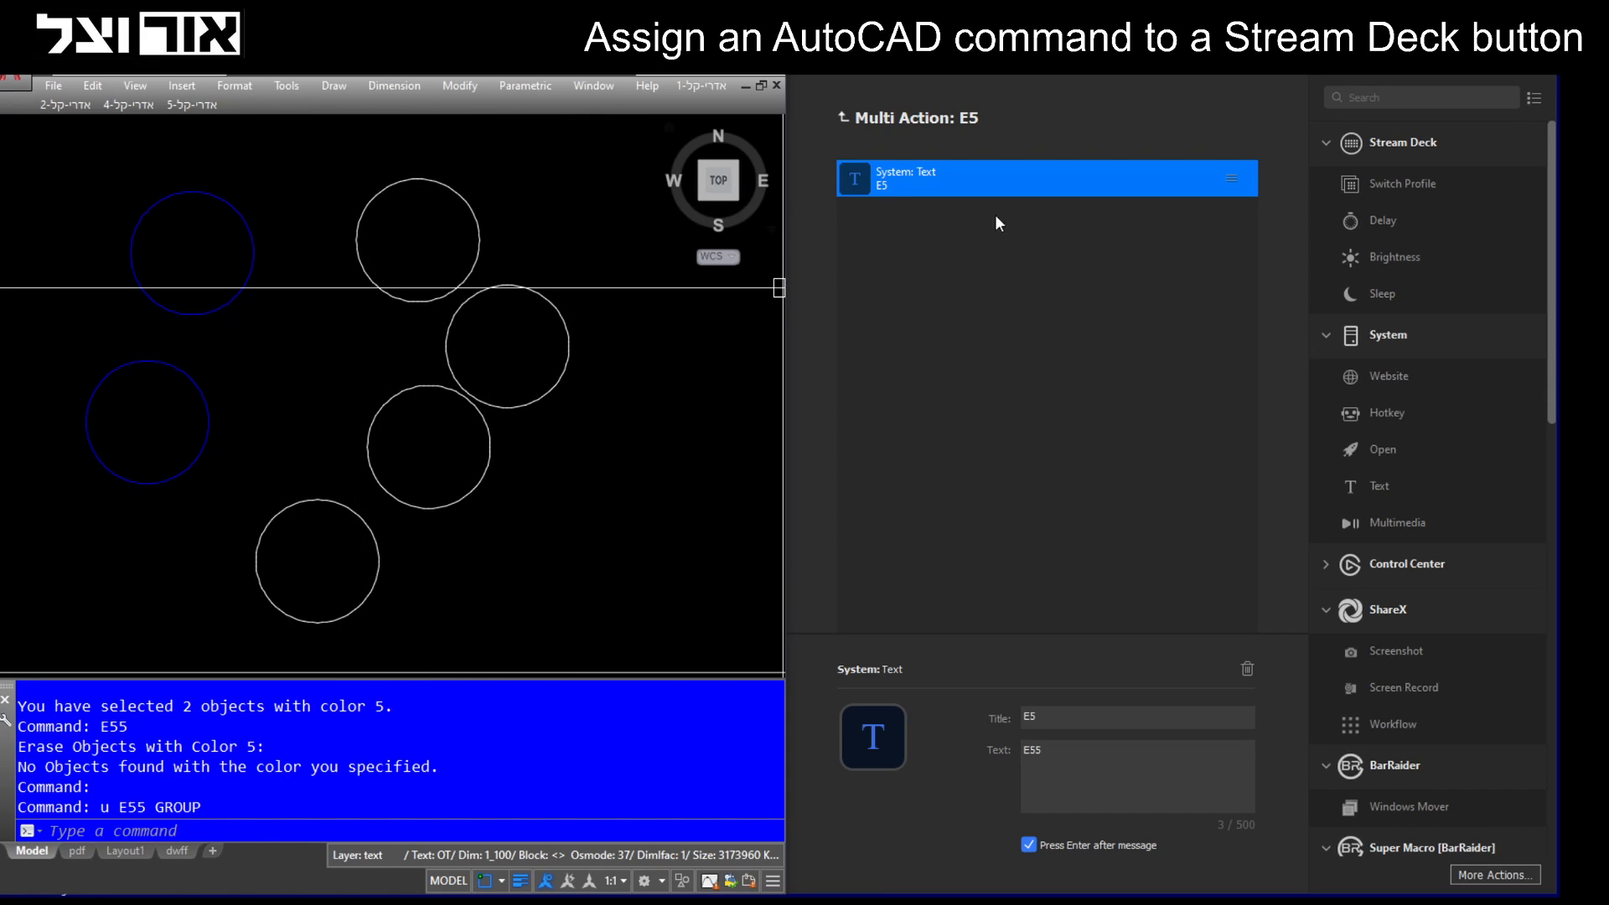
# Back at the AutoCAD key grid, delete the lower duplicate E5 key.
pyautogui.click(842, 117)
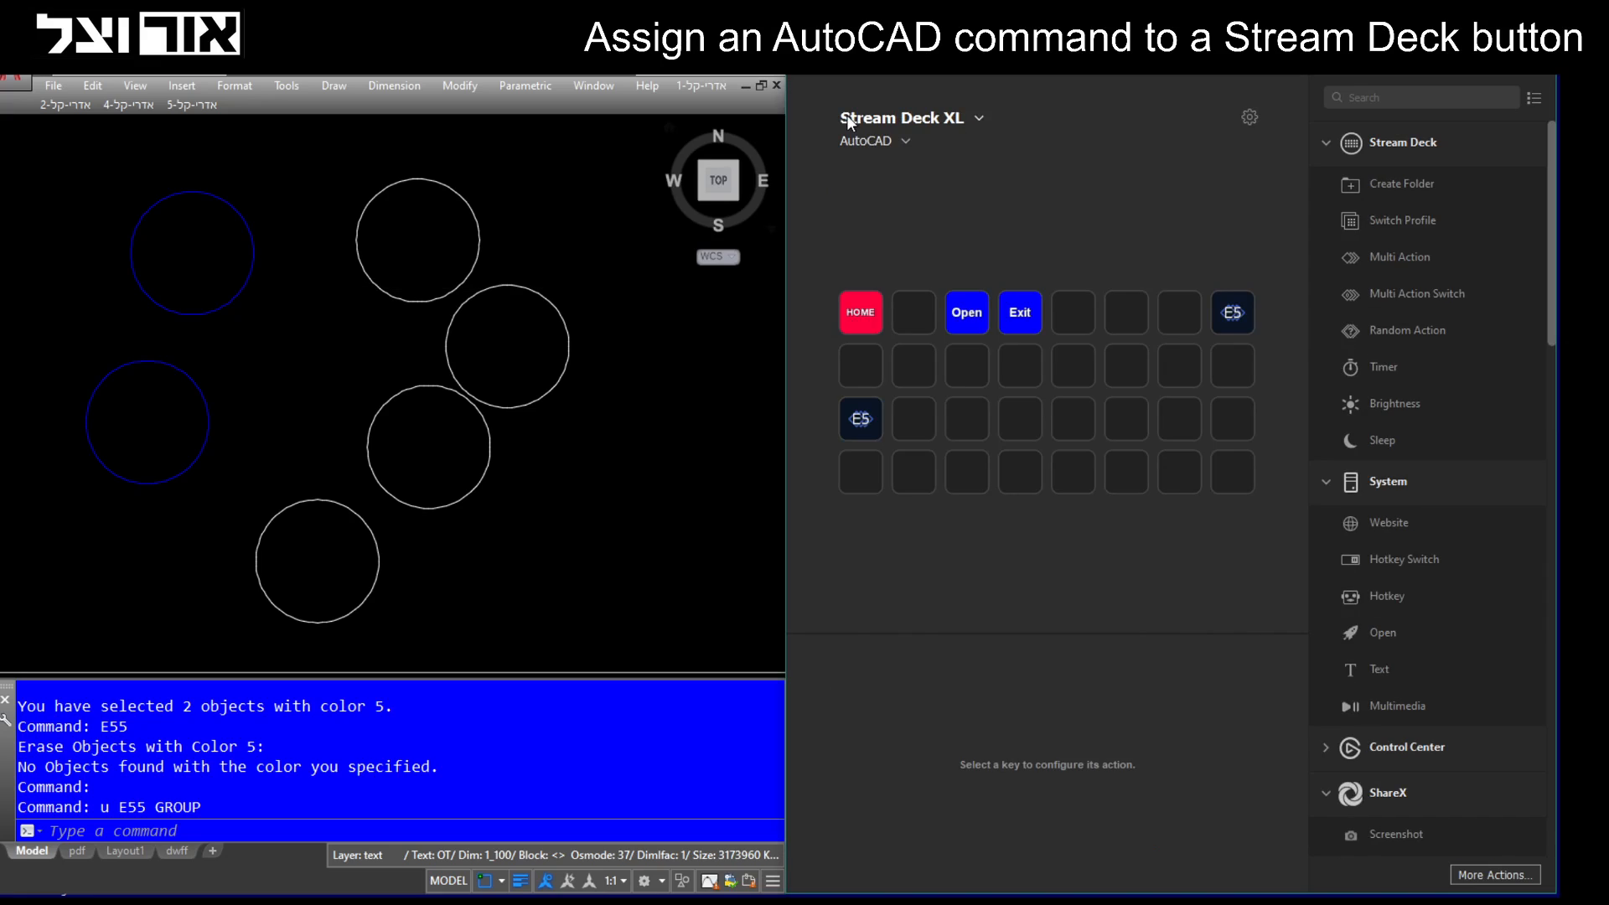
pyautogui.rightClick(860, 419)
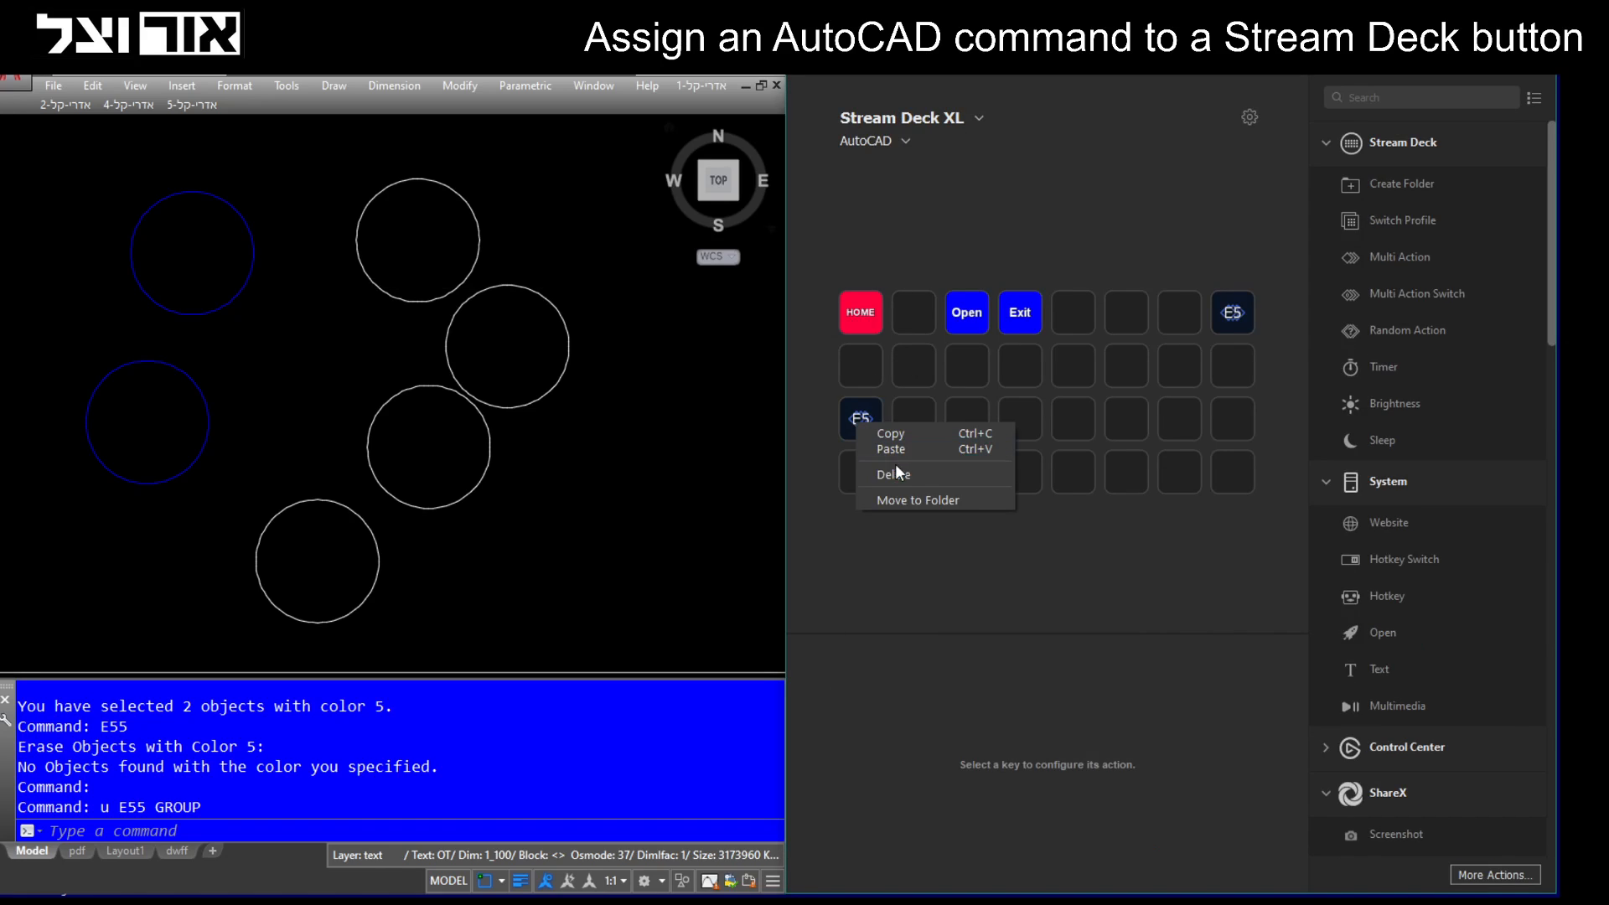
pyautogui.click(894, 474)
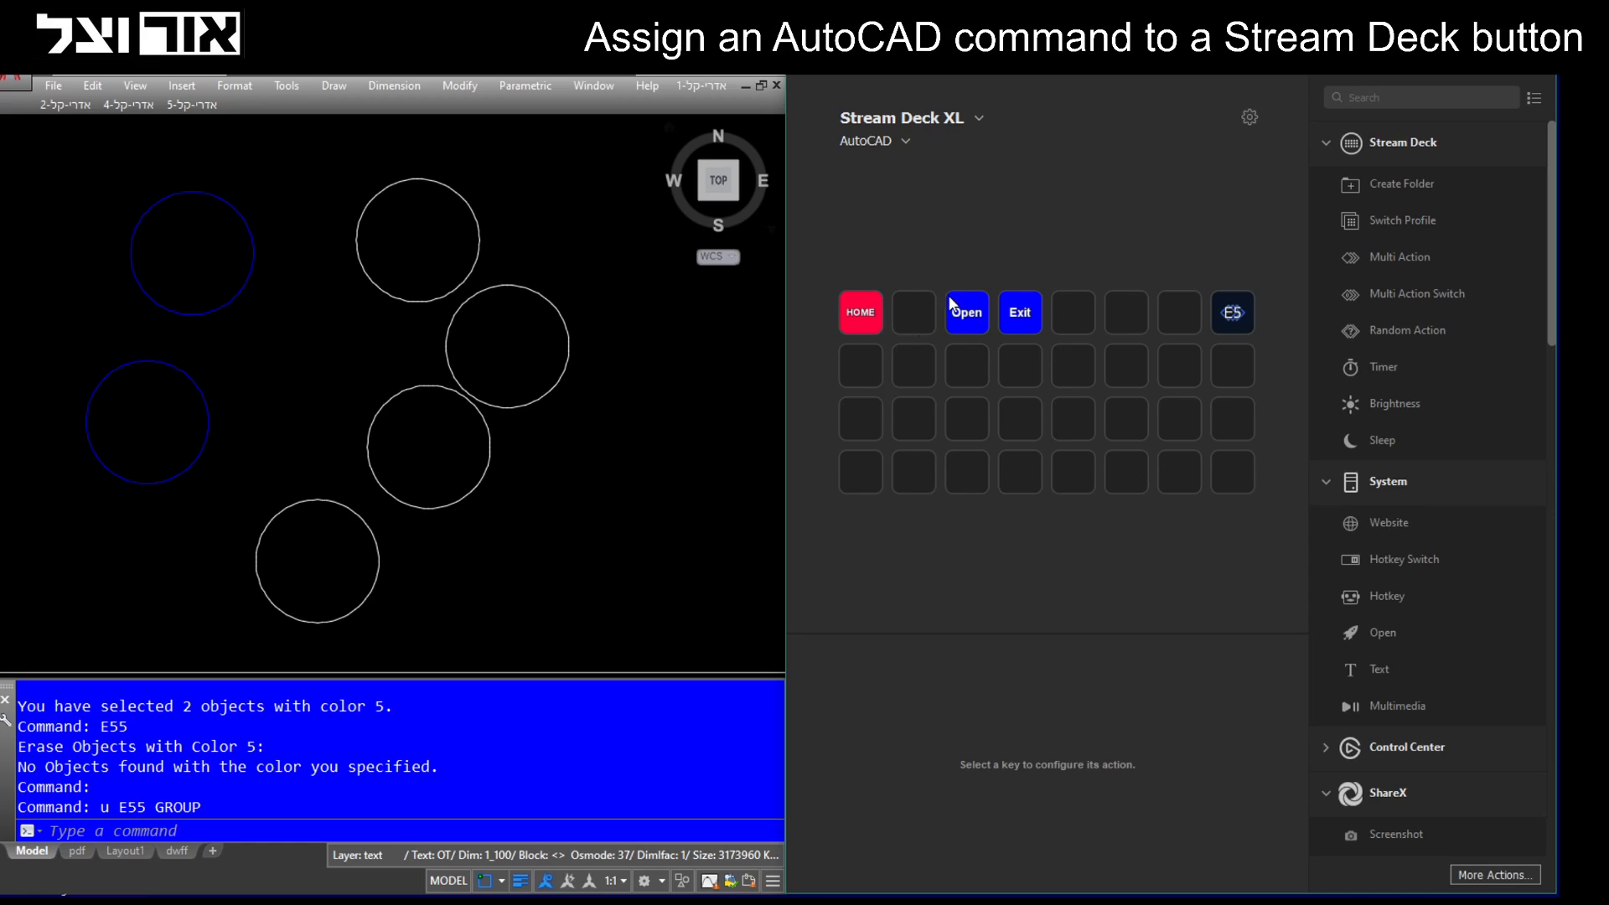
pyautogui.moveTo(1458, 424)
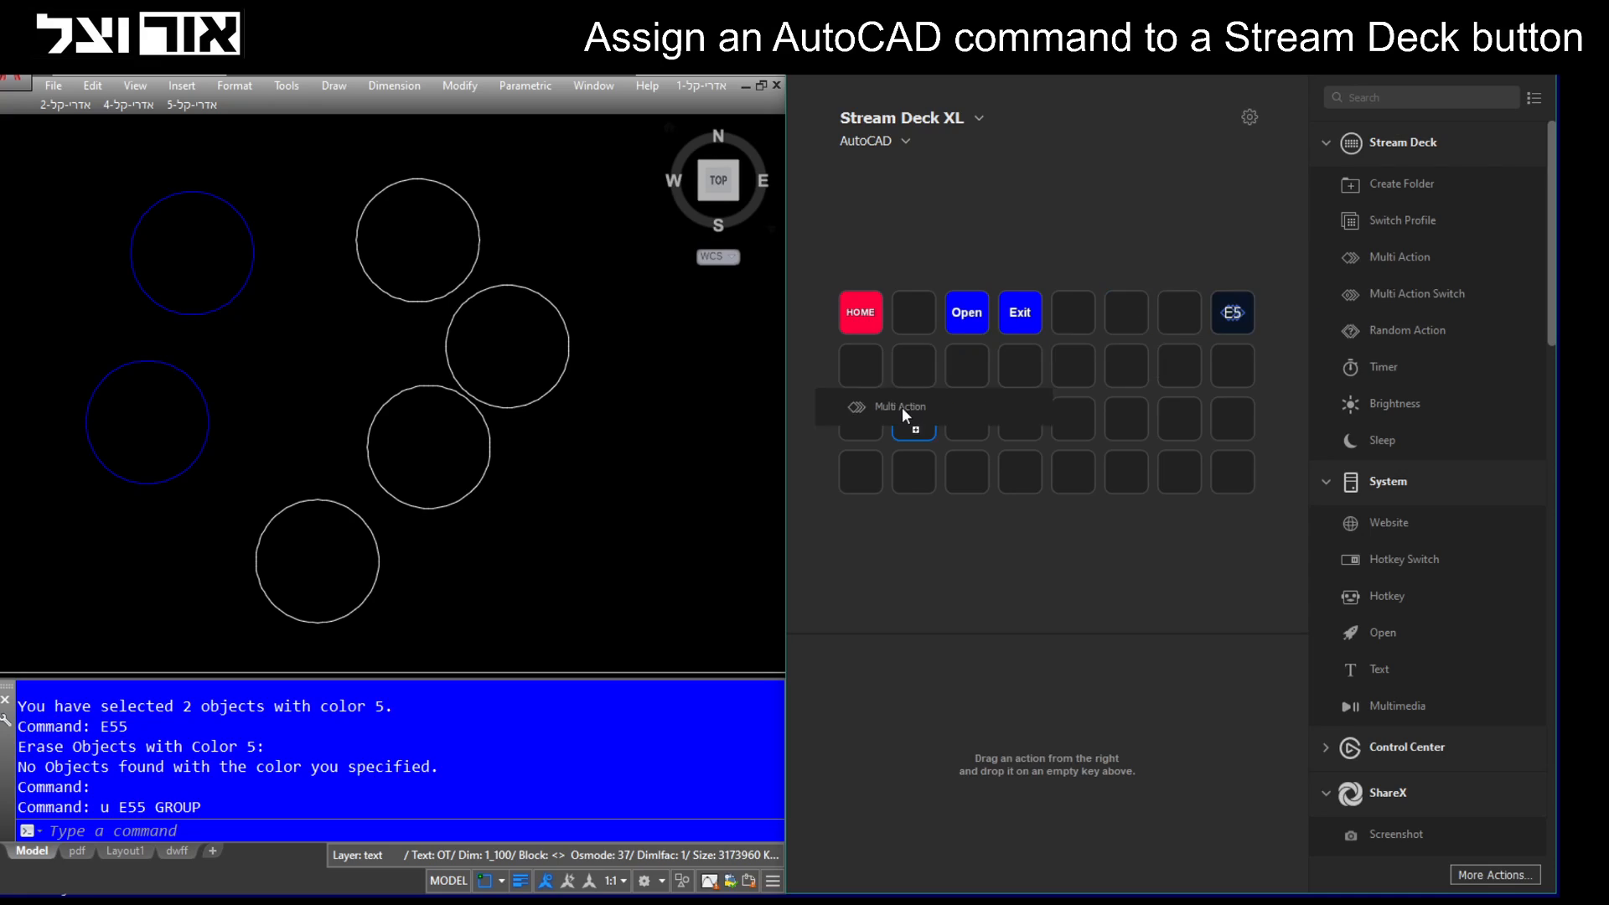
# Title the newly dropped Multi Action key E5.
pyautogui.click(913, 420)
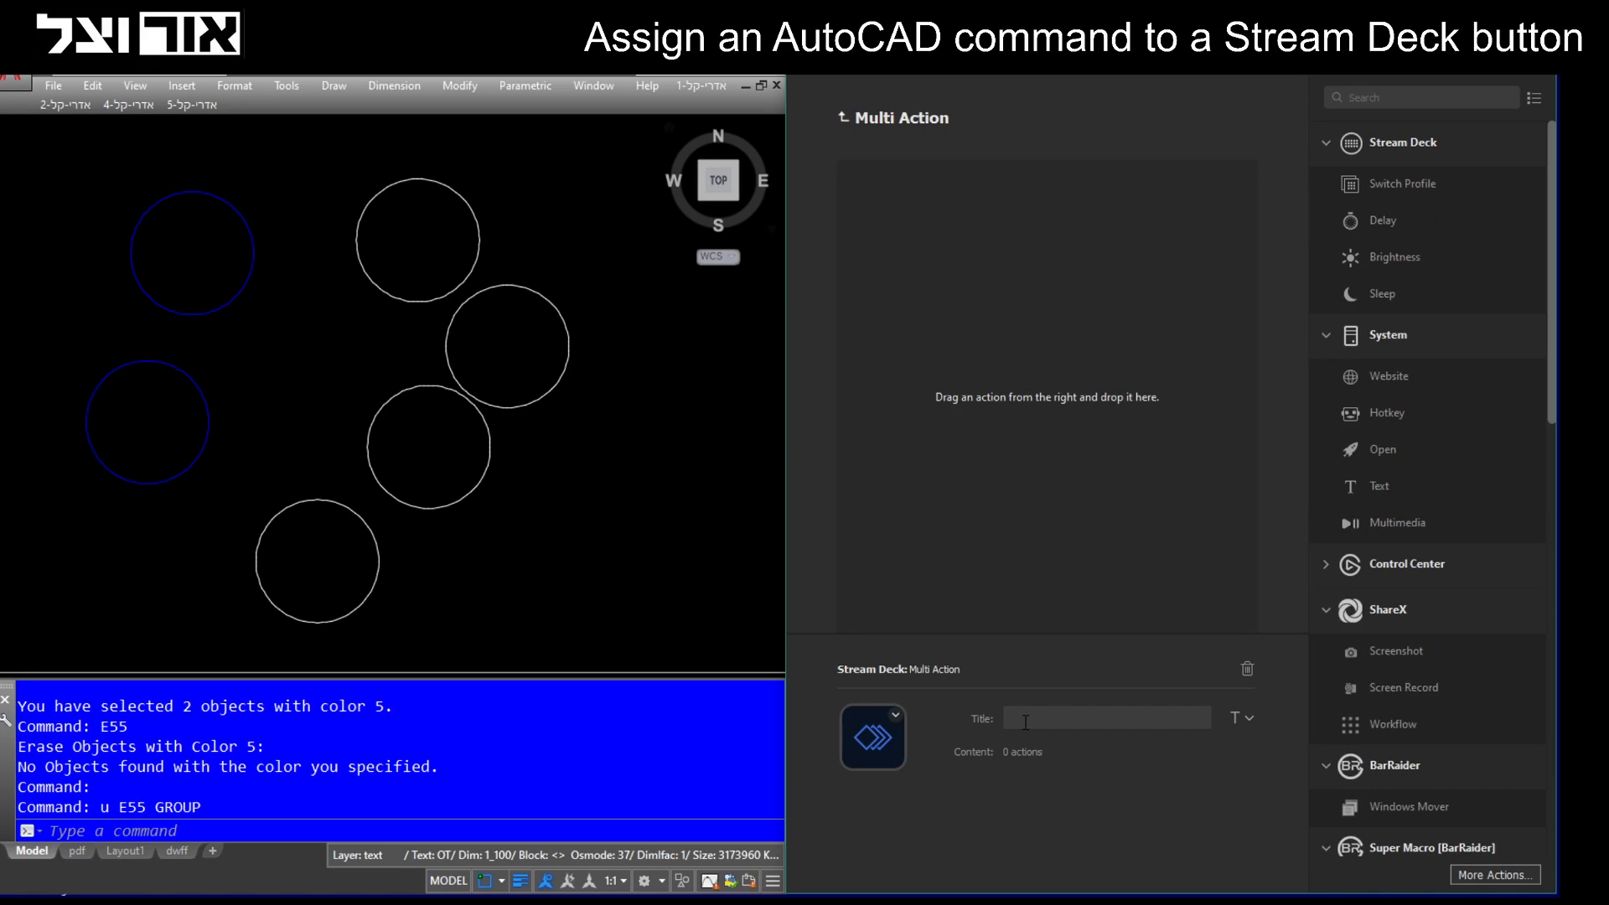
pyautogui.write('E5')
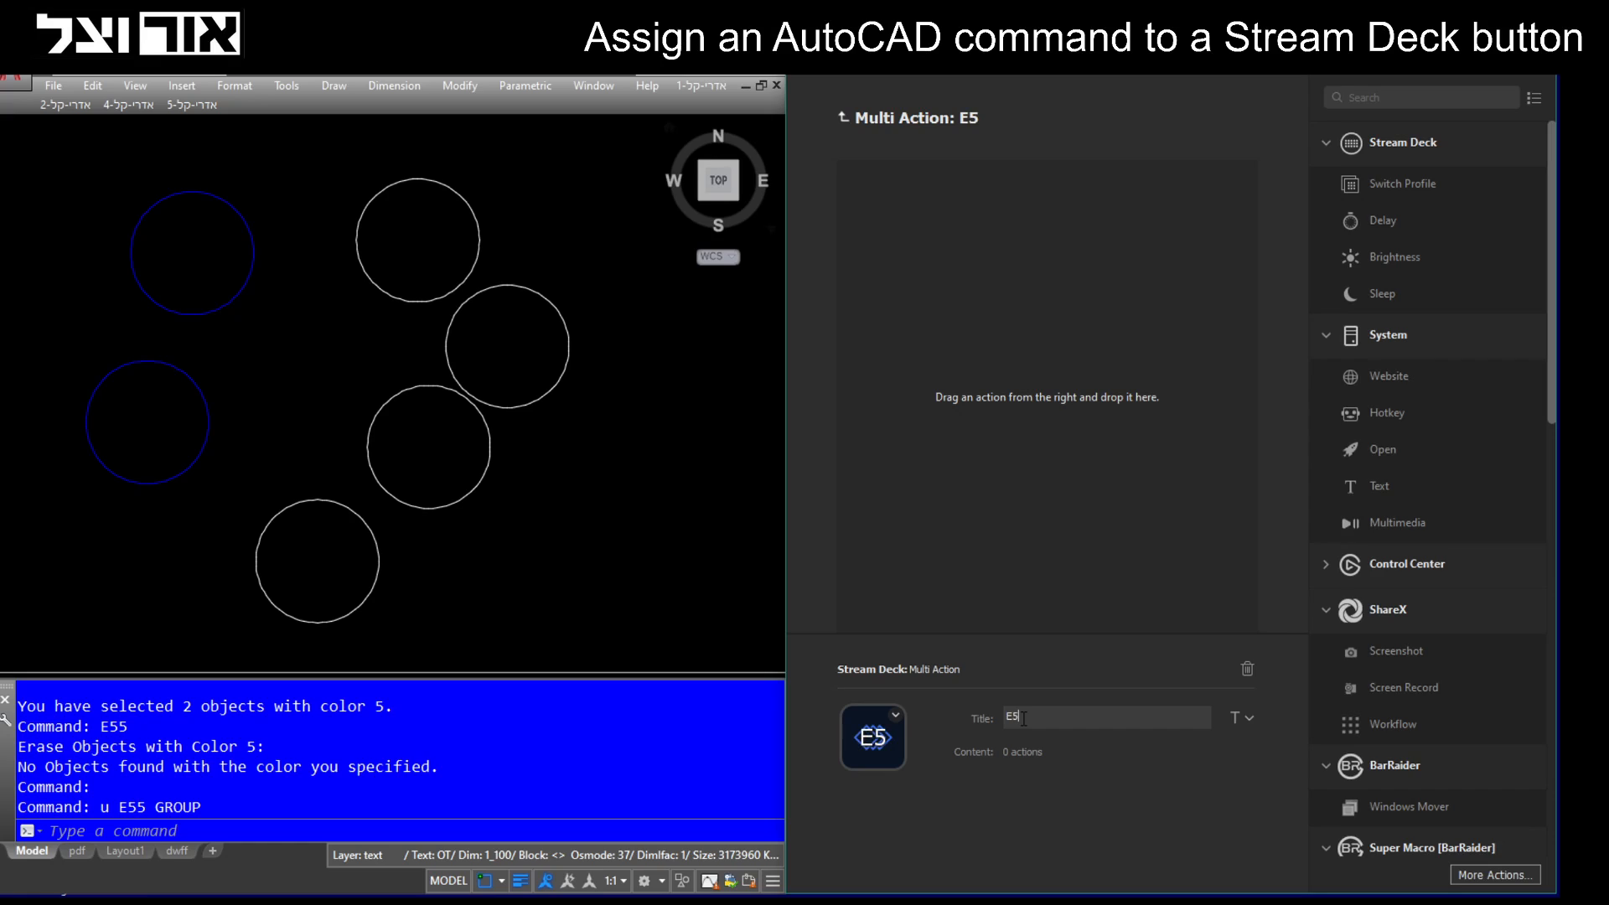
pyautogui.moveTo(924, 318)
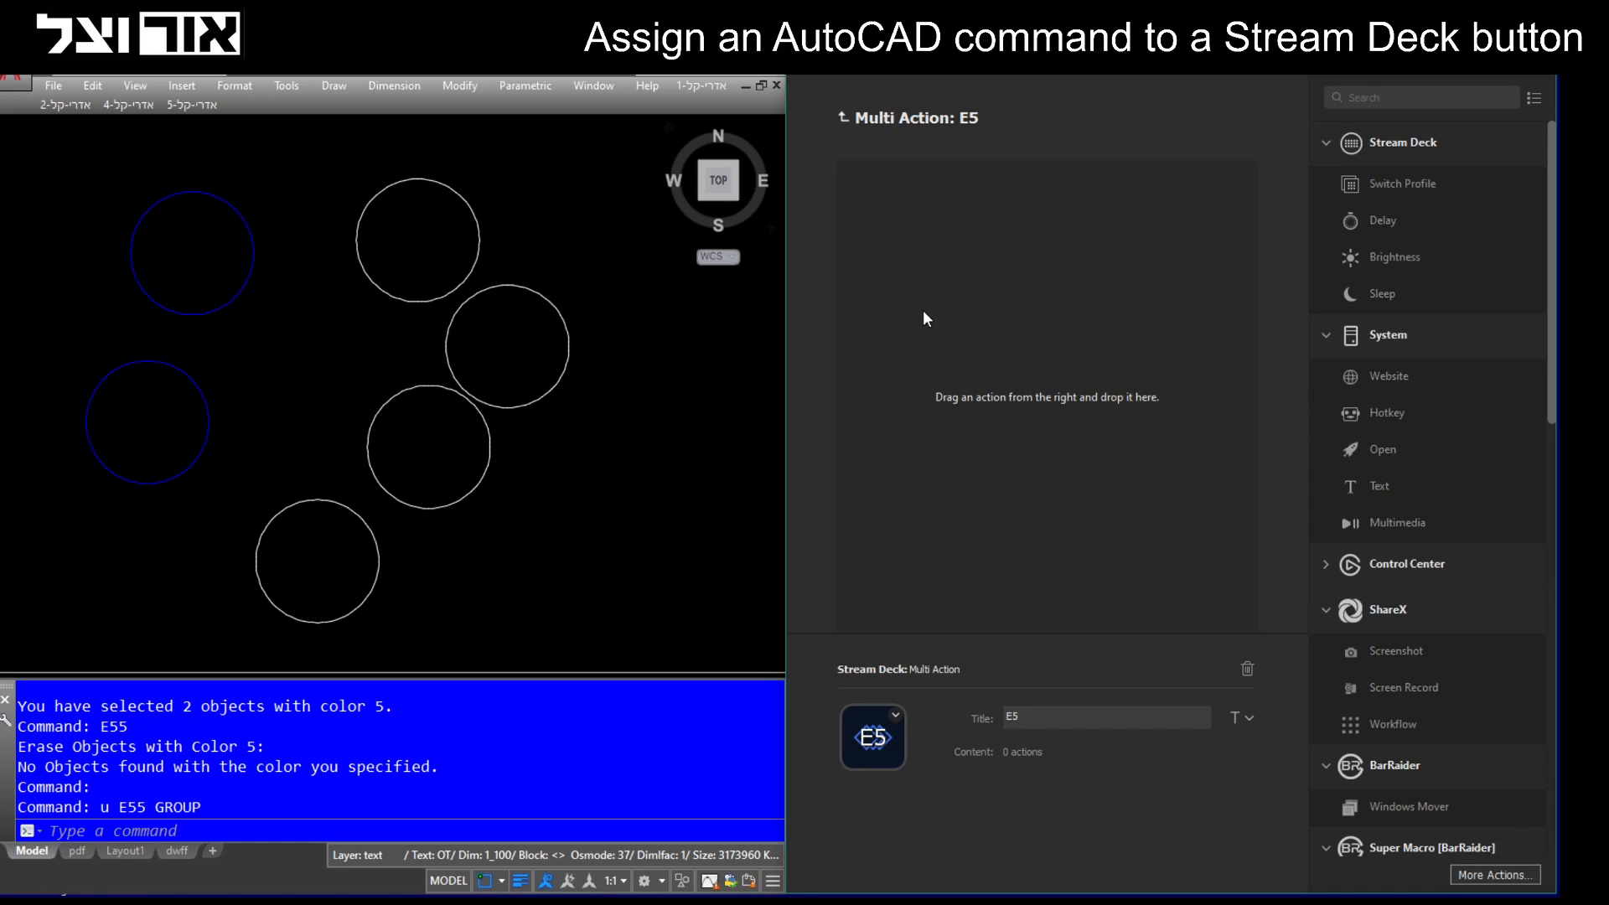
pyautogui.moveTo(925, 492)
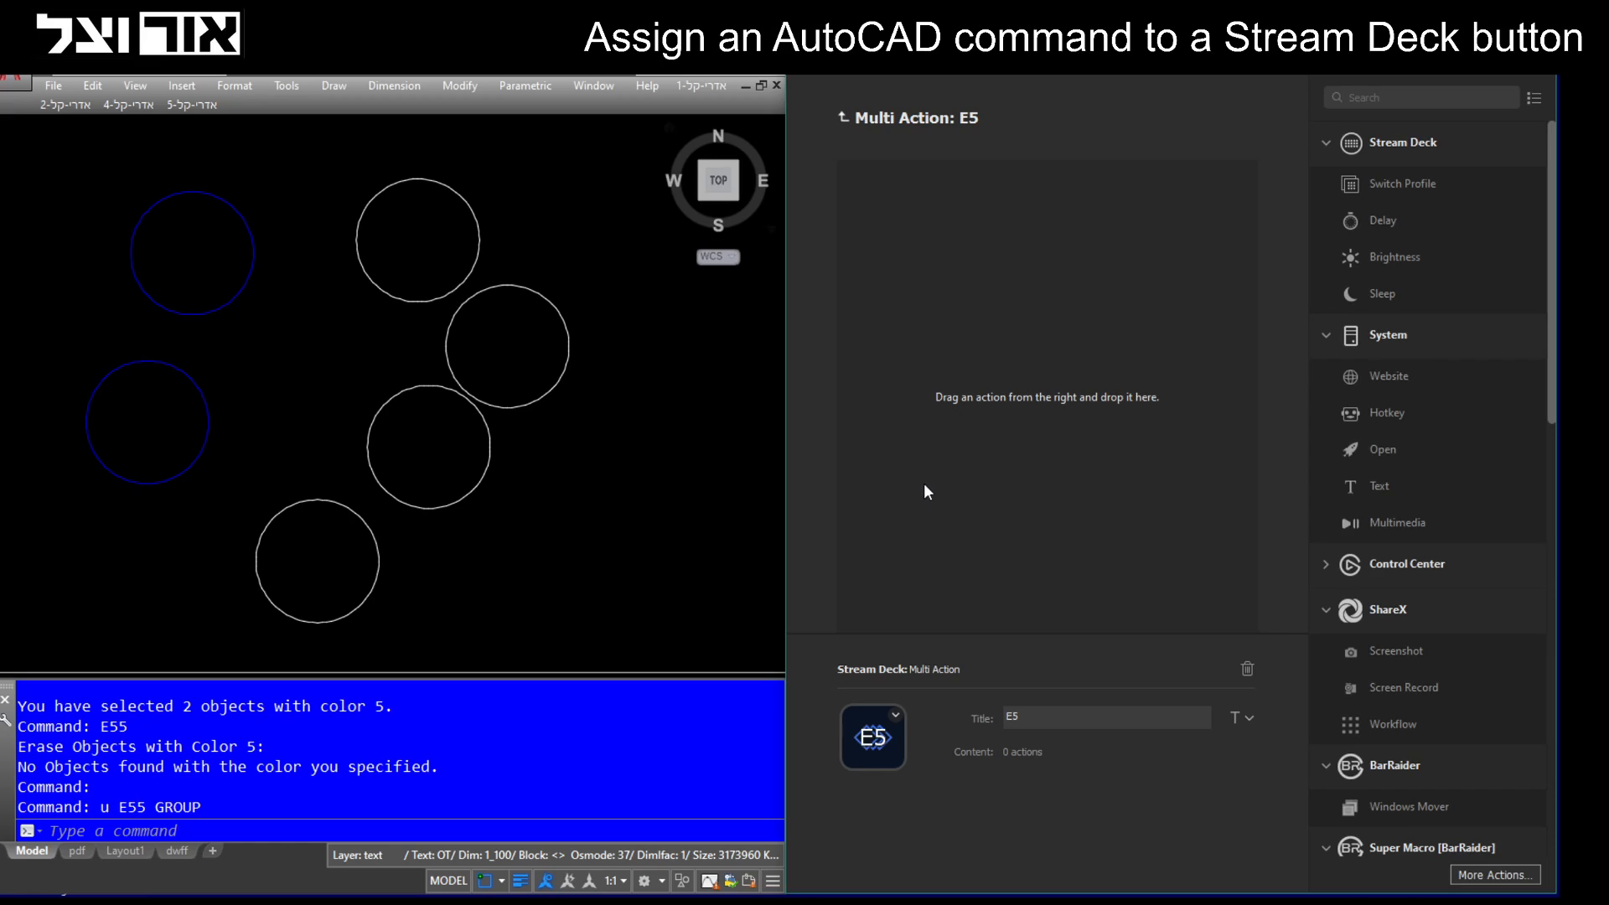
pyautogui.moveTo(1201, 258)
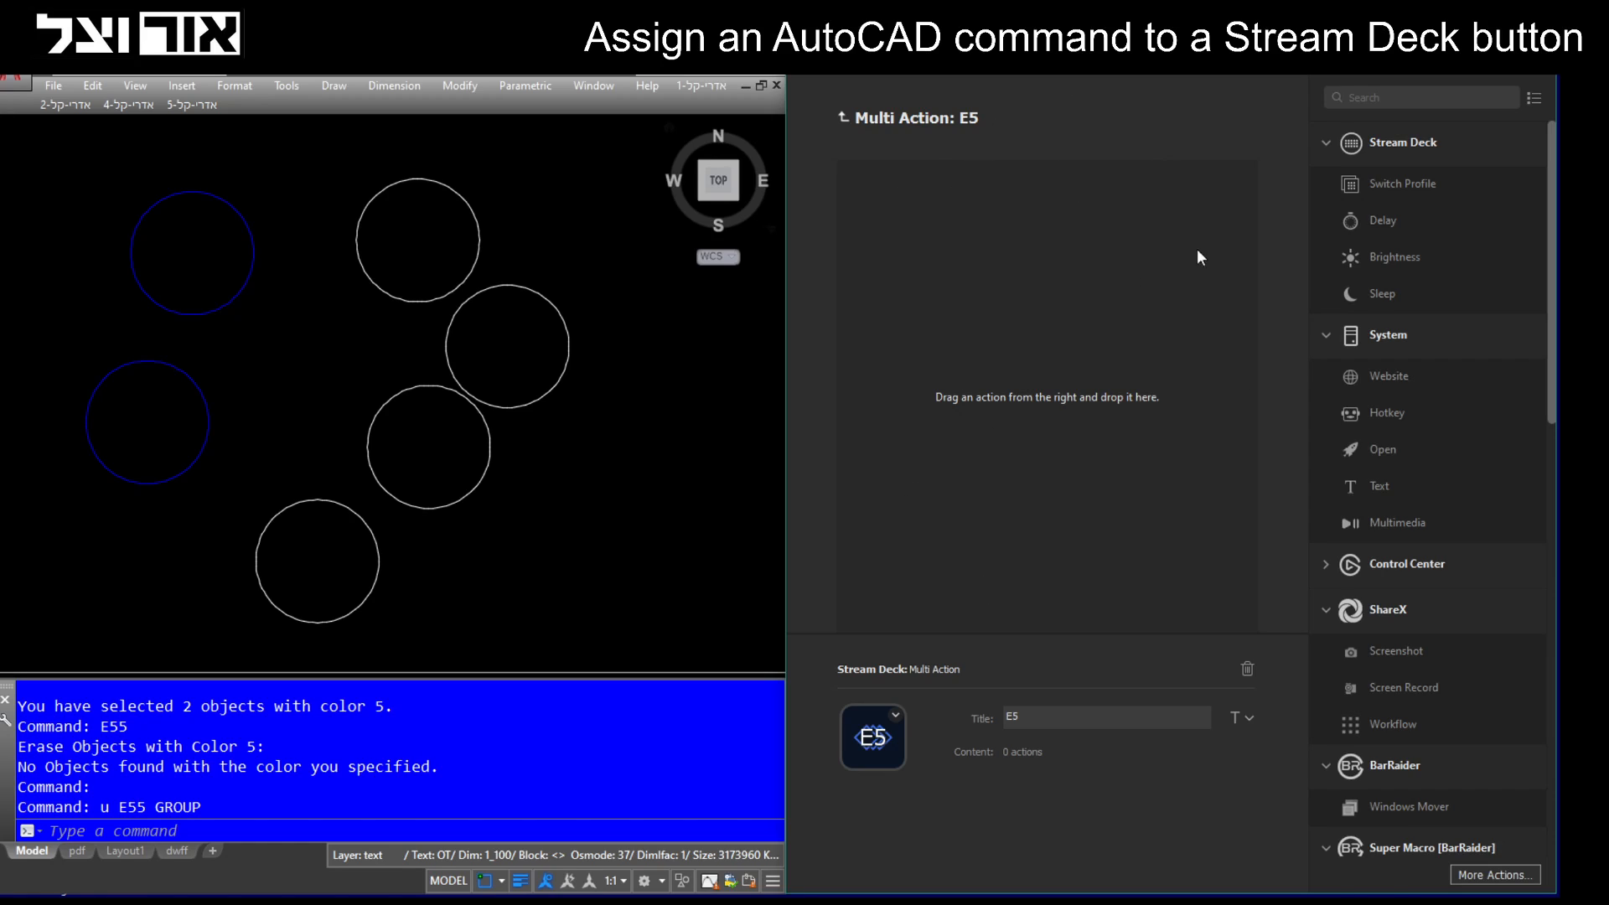
pyautogui.moveTo(1375, 462)
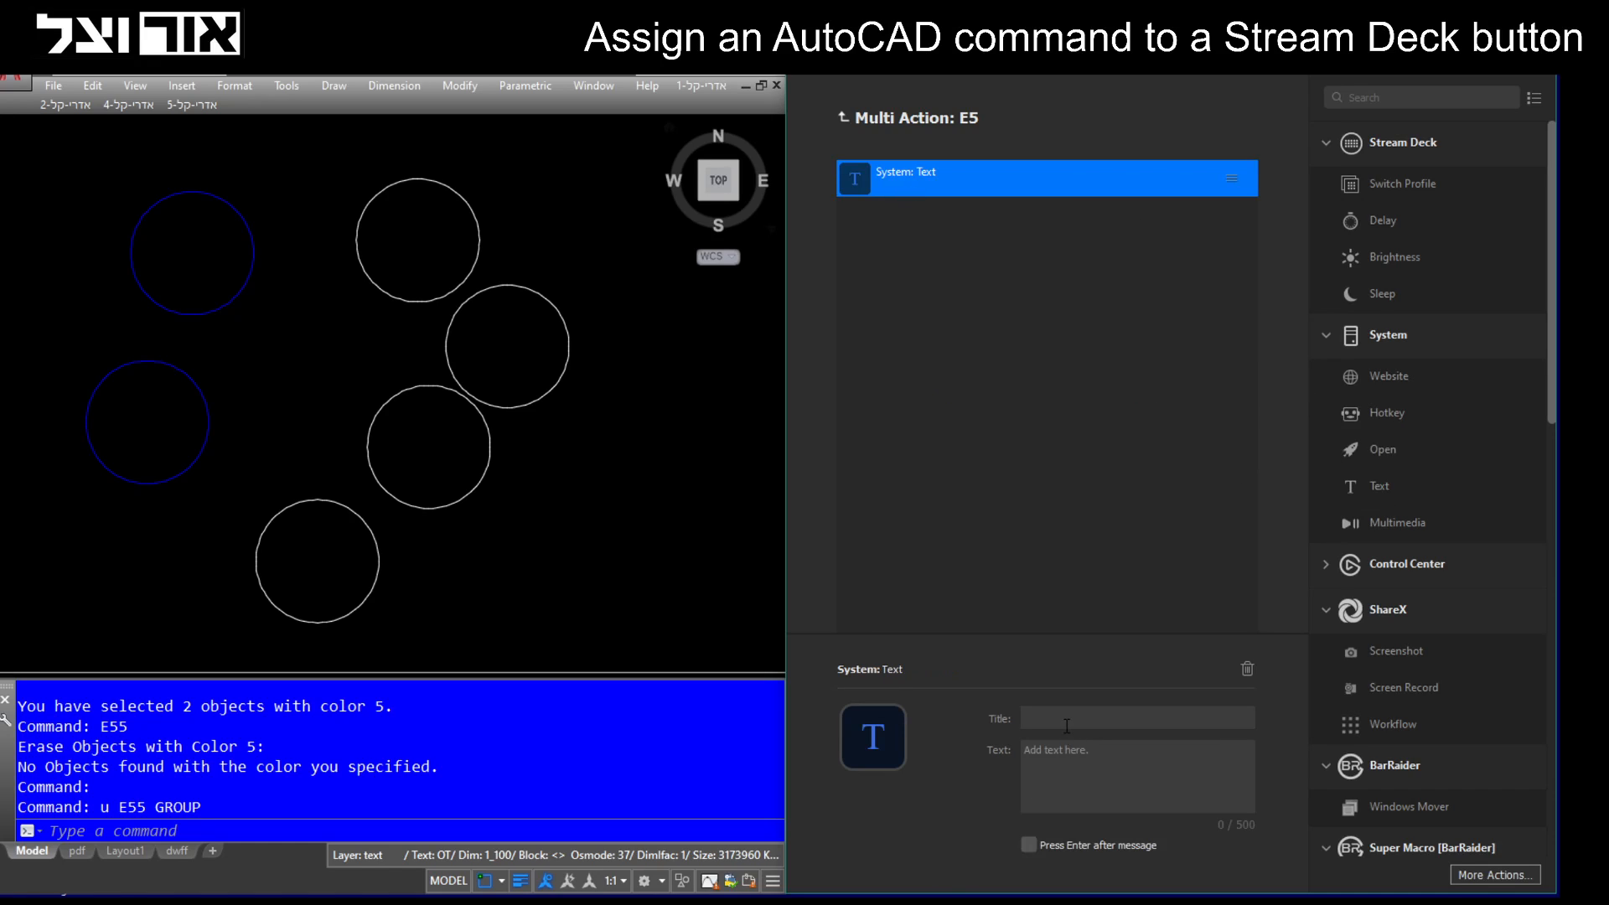
# Add a System Text action titled E55 whose text is E55.
pyautogui.write('E55')
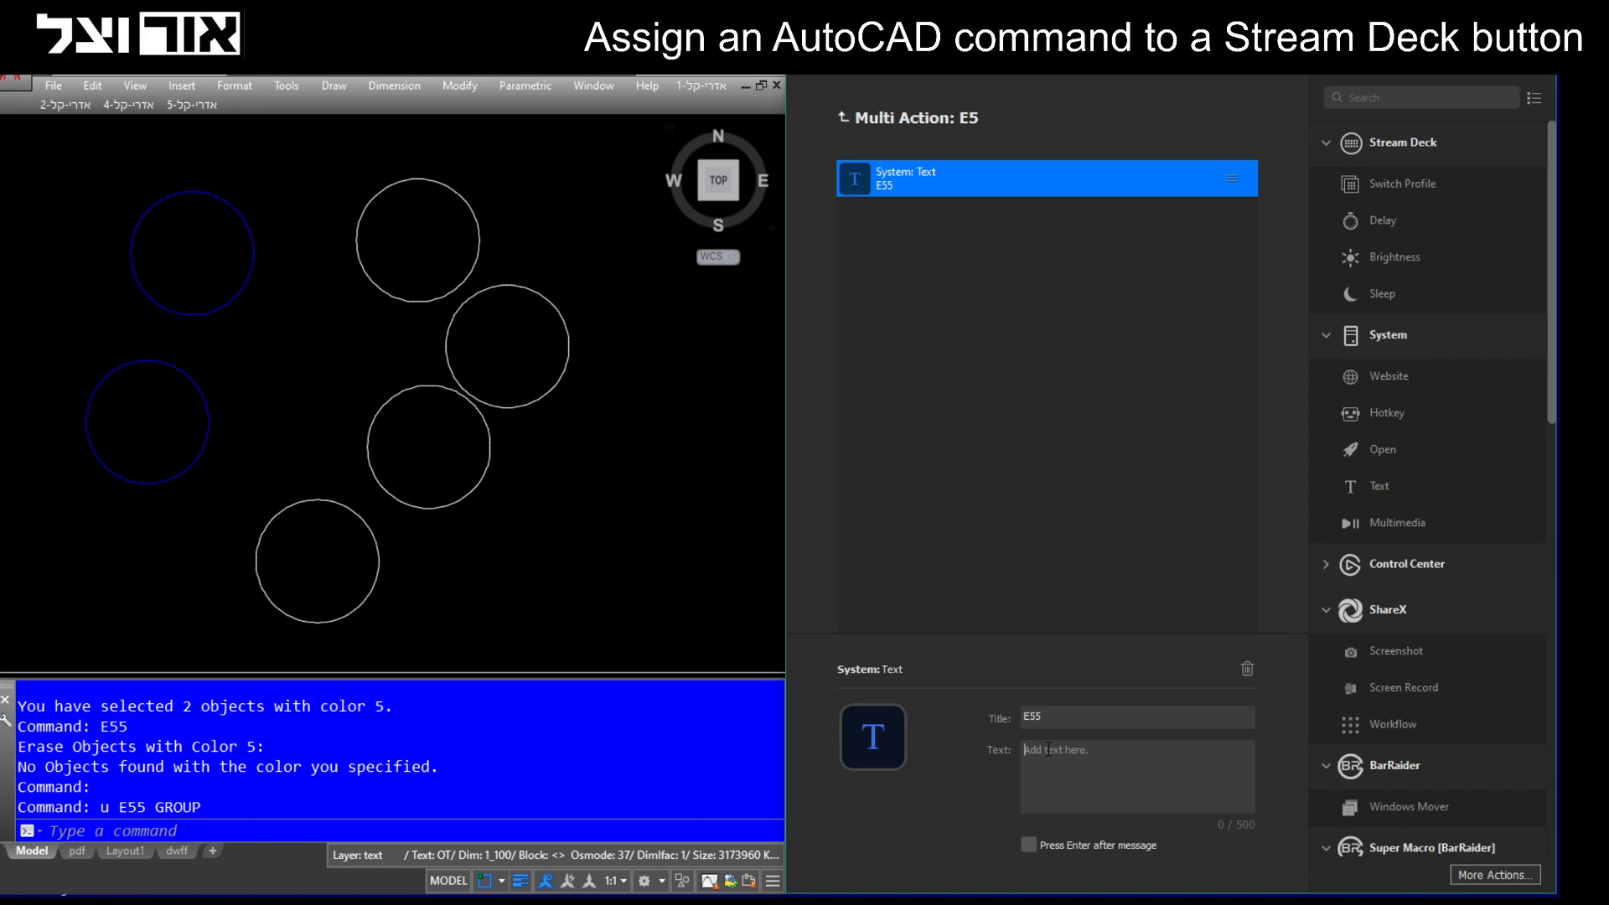
pyautogui.click(1103, 750)
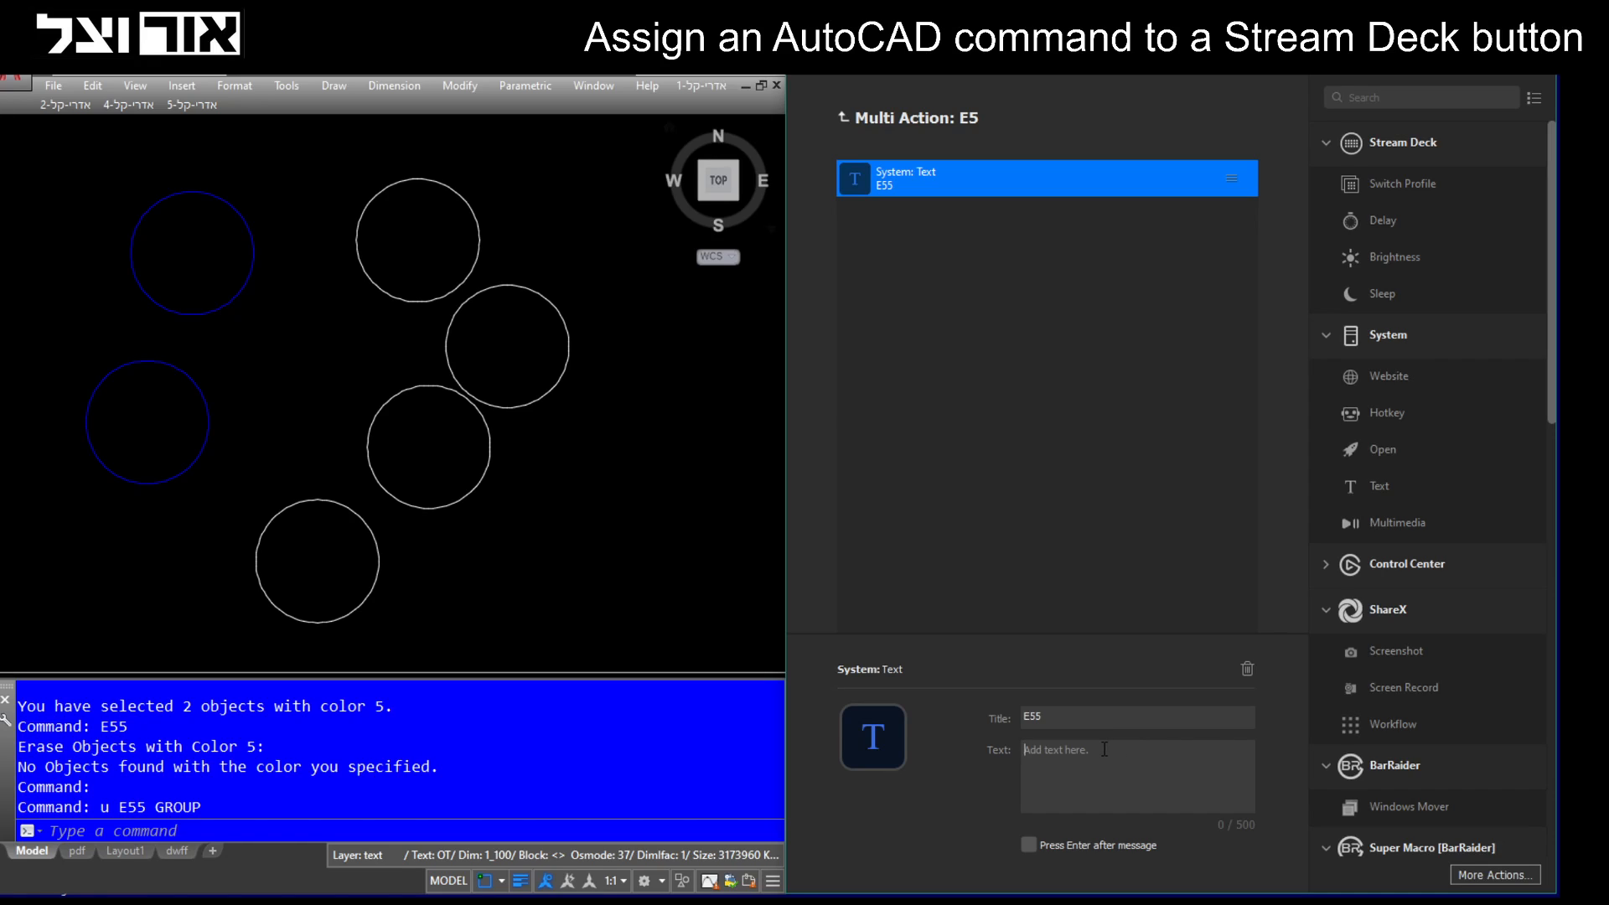
pyautogui.write('E')
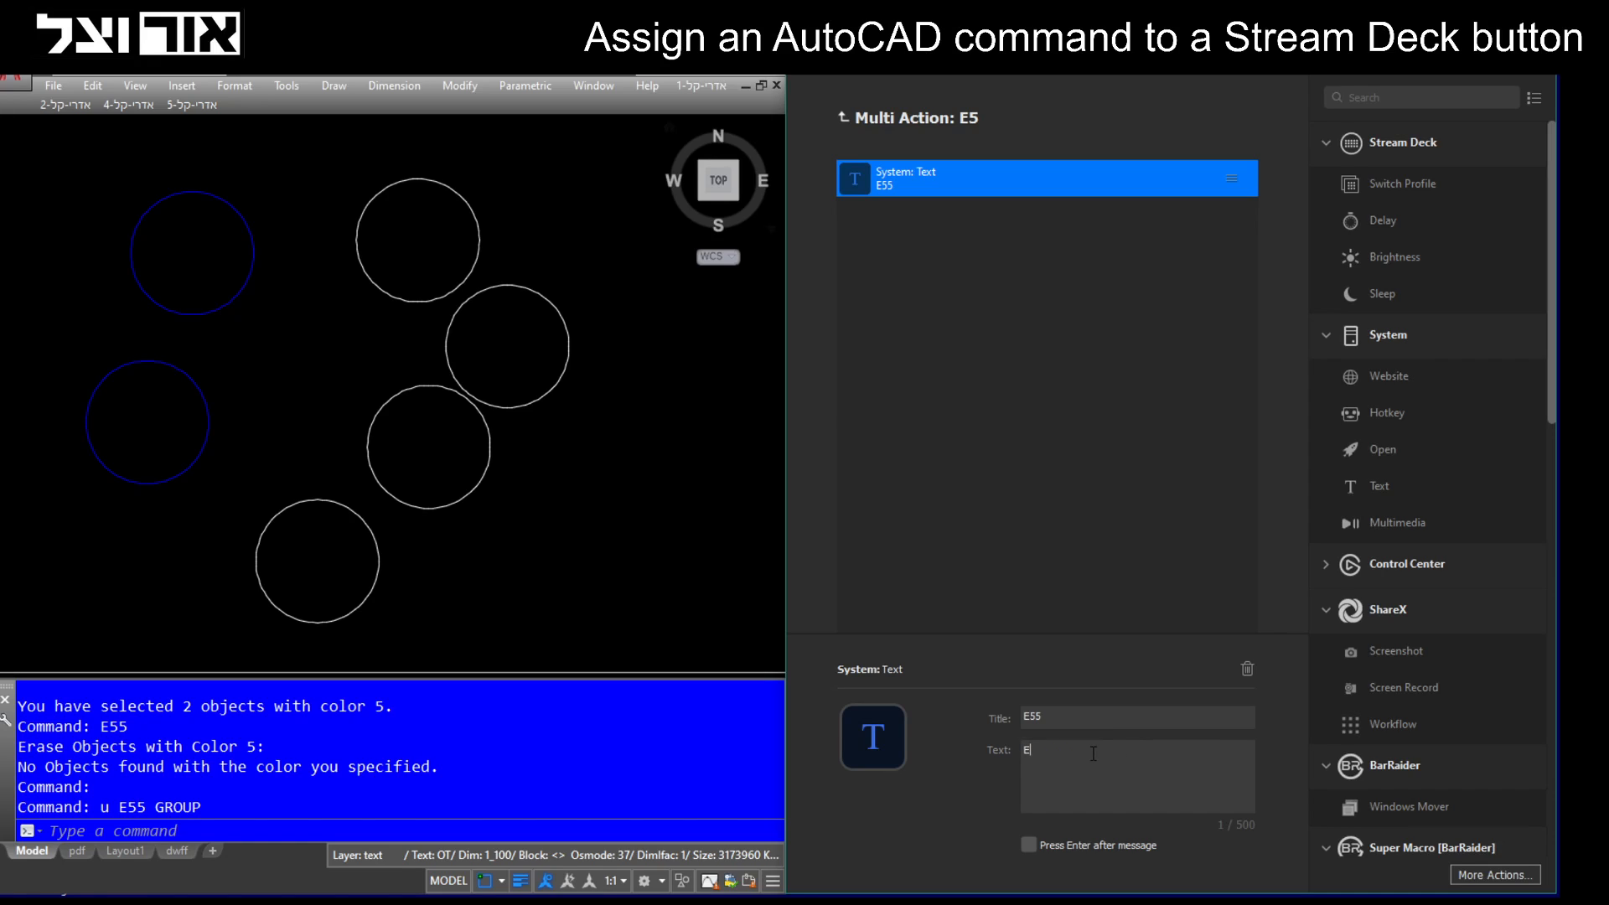
pyautogui.write('5')
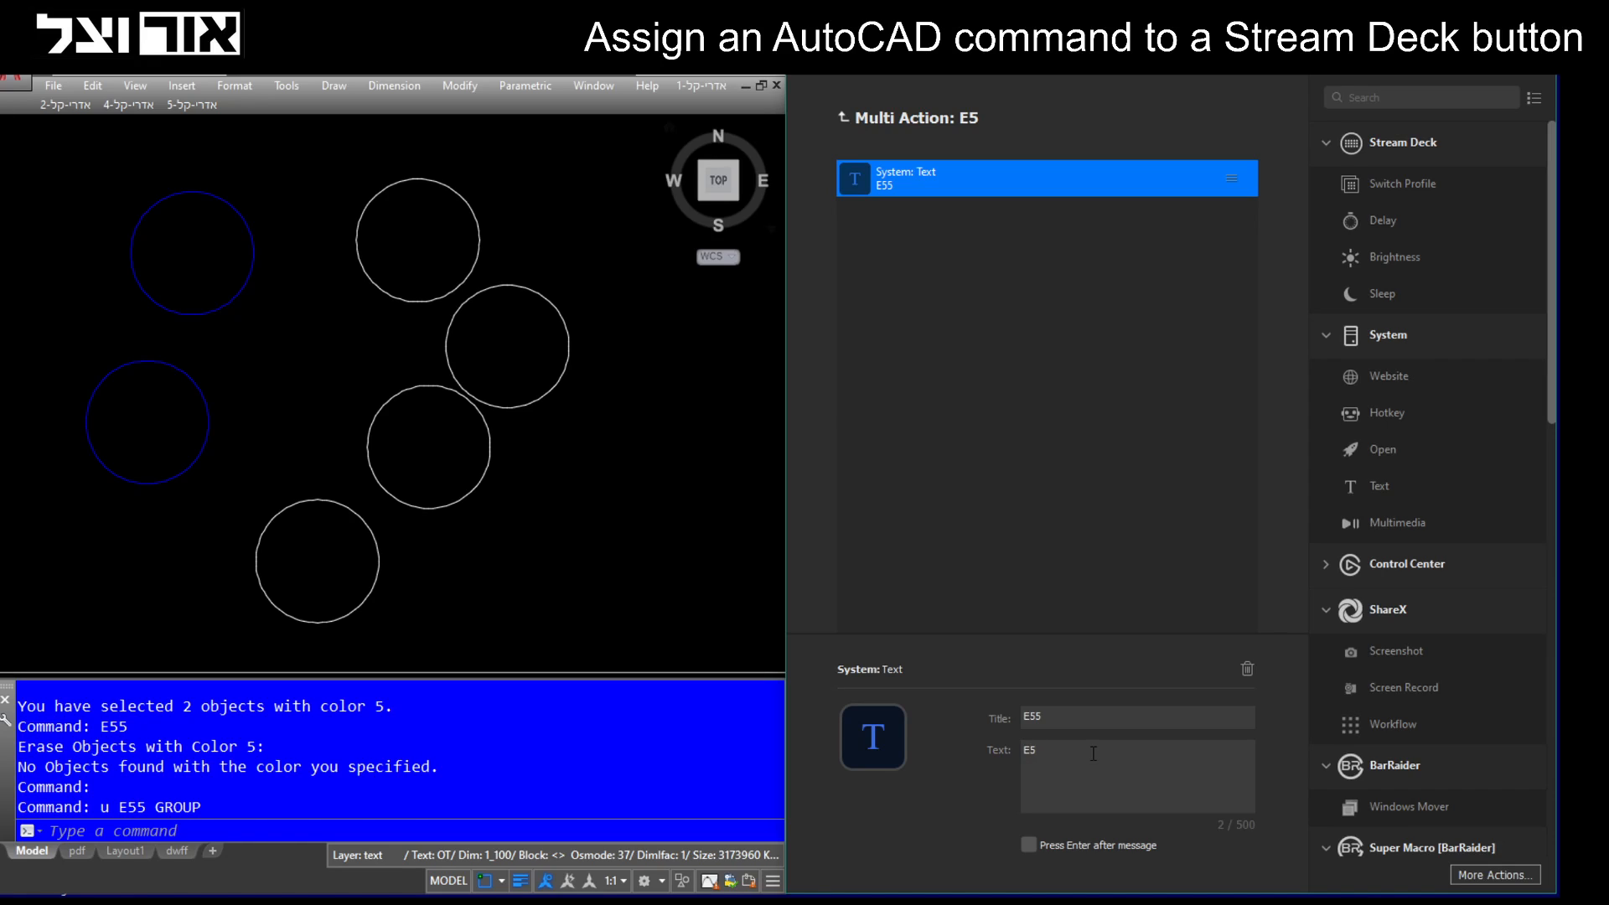
pyautogui.write('5')
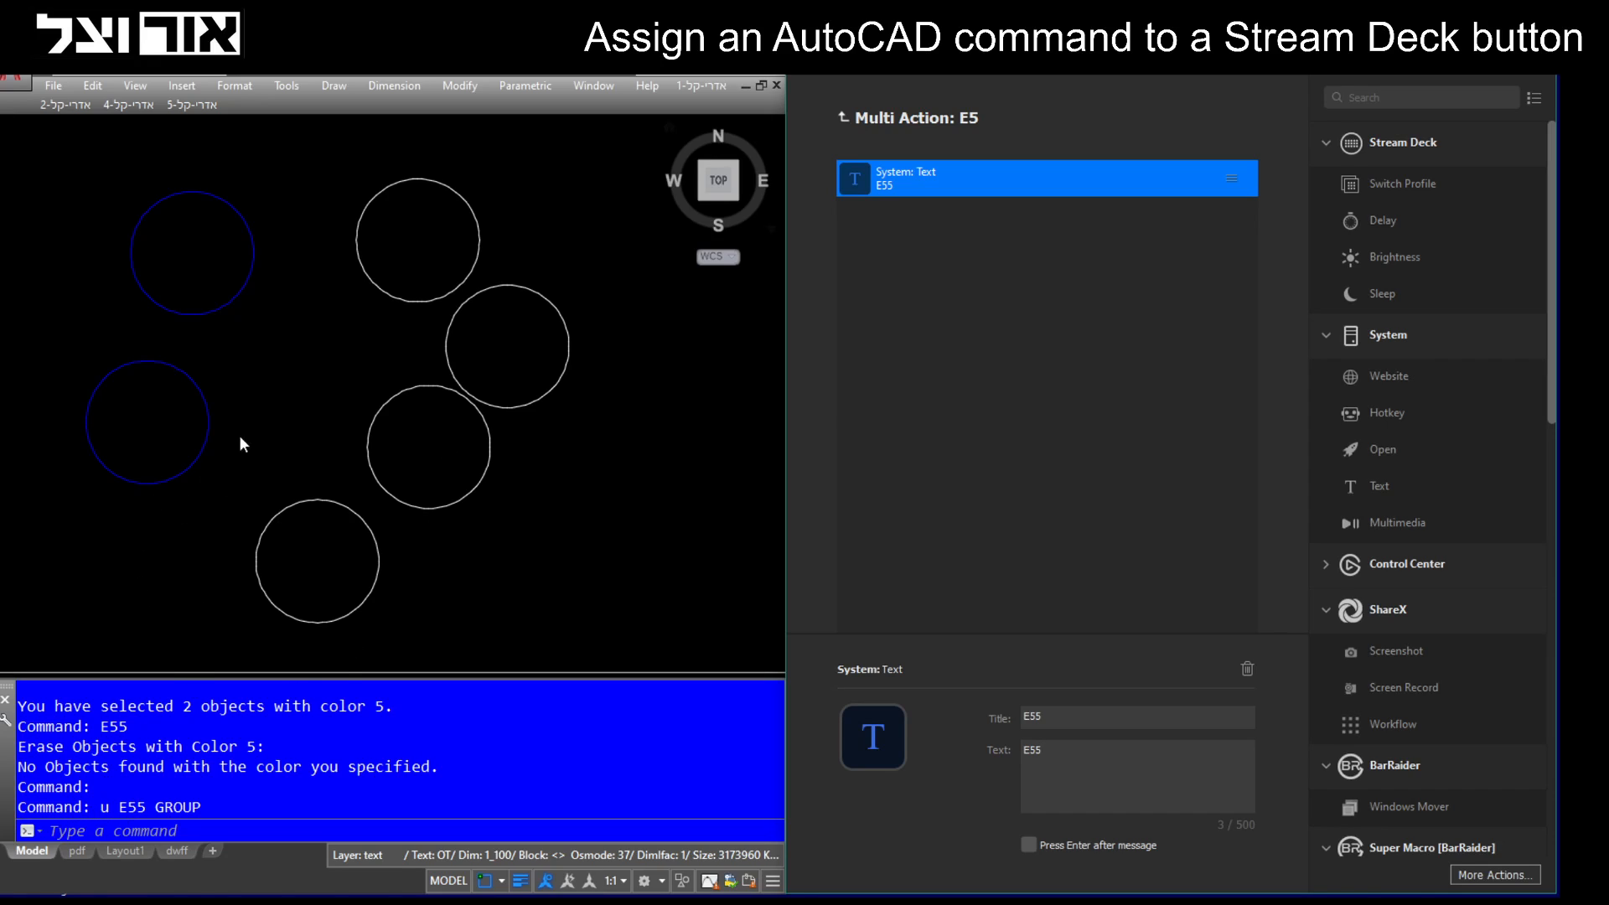
pyautogui.moveTo(443, 401)
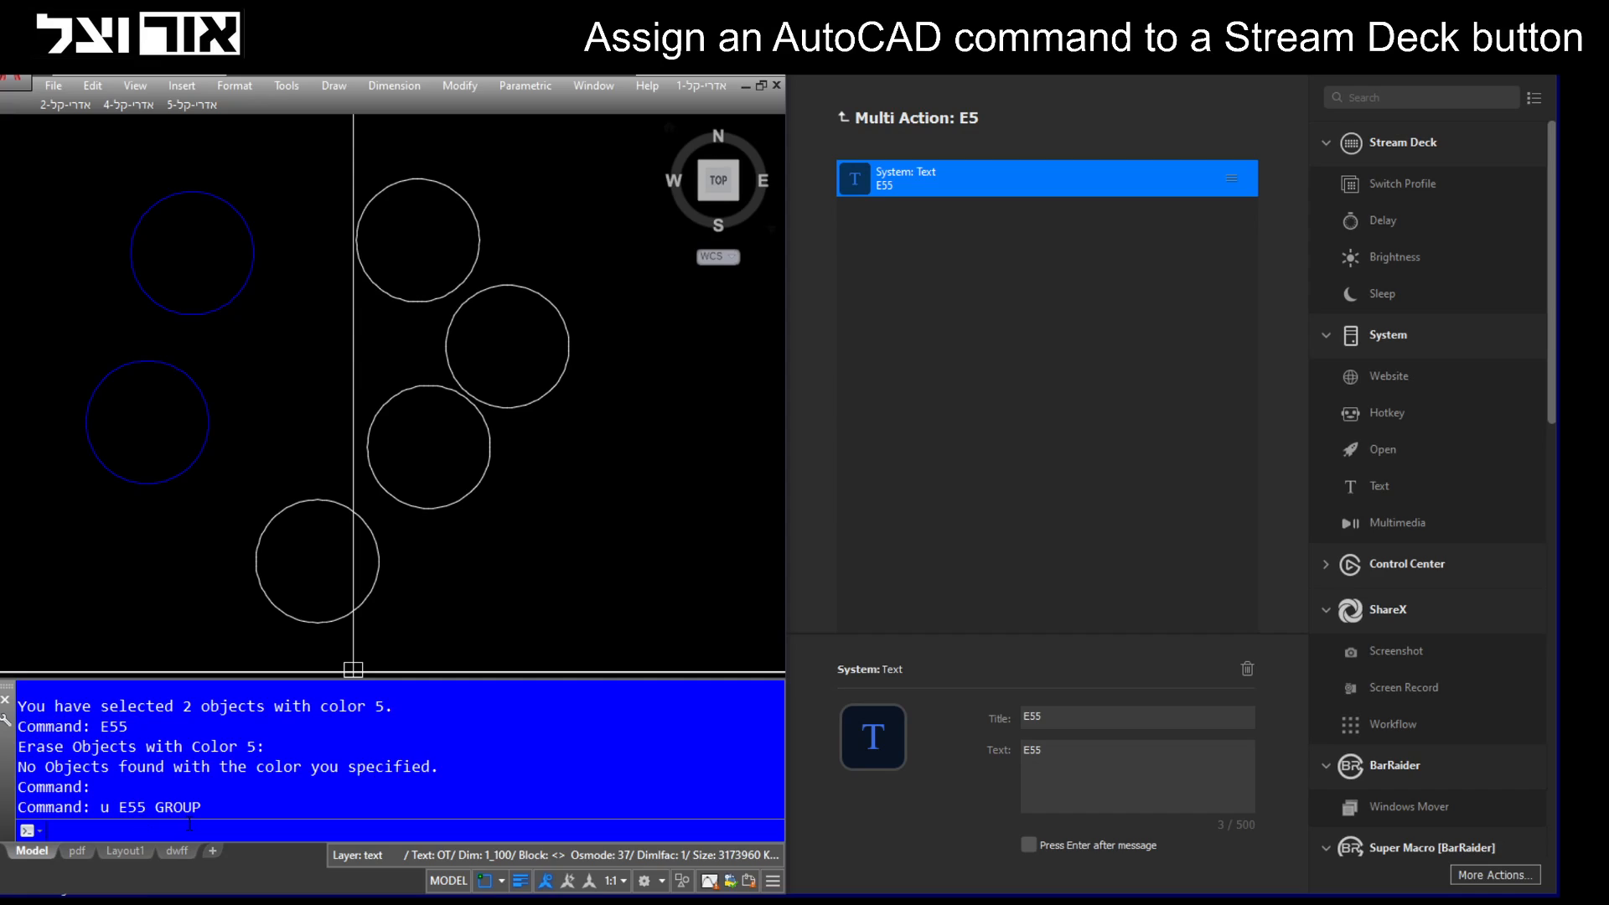
pyautogui.moveTo(907, 838)
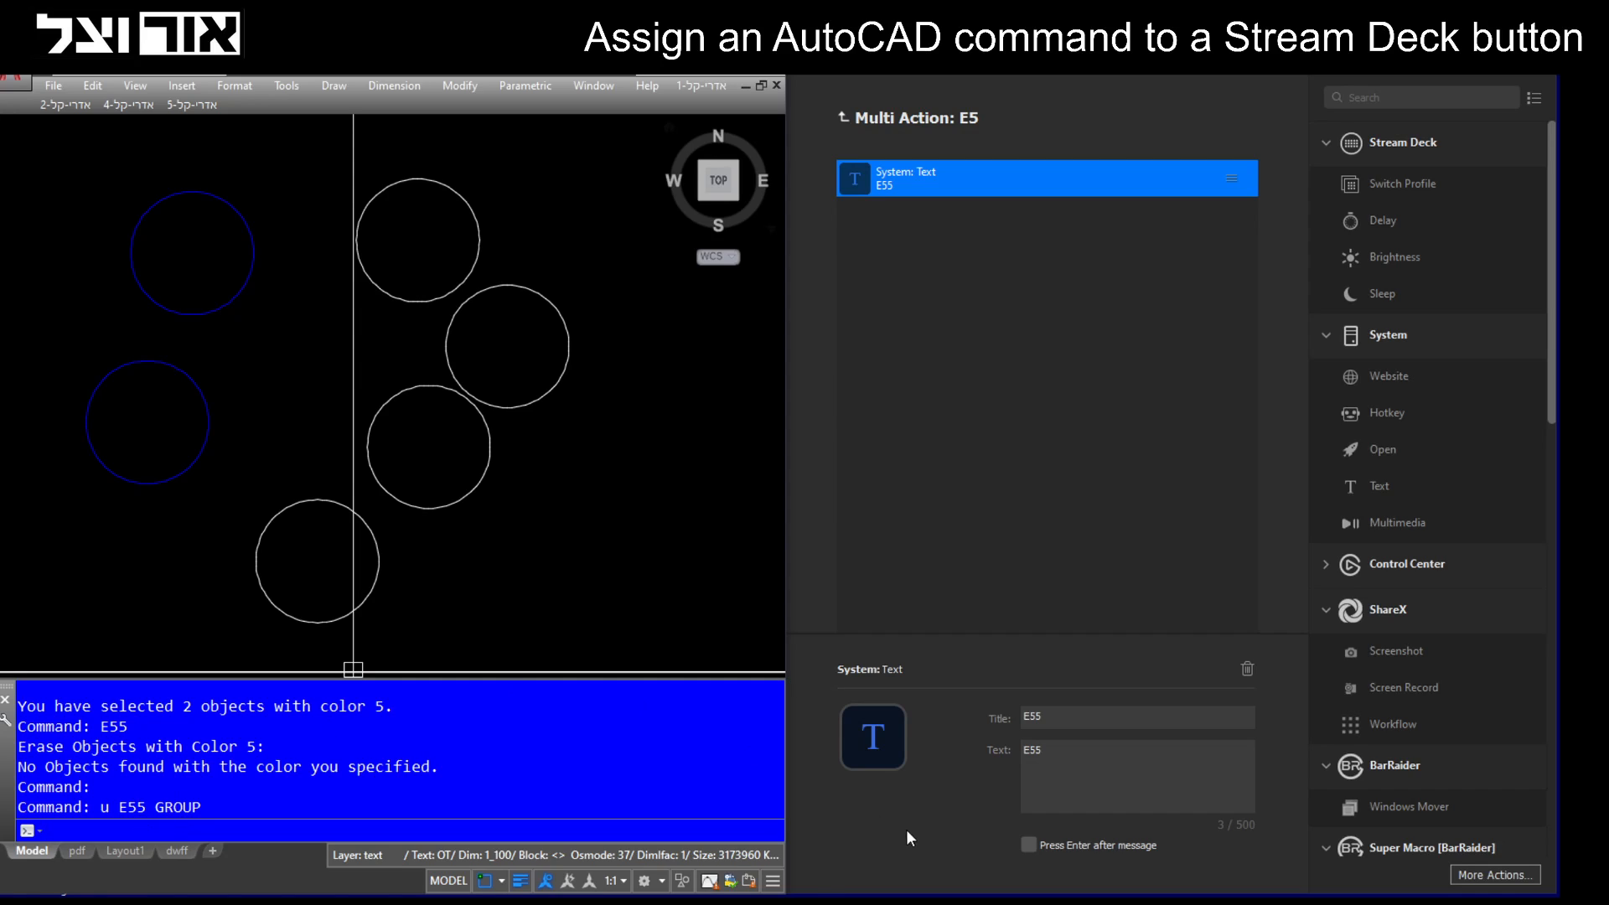
# Turn on 'Press Enter after message' for the E55 text action.
pyautogui.click(1028, 845)
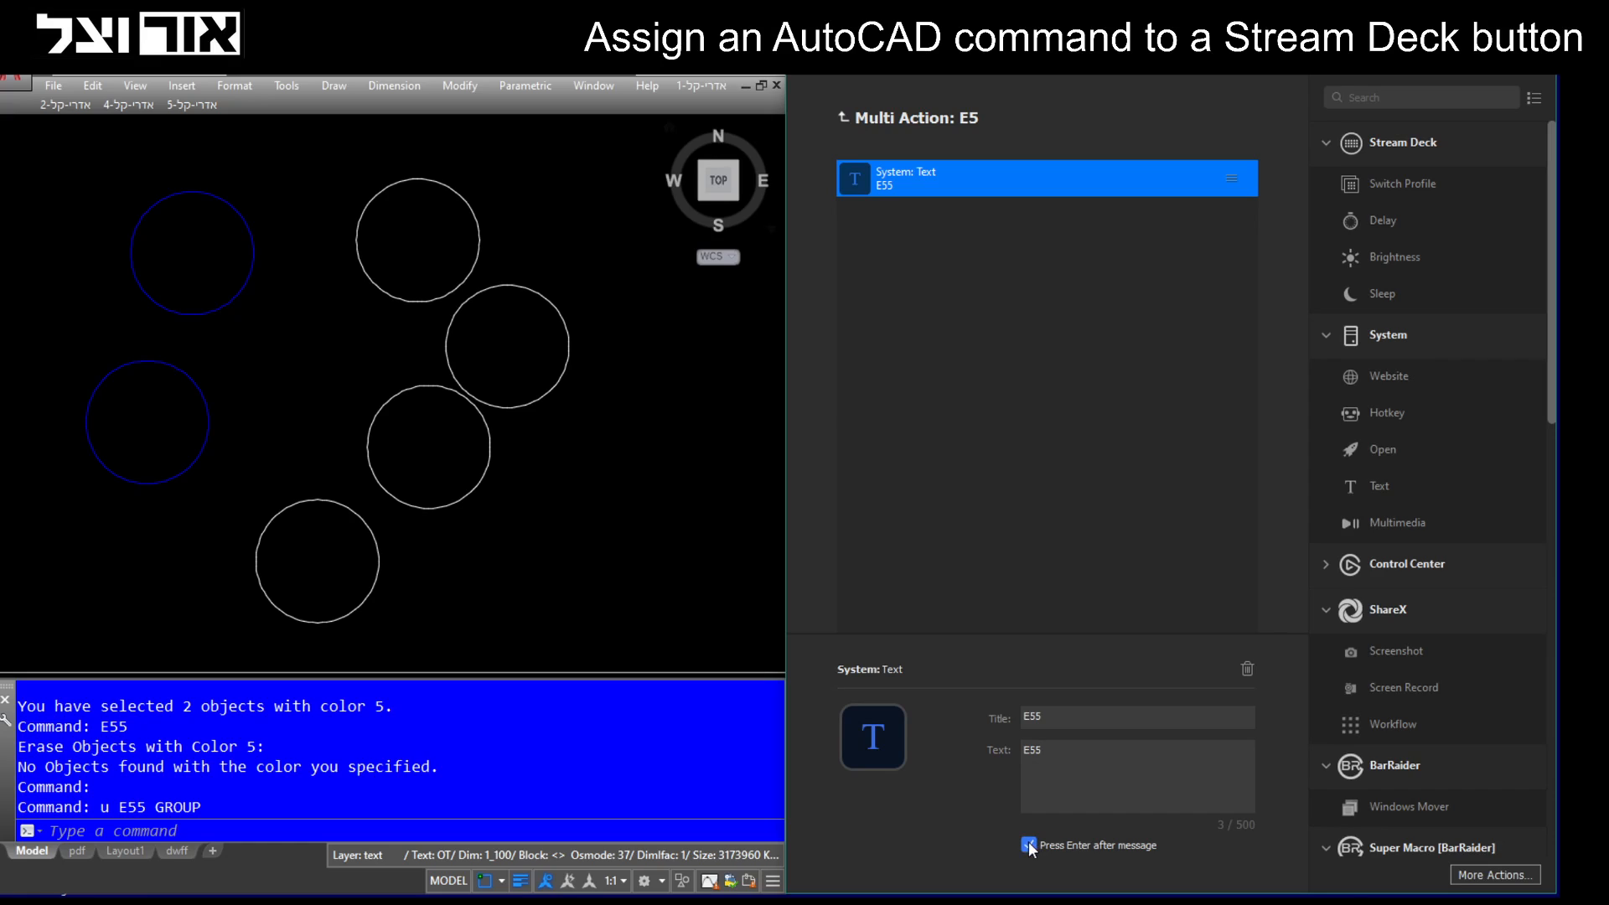
pyautogui.click(1029, 845)
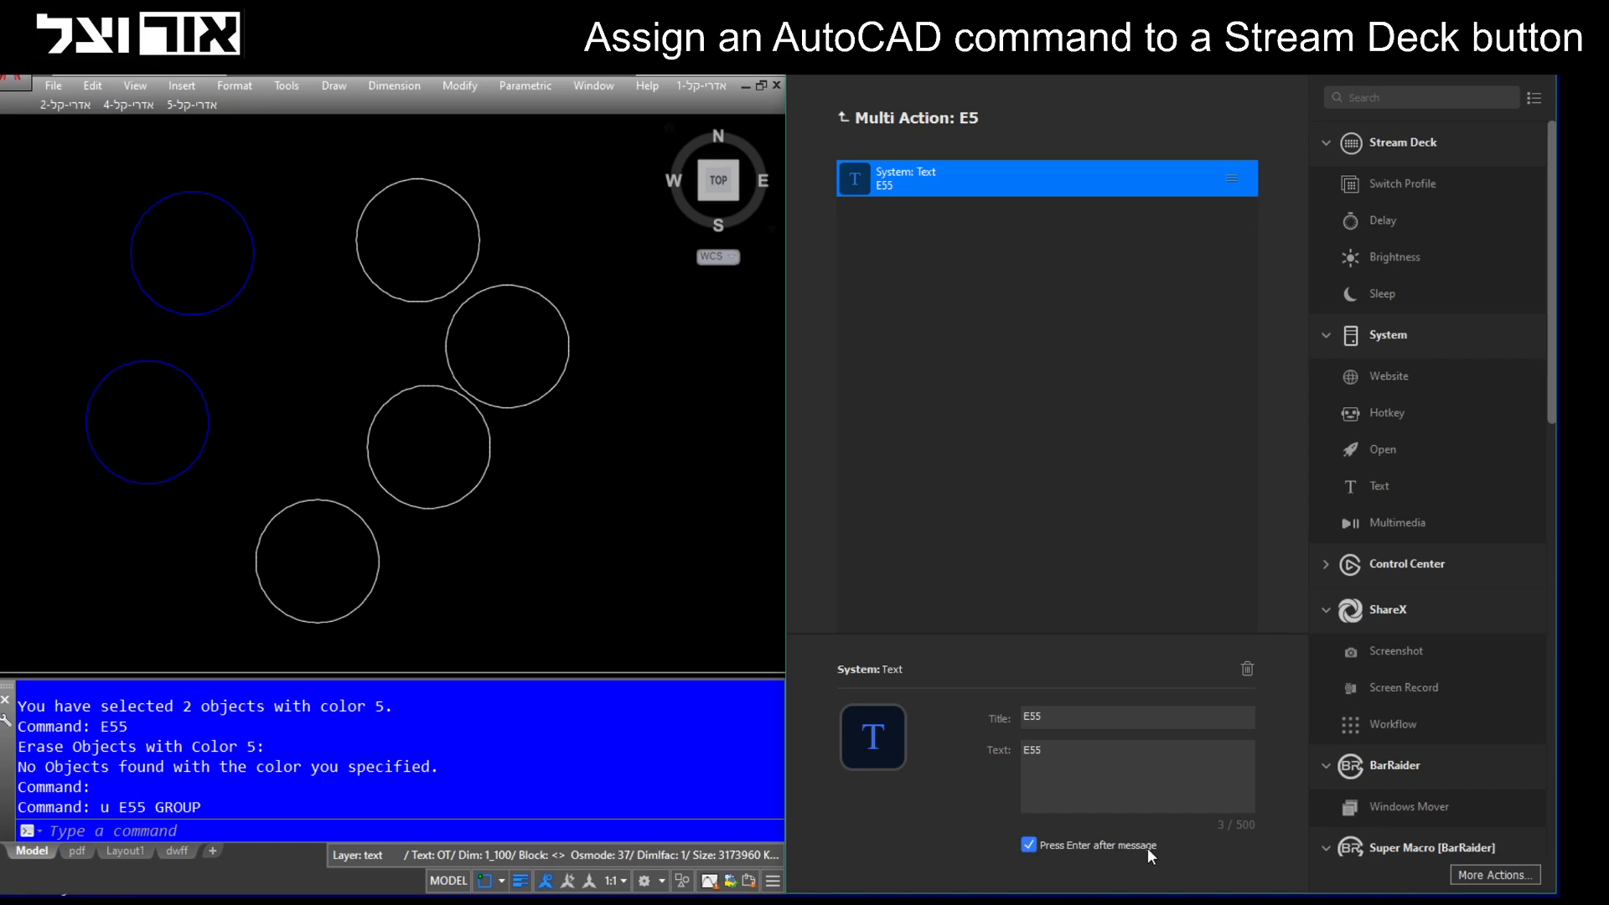
pyautogui.moveTo(554, 731)
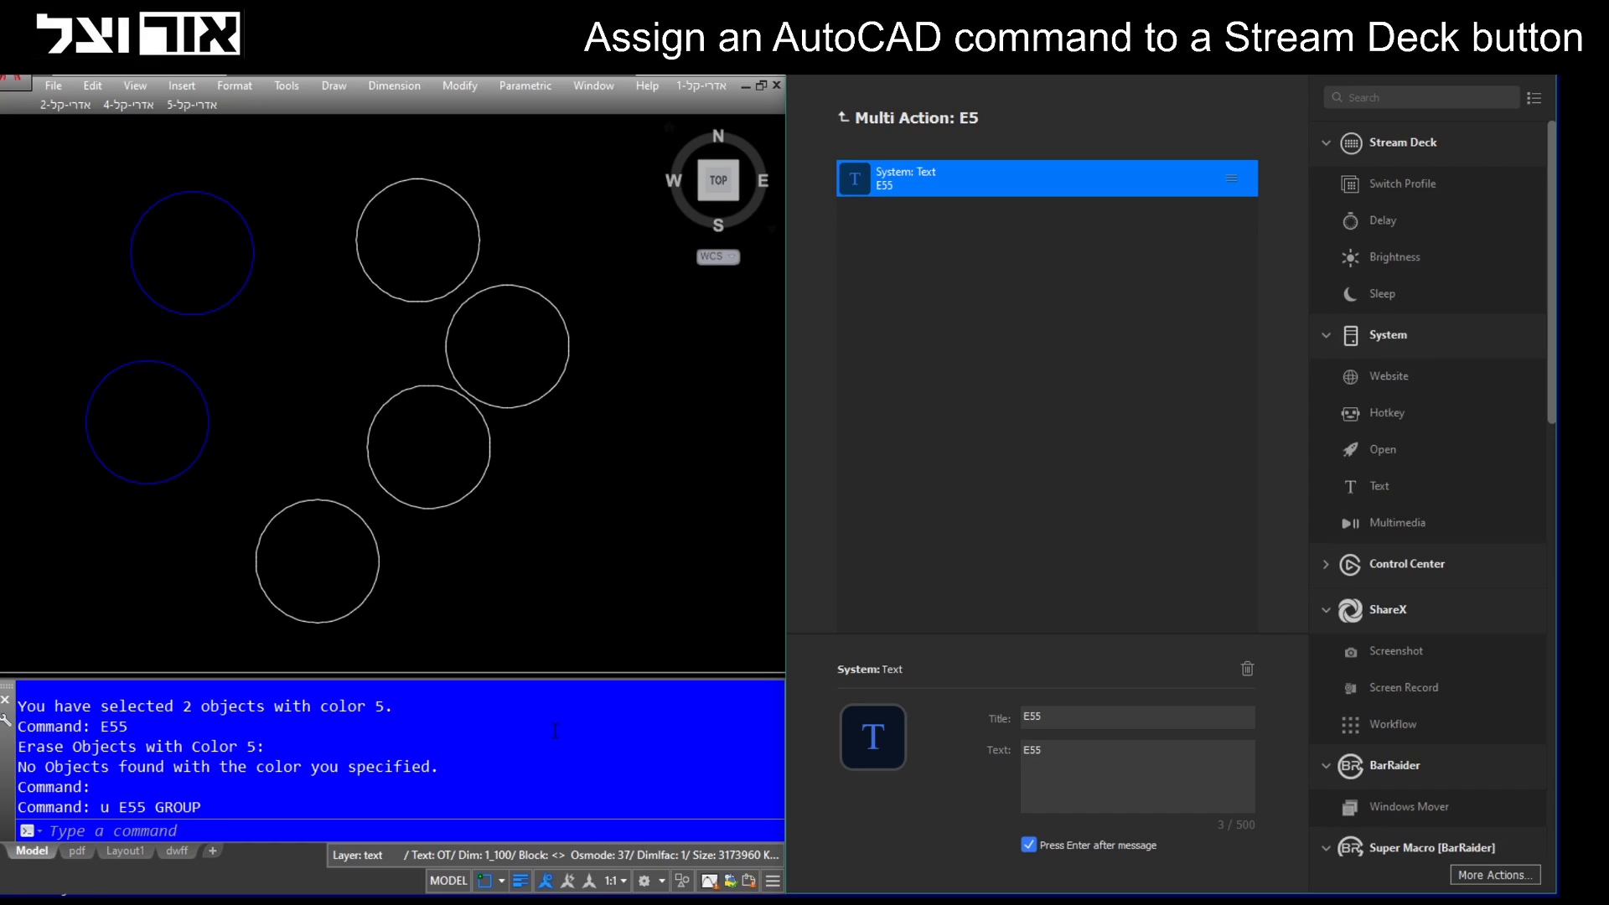
pyautogui.moveTo(532, 603)
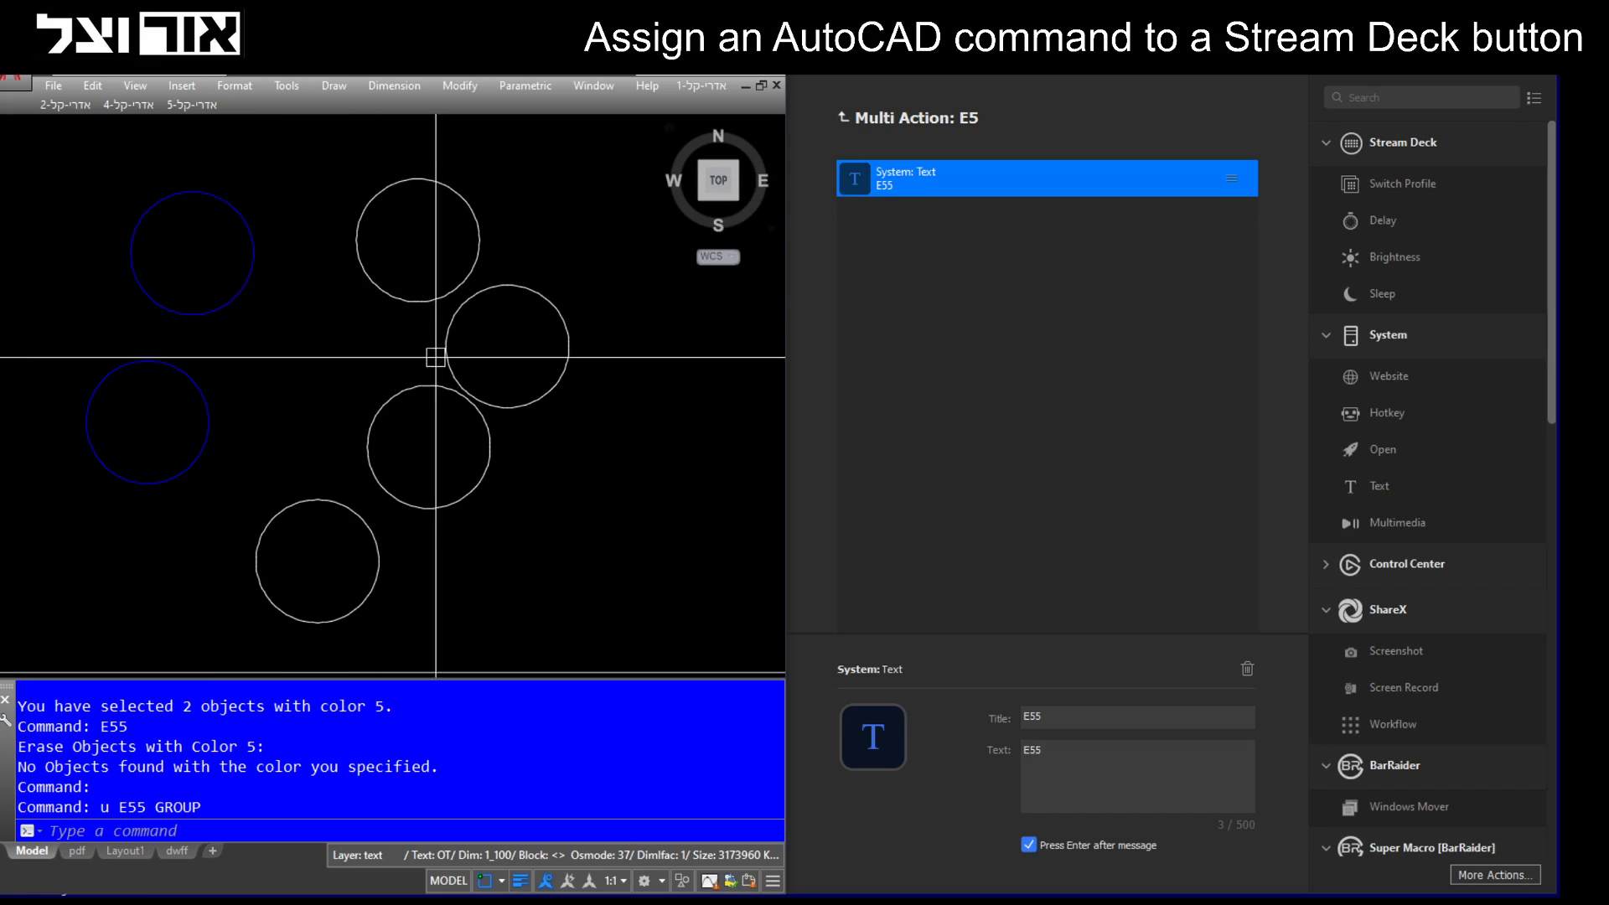
pyautogui.moveTo(502, 323)
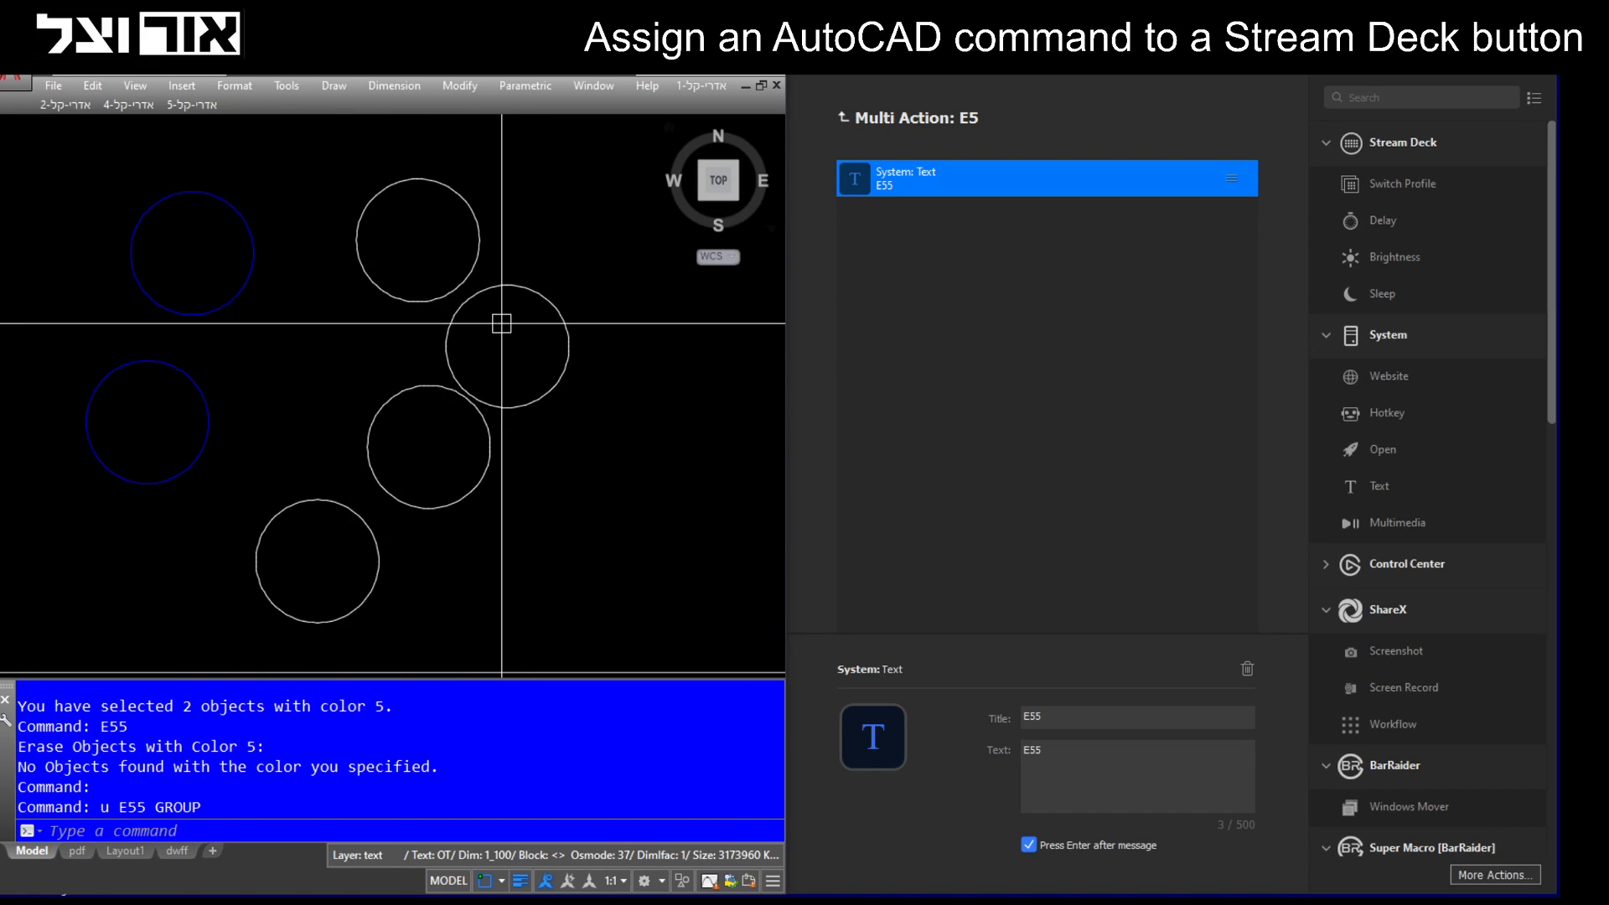
pyautogui.moveTo(123, 339)
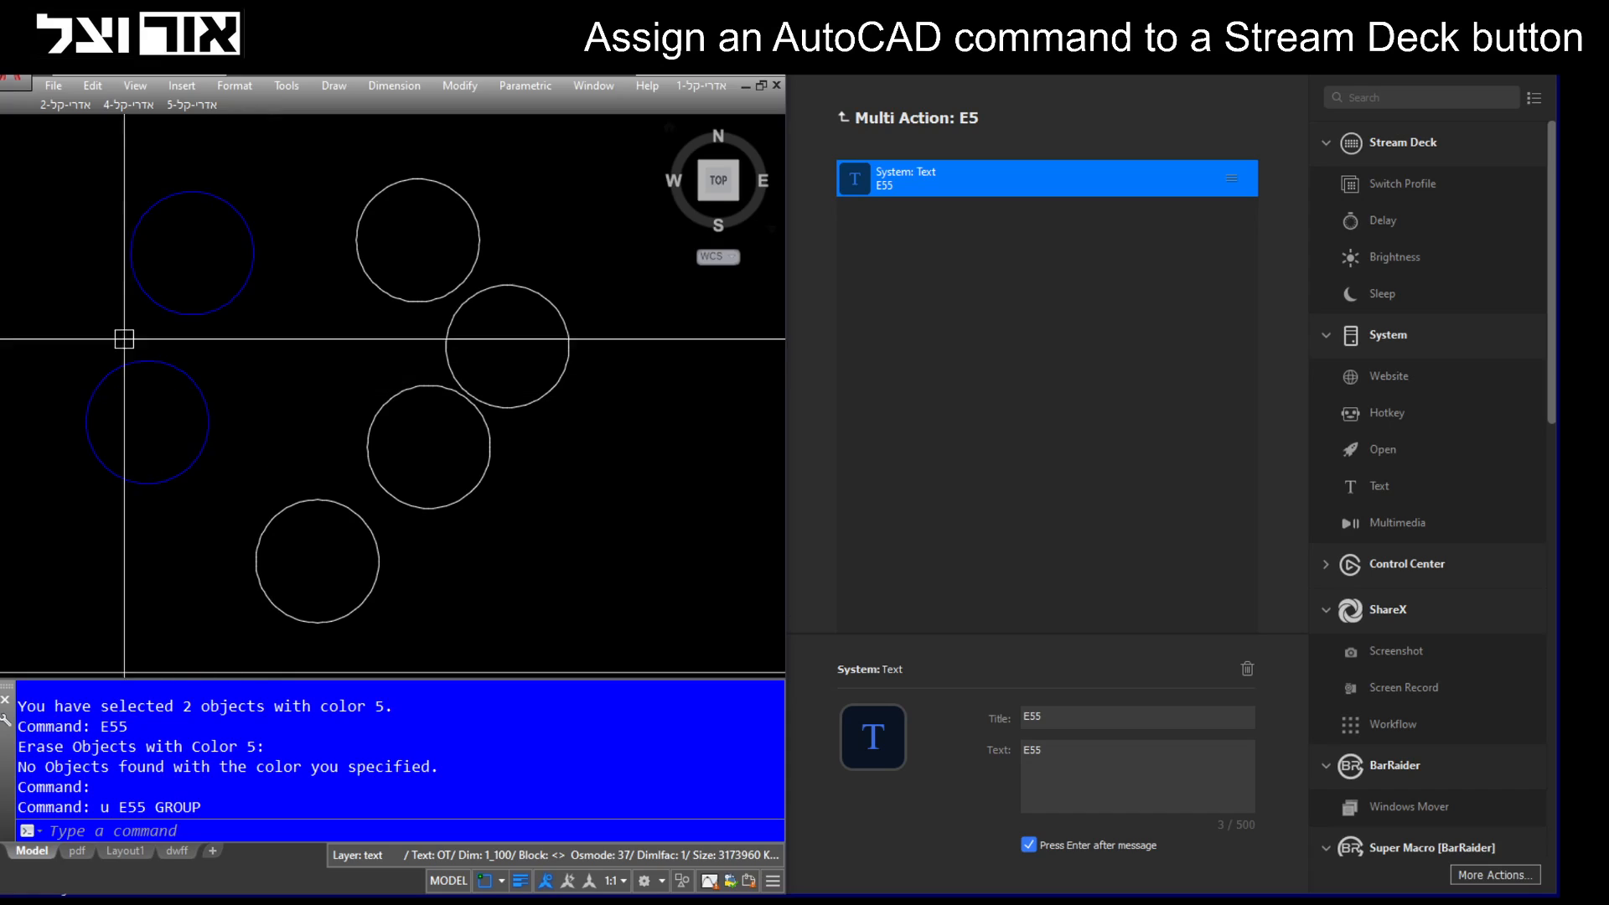
pyautogui.moveTo(121, 416)
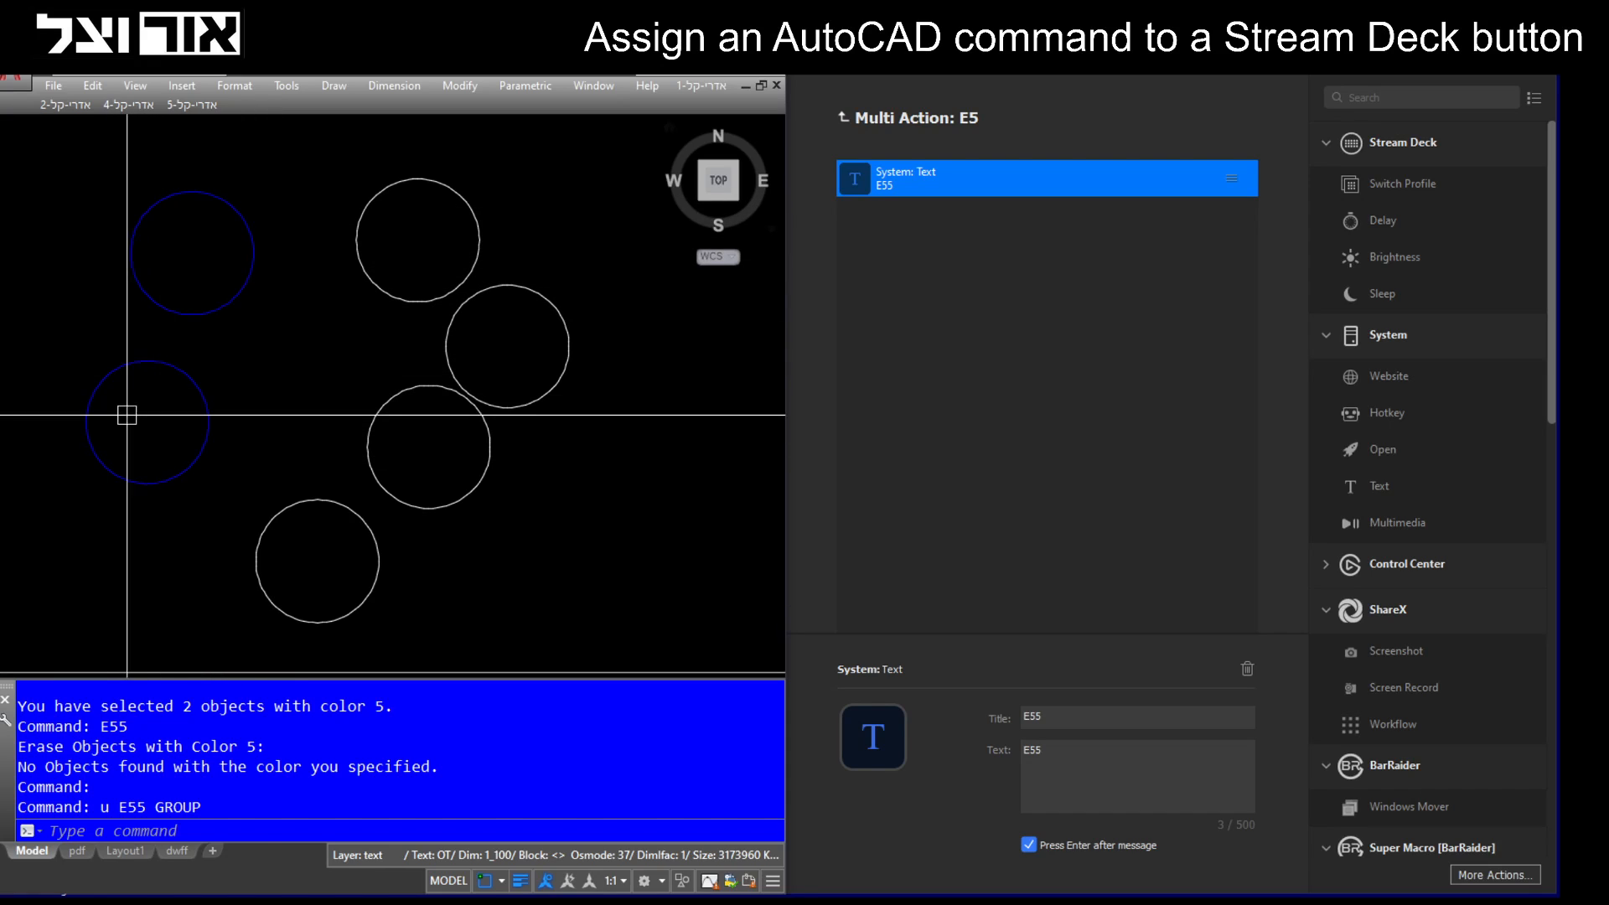
pyautogui.moveTo(476, 223)
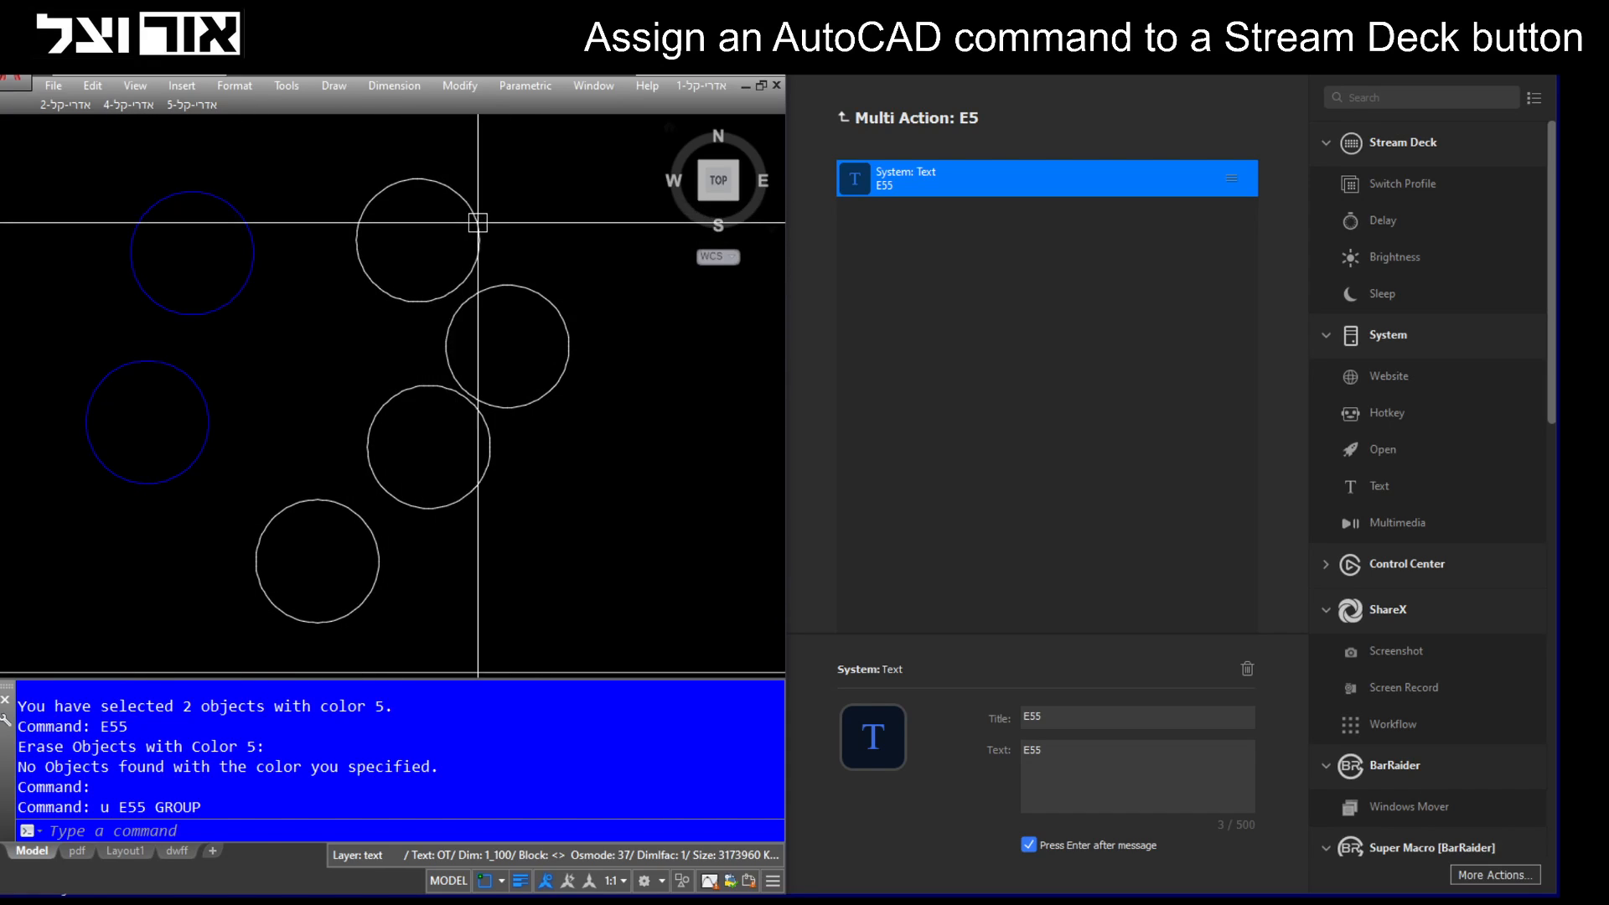
pyautogui.moveTo(89, 401)
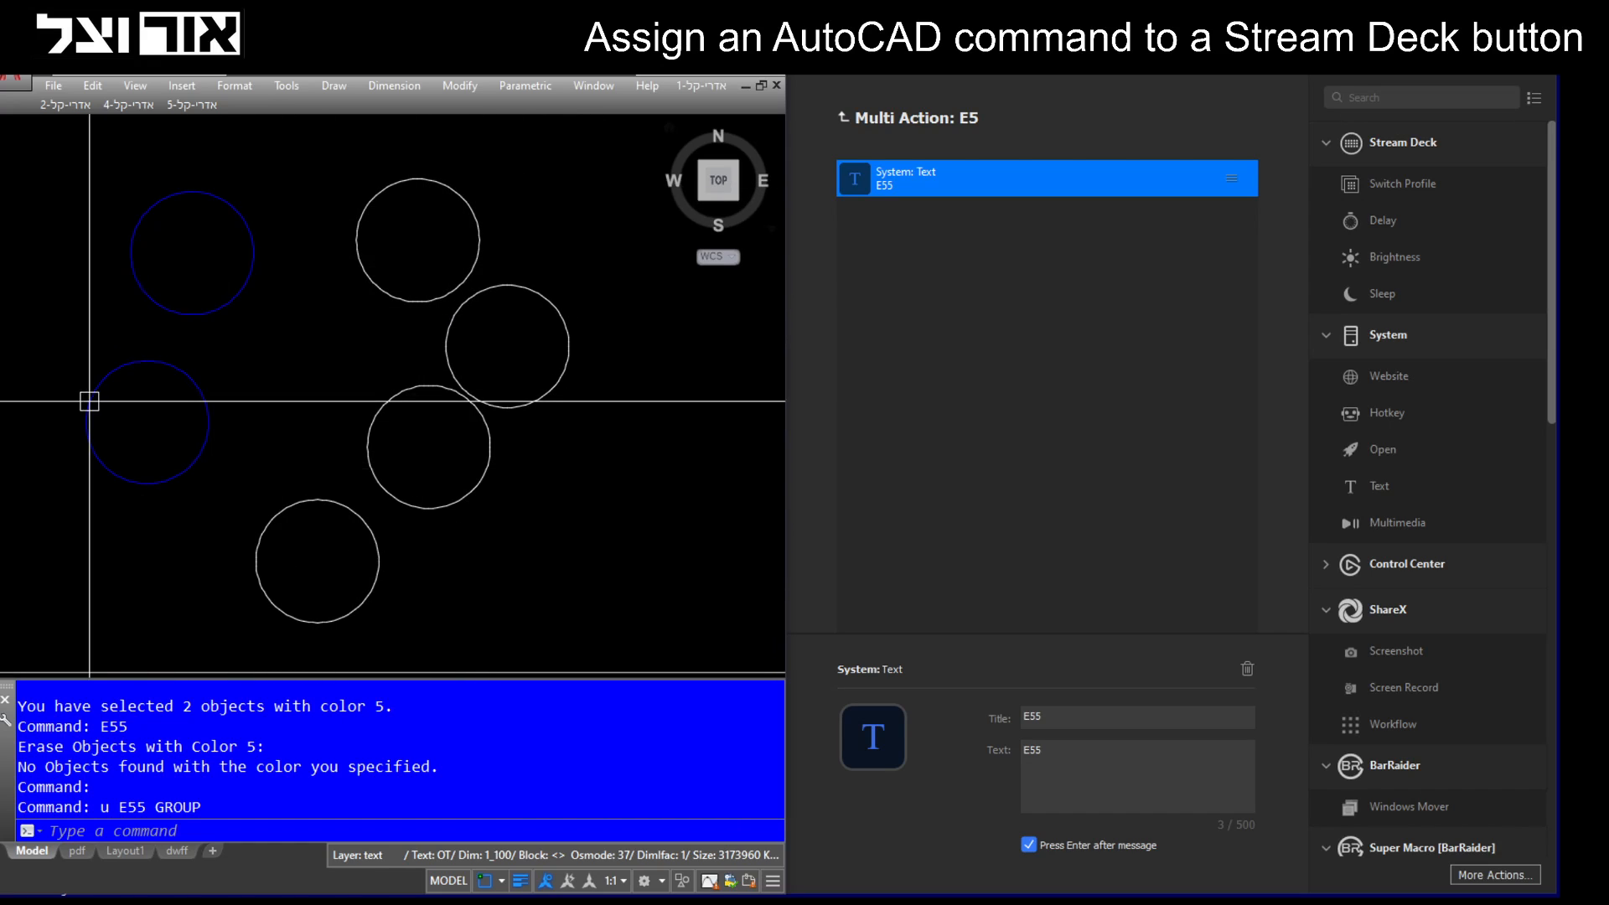
pyautogui.moveTo(197, 283)
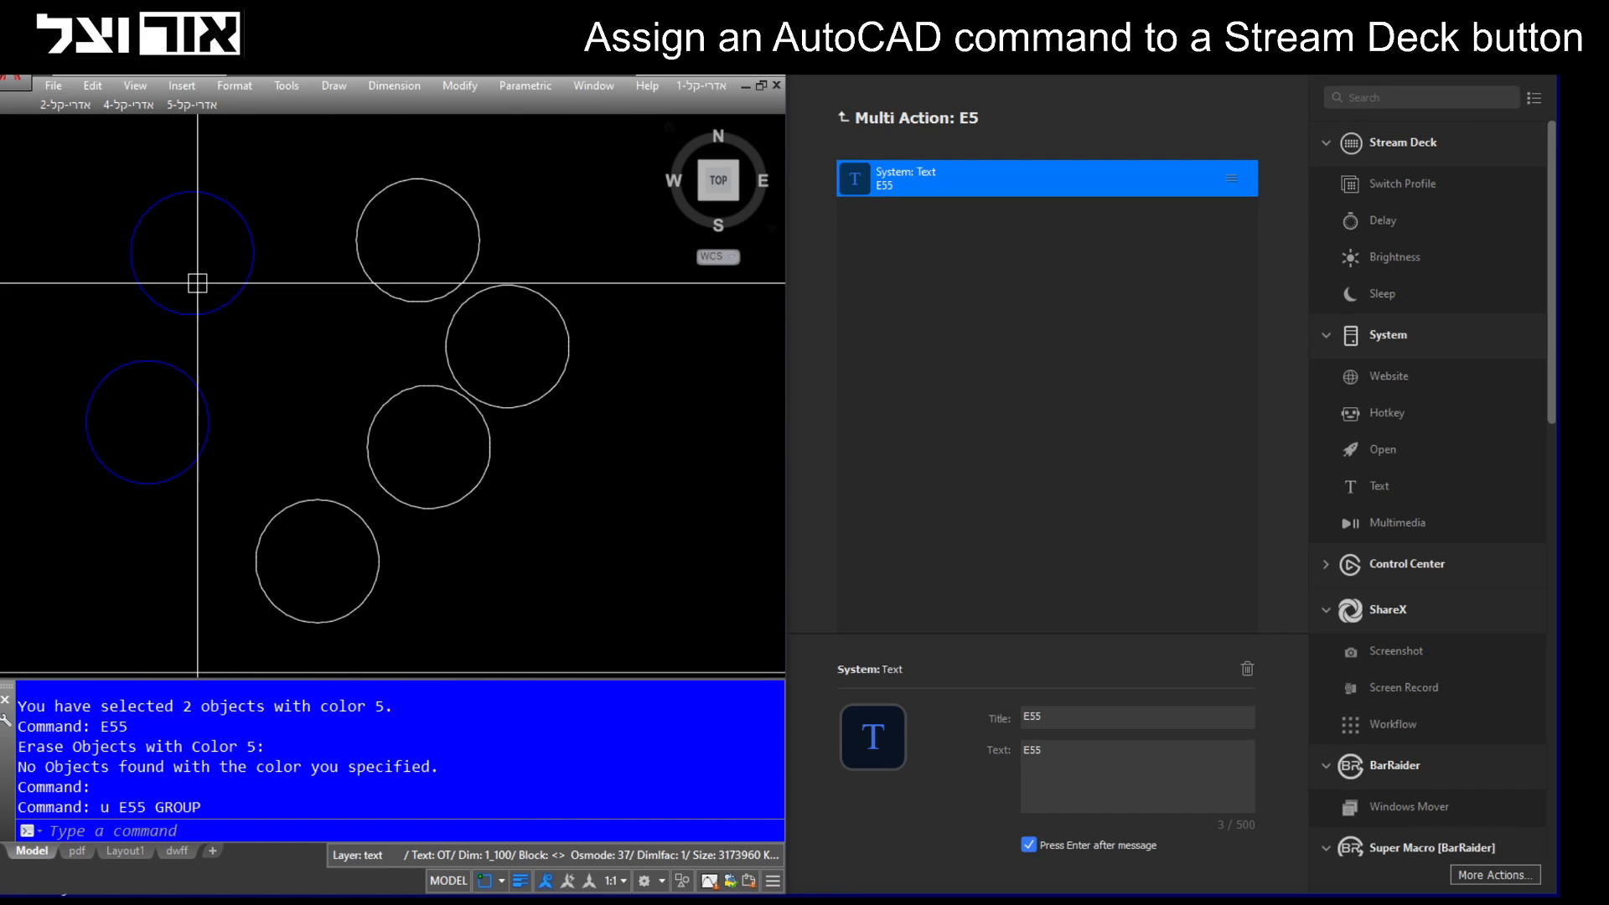
pyautogui.moveTo(194, 261)
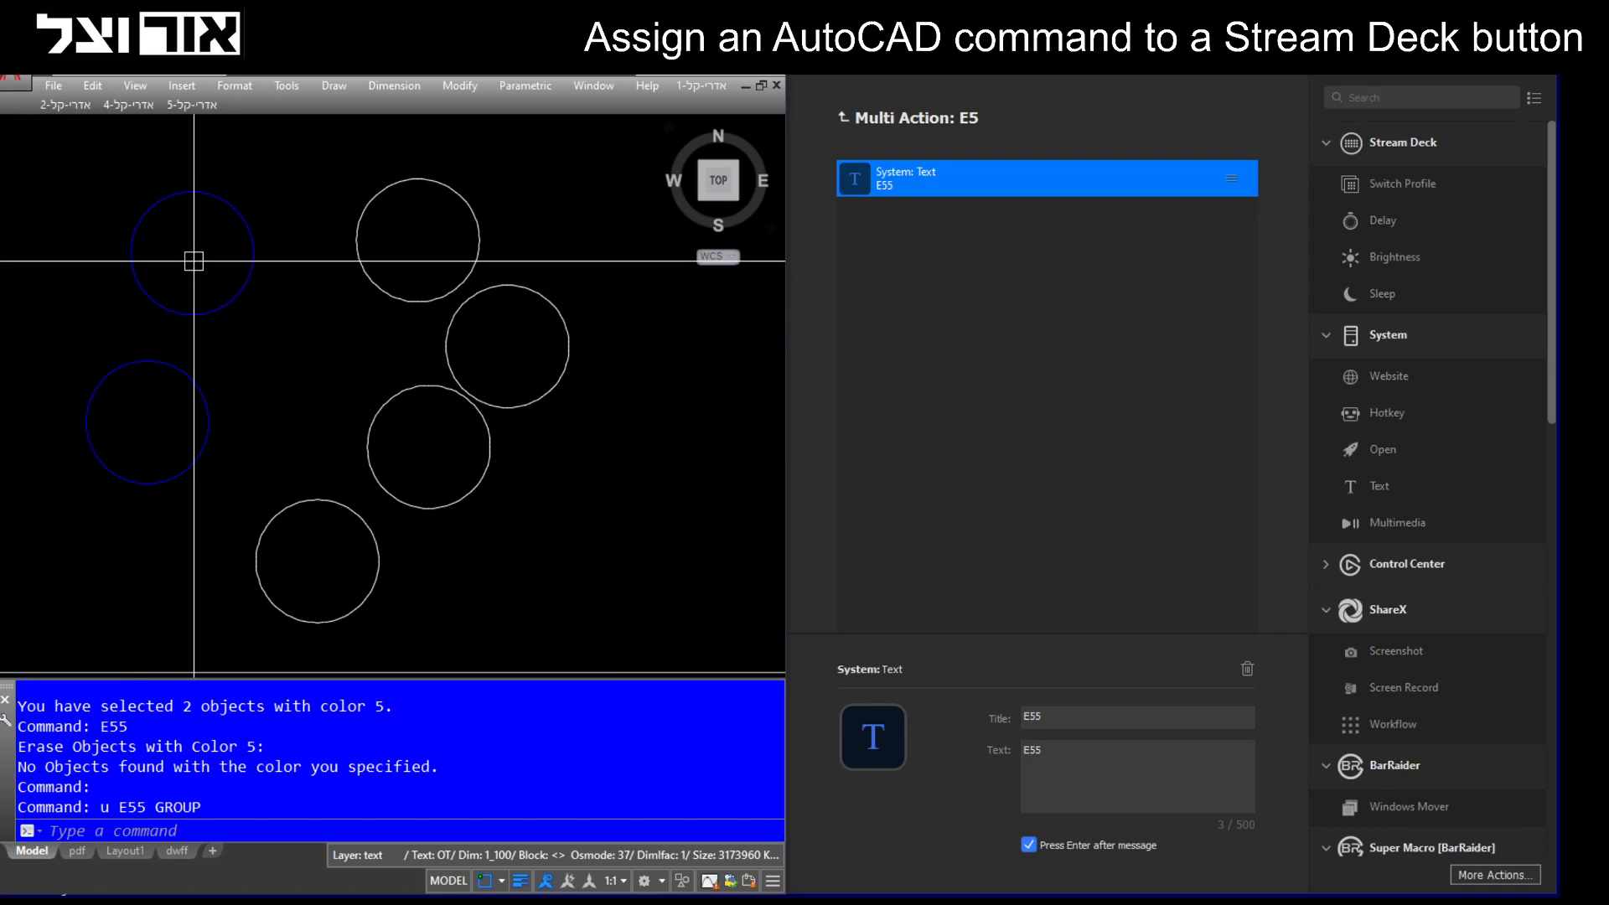
pyautogui.moveTo(306, 508)
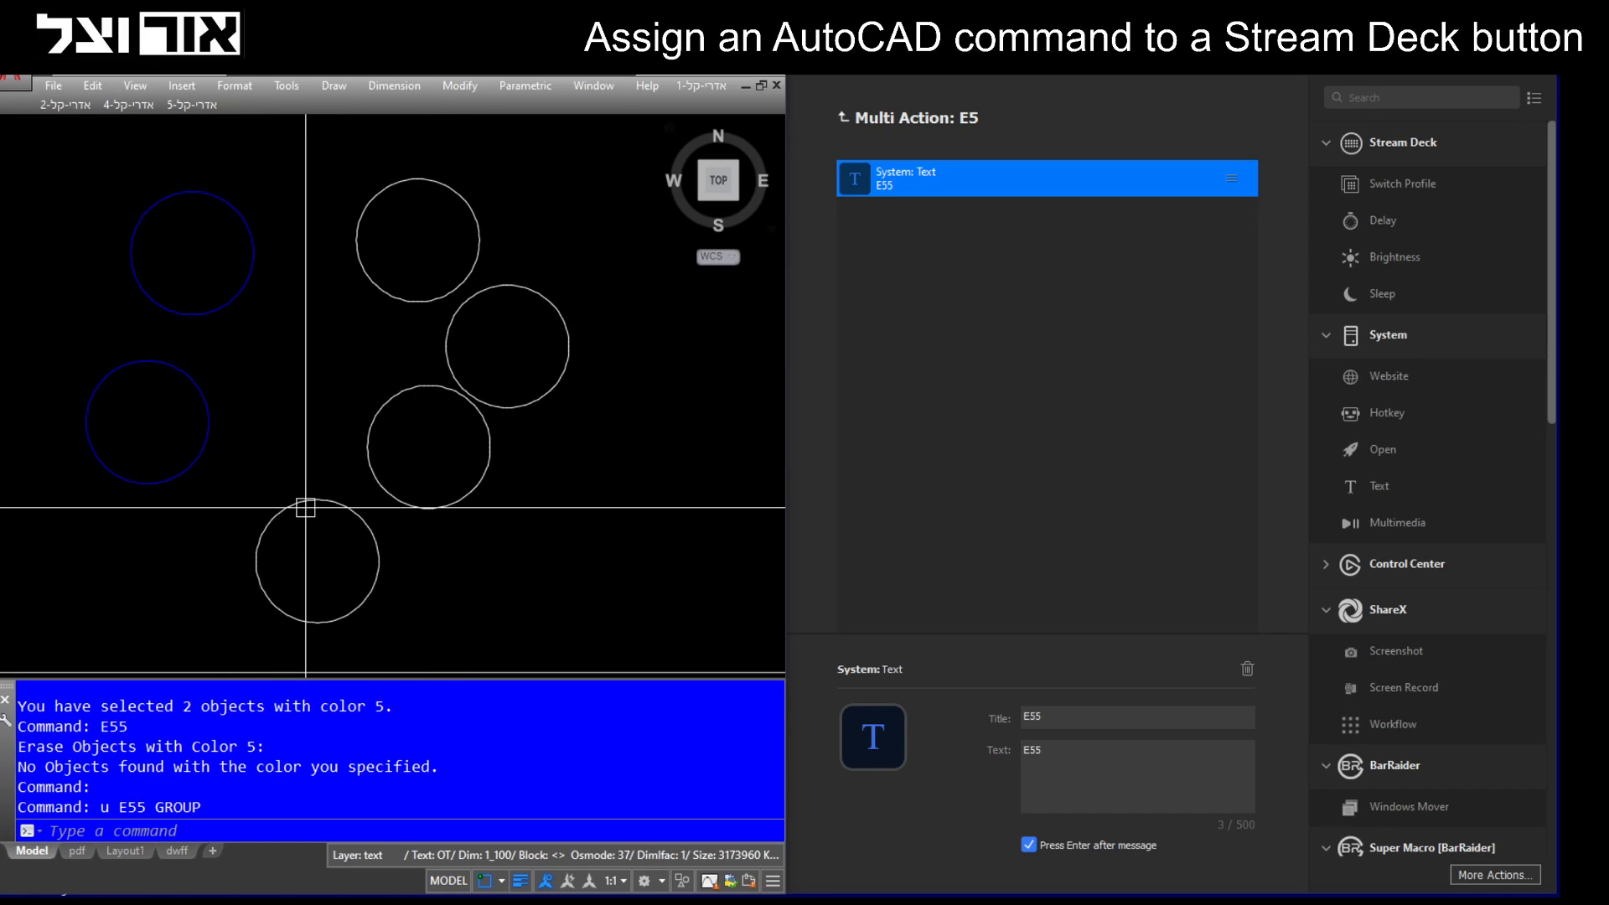
pyautogui.moveTo(272, 502)
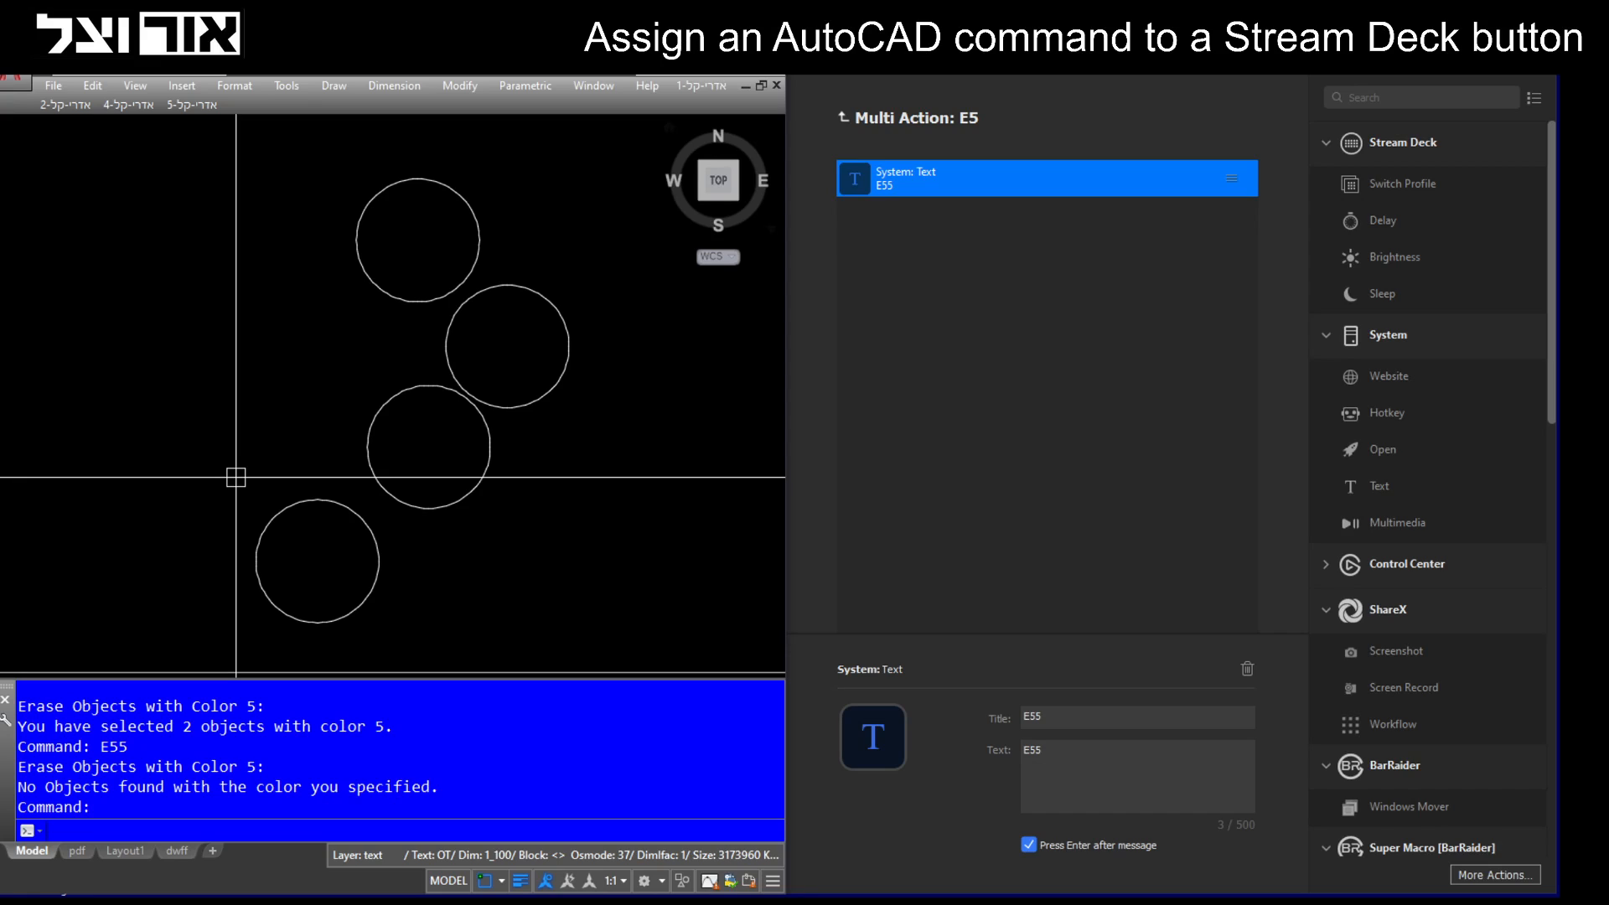
pyautogui.moveTo(459, 449)
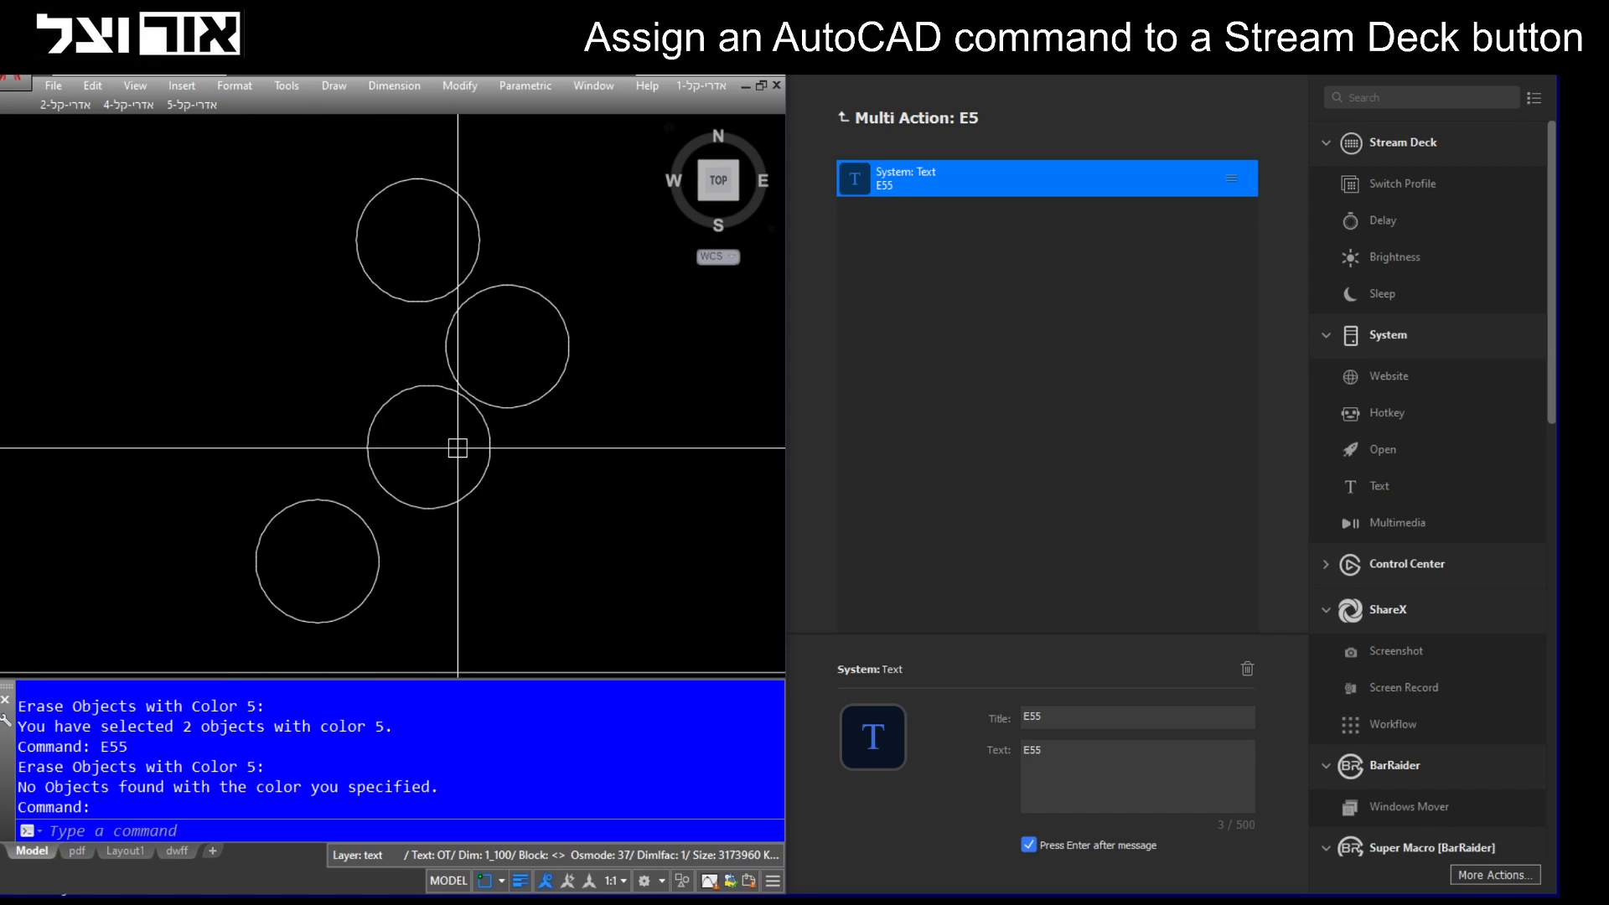
pyautogui.moveTo(223, 531)
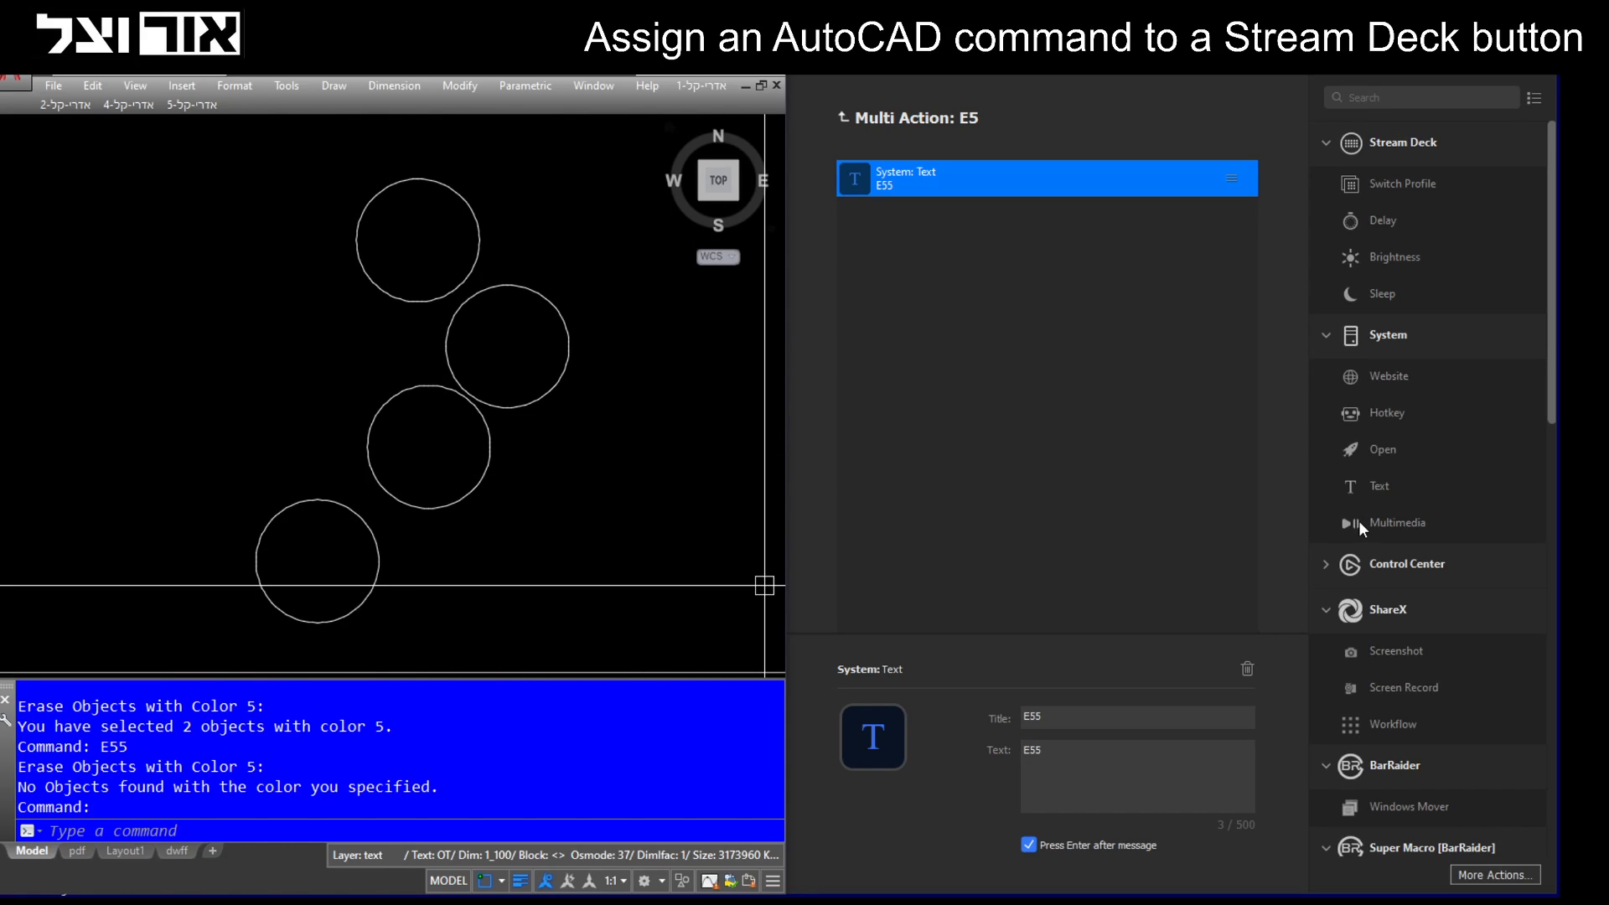
pyautogui.moveTo(868, 143)
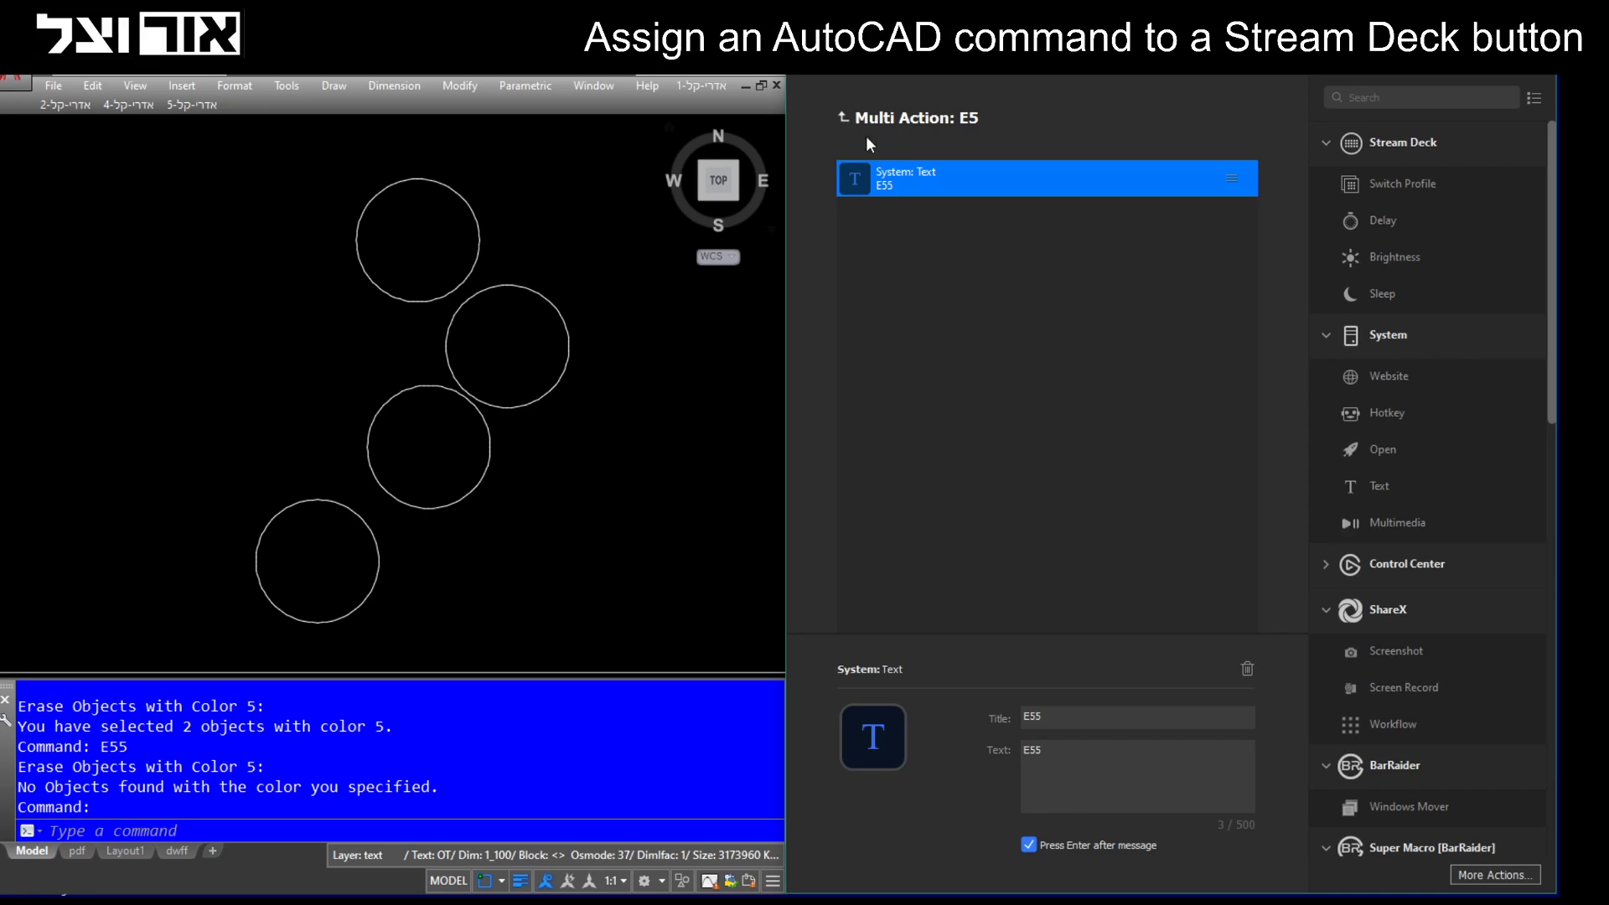
# Return to the key grid and title a new multi-action key 'Erase All'.
pyautogui.click(839, 117)
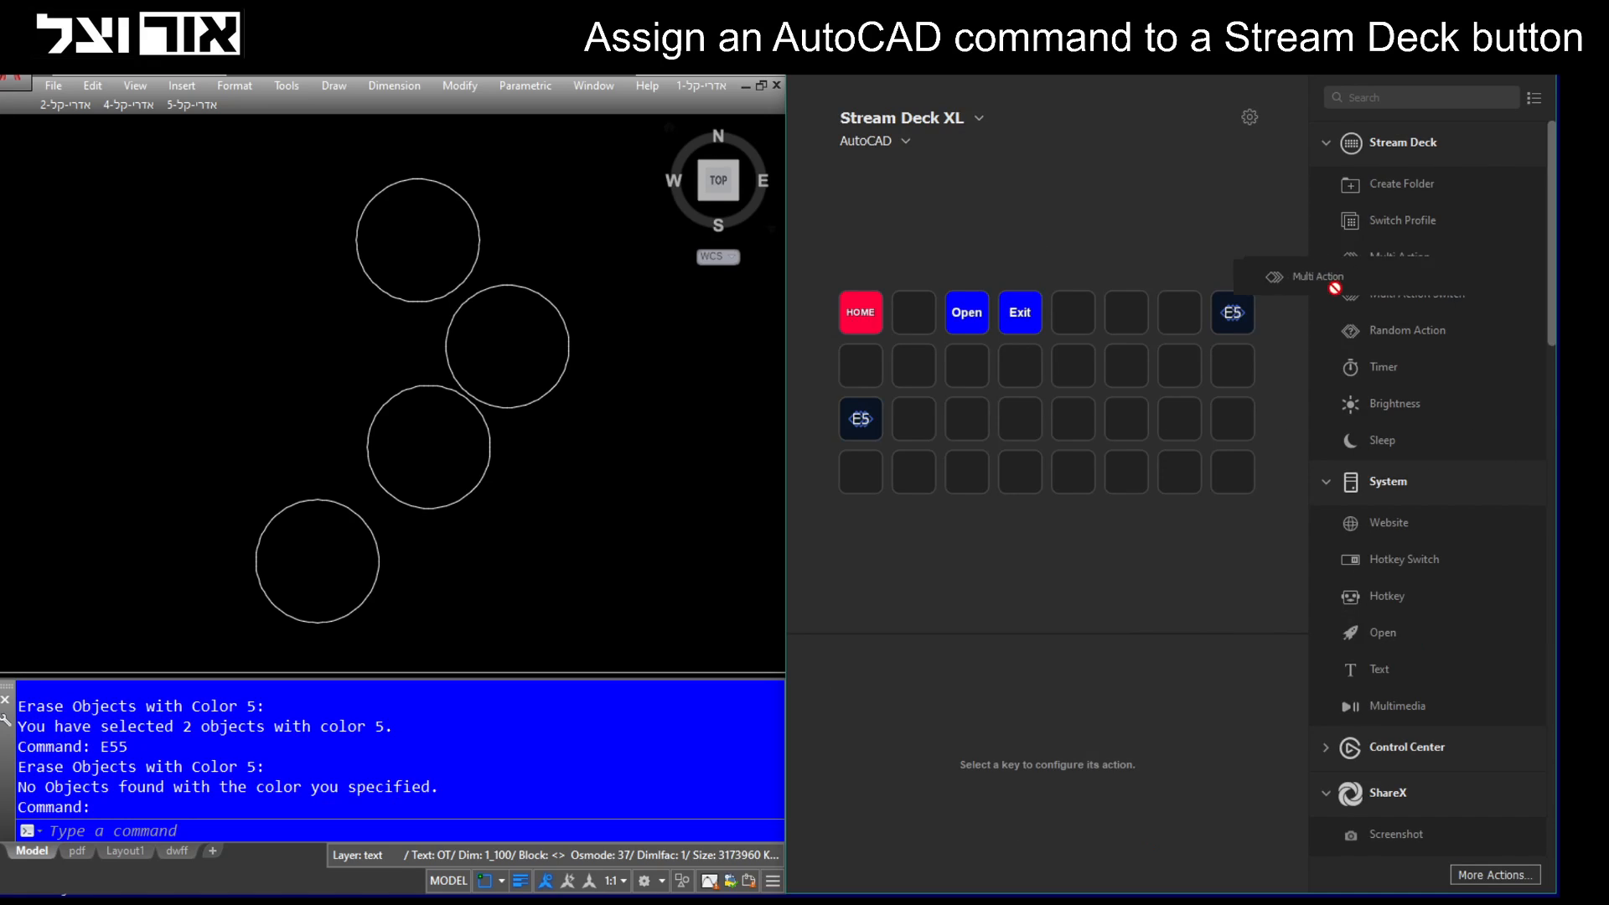
pyautogui.click(1326, 277)
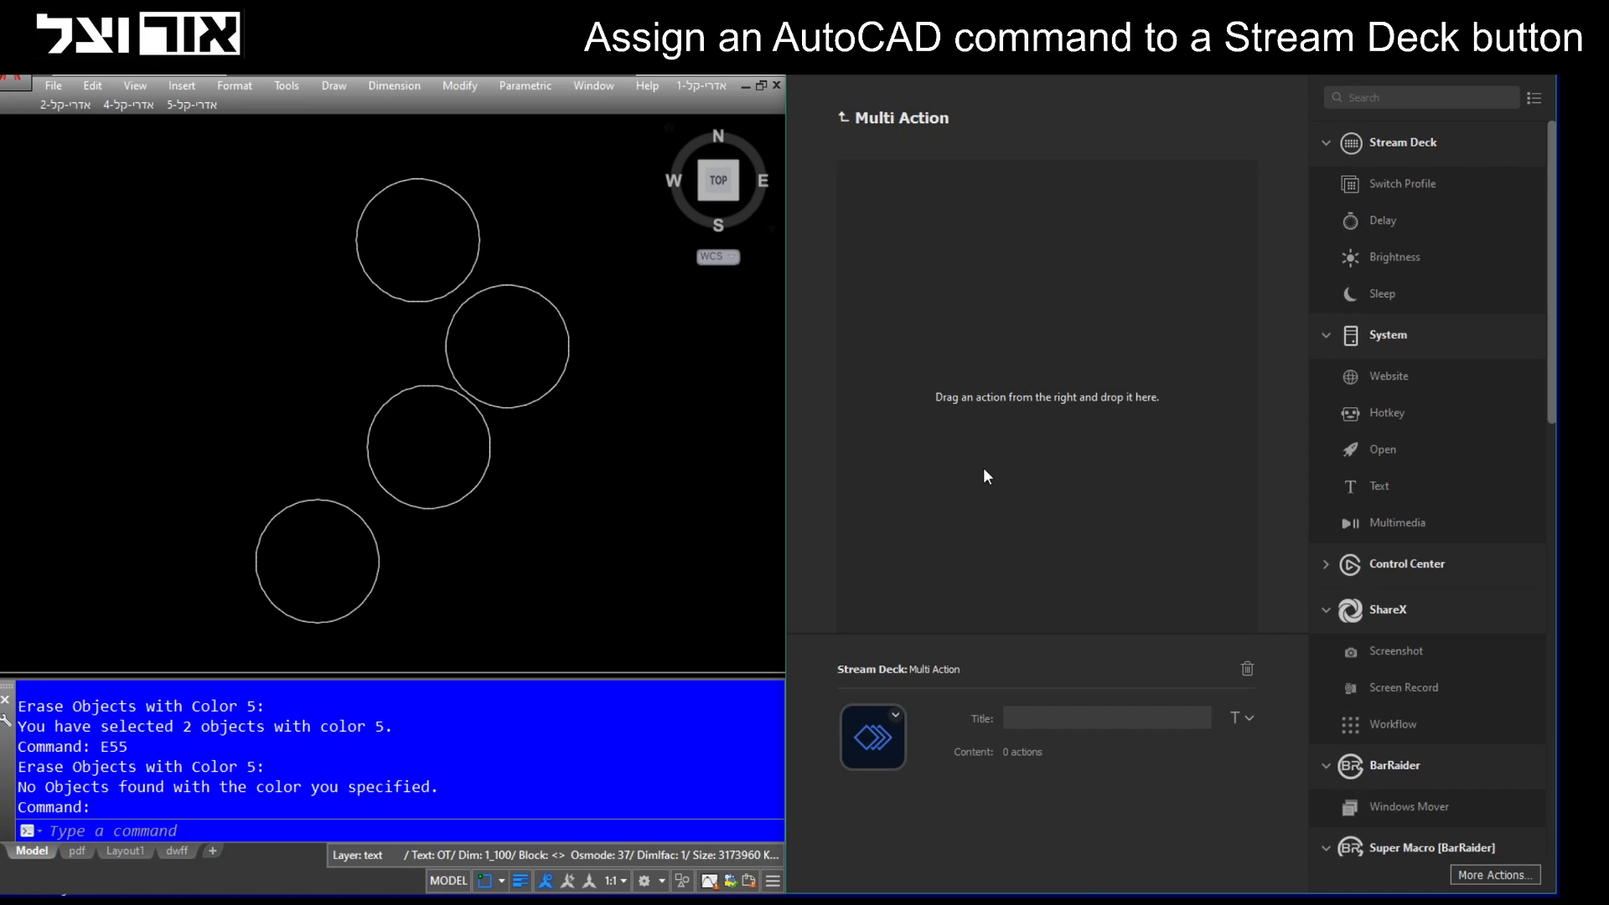
pyautogui.moveTo(909, 182)
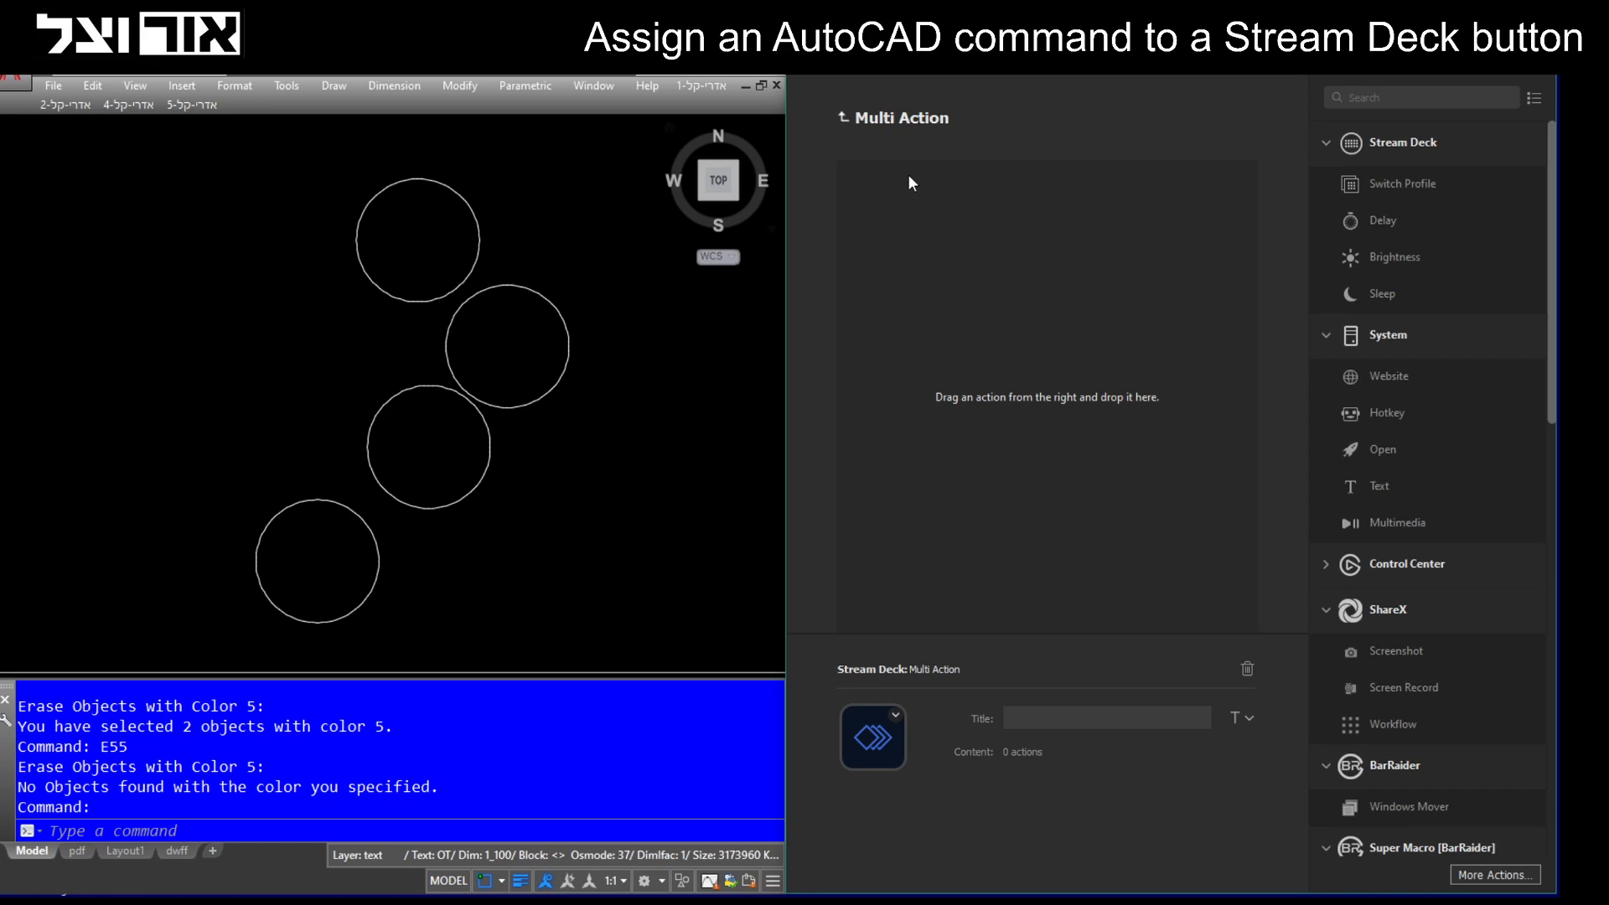
pyautogui.moveTo(985, 377)
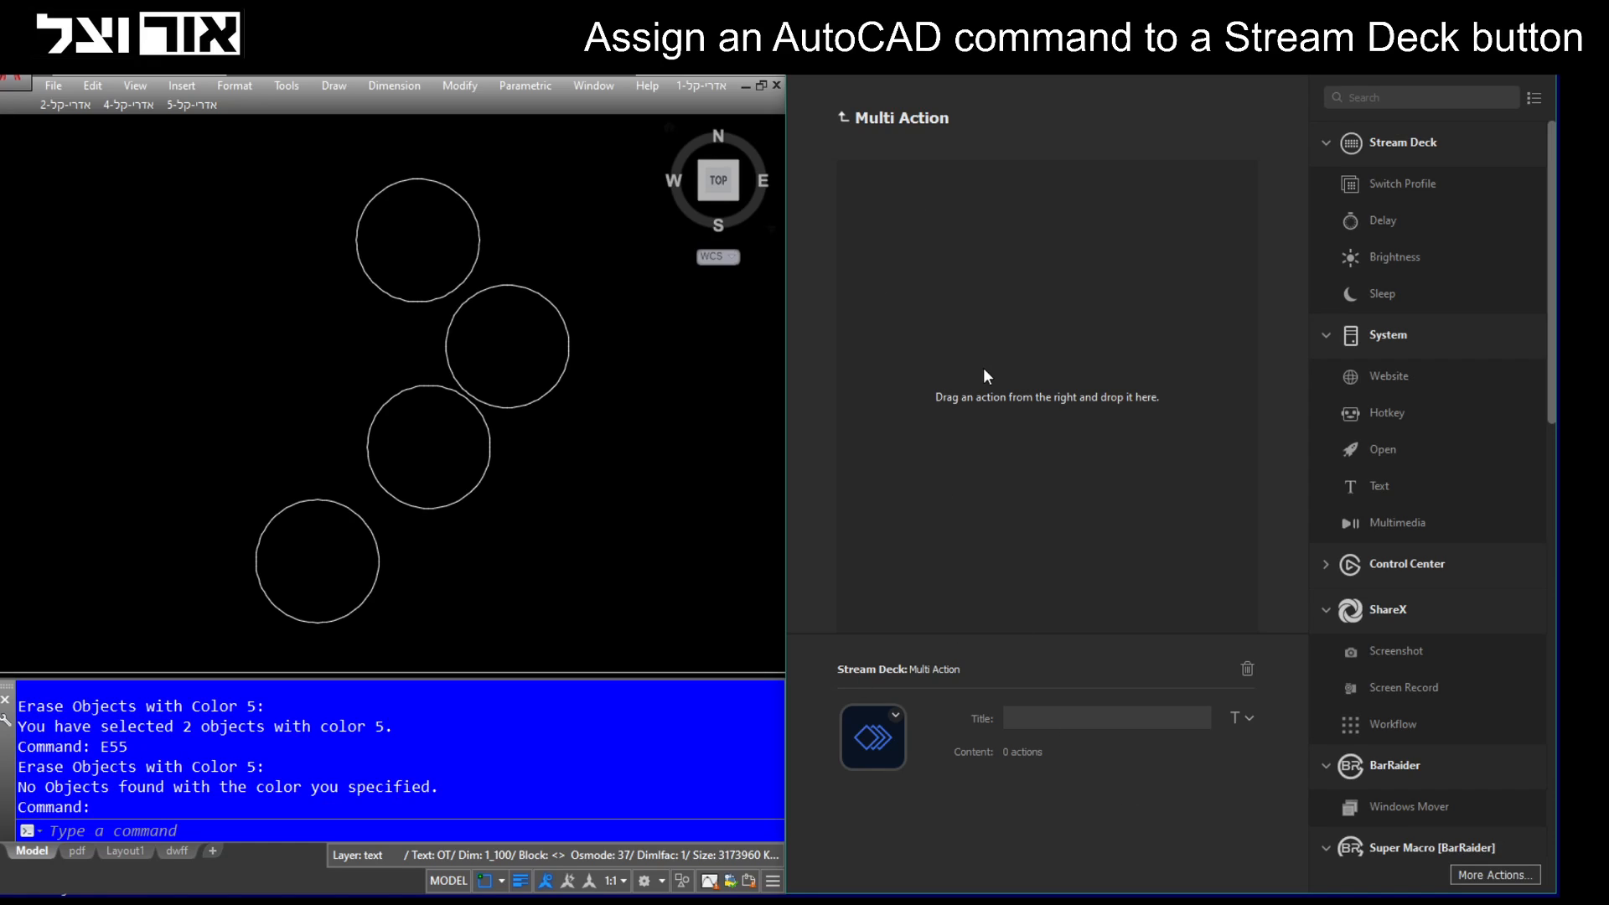
pyautogui.moveTo(896, 193)
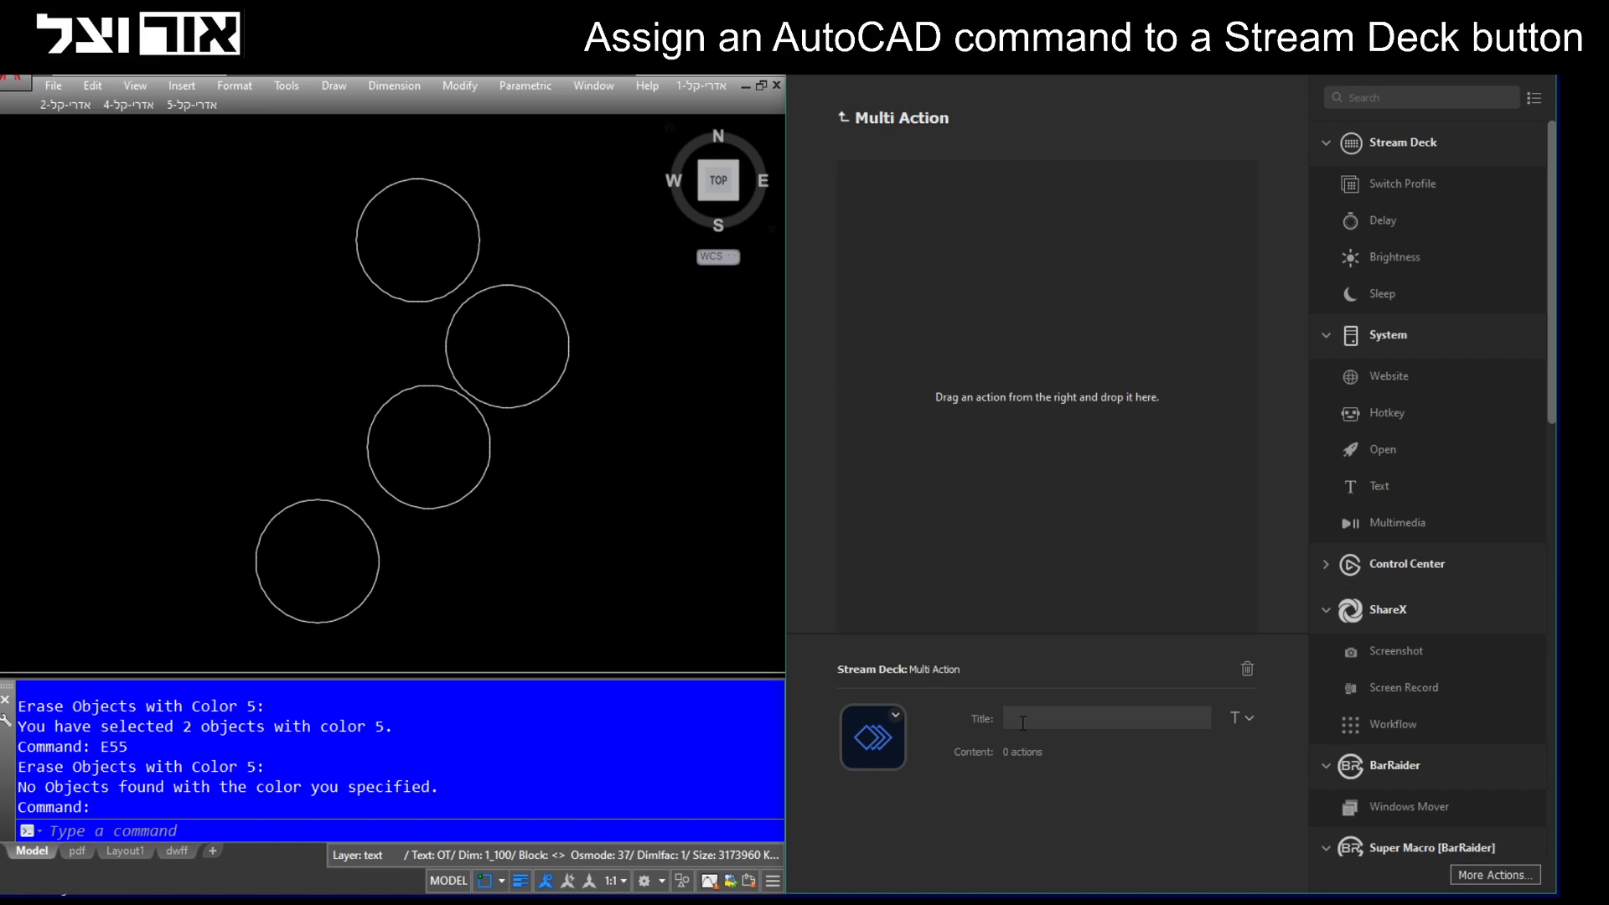
pyautogui.write('Erase All')
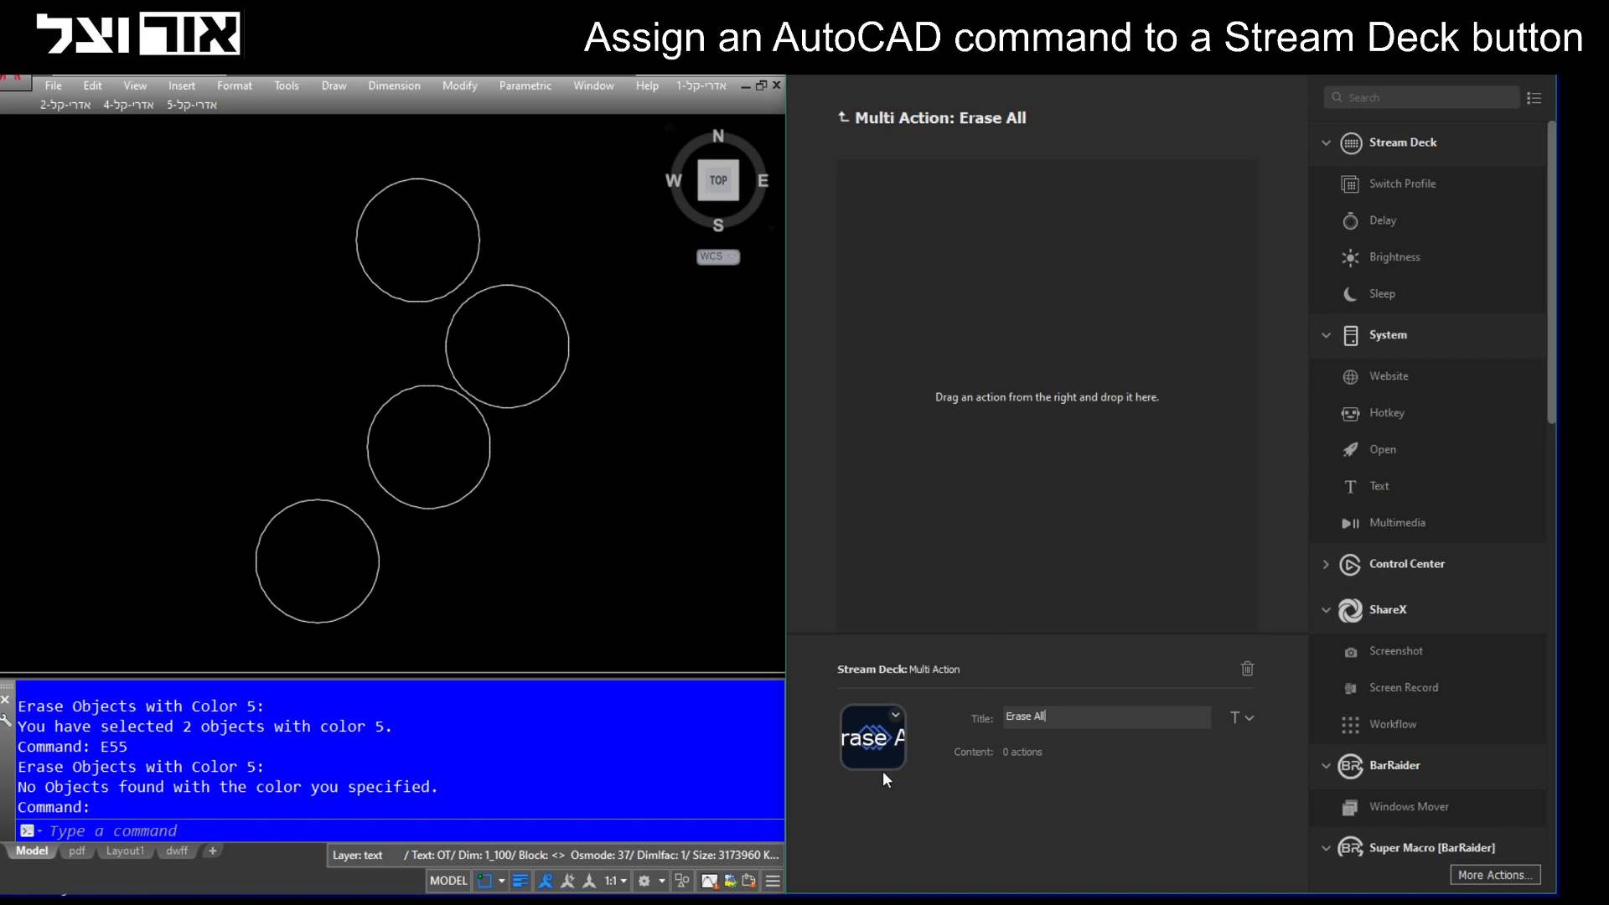
# Create a new magenta icon for the Erase All key and check its title settings.
pyautogui.click(896, 715)
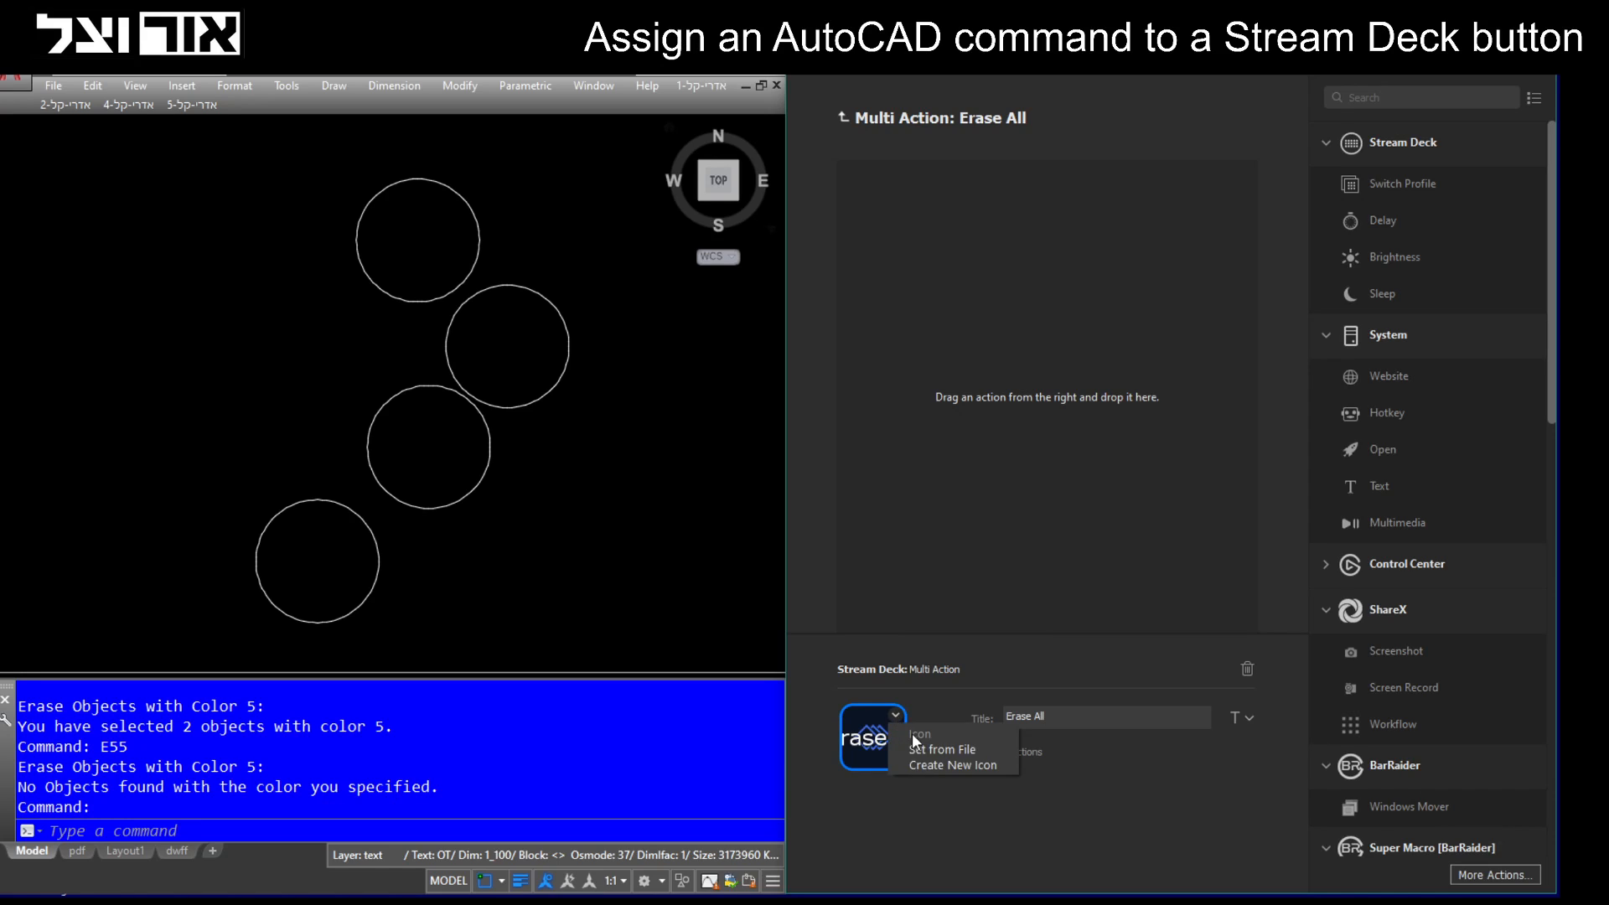
pyautogui.click(942, 749)
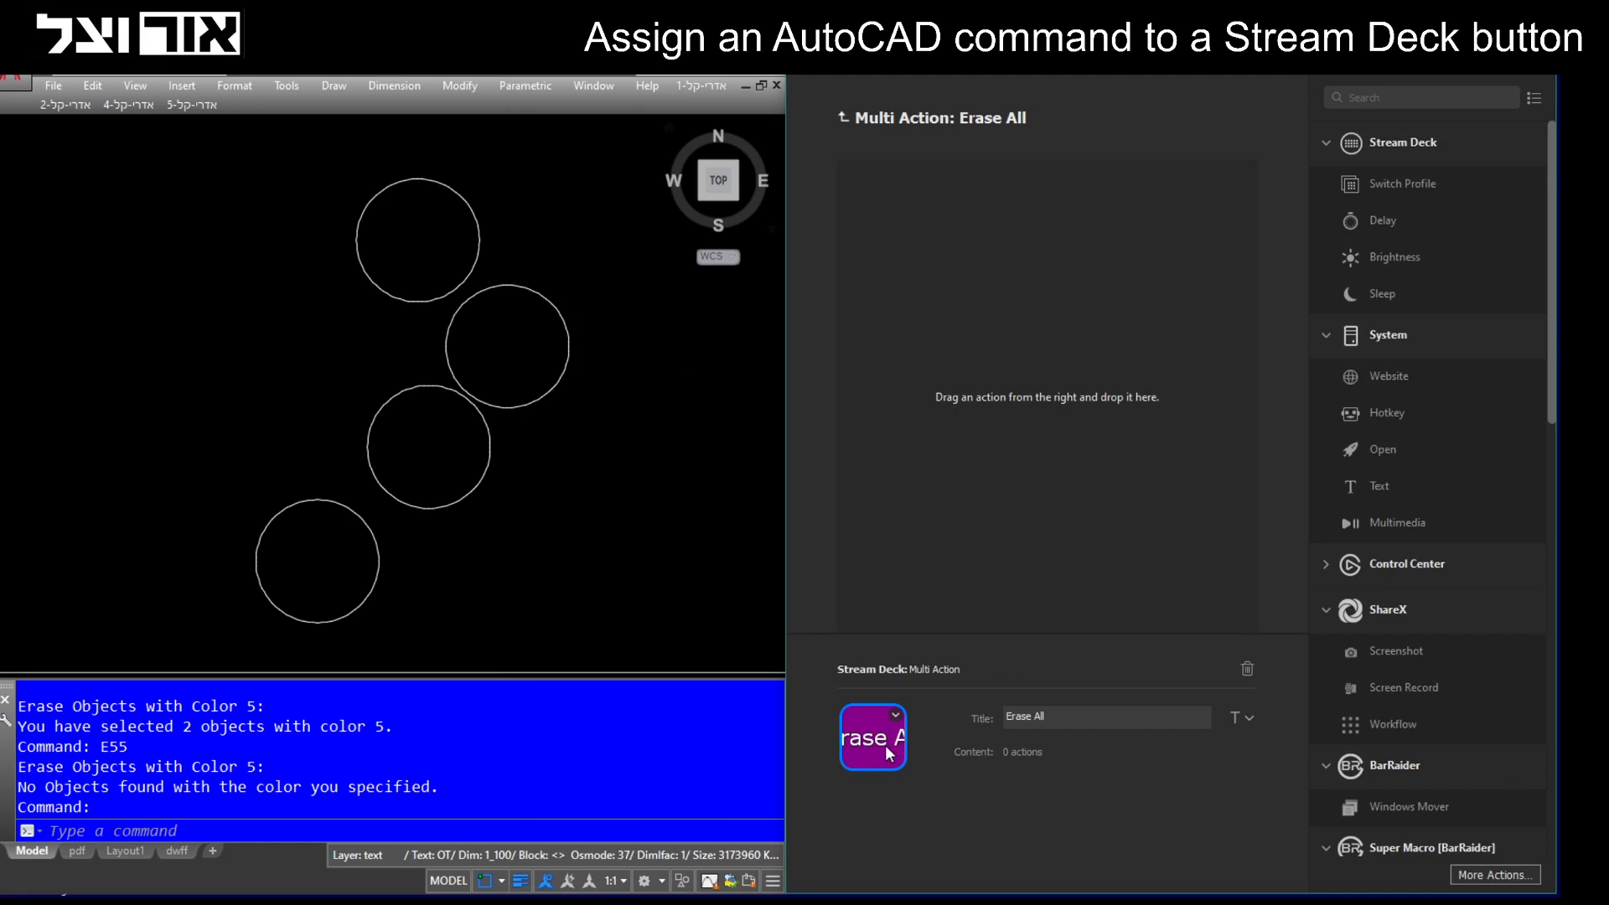
pyautogui.click(1243, 717)
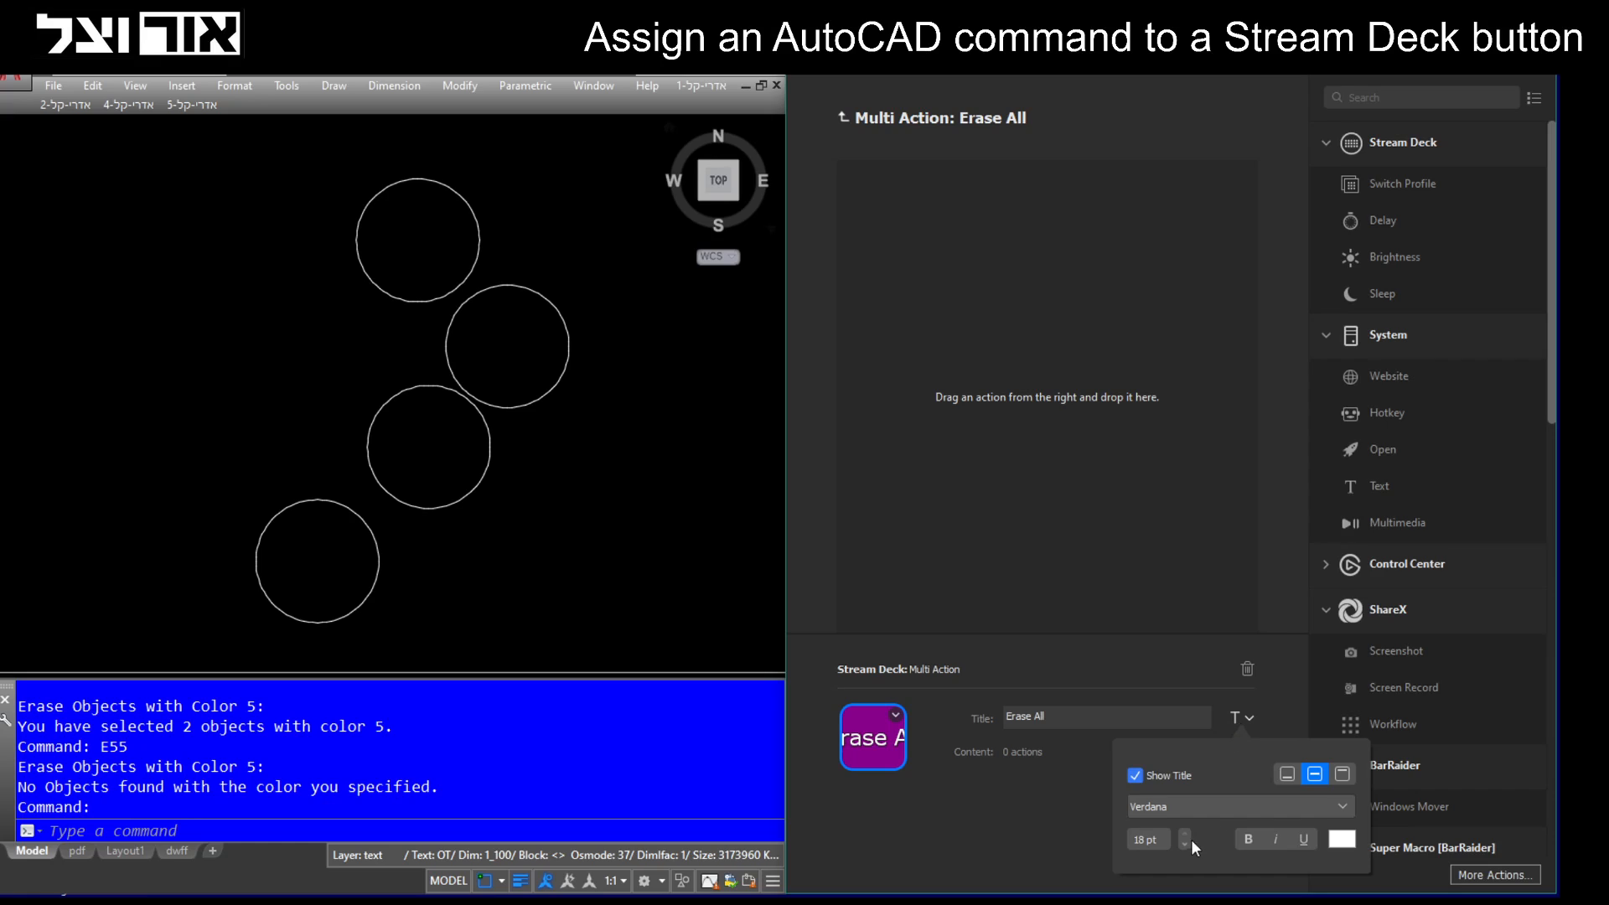
pyautogui.click(1184, 844)
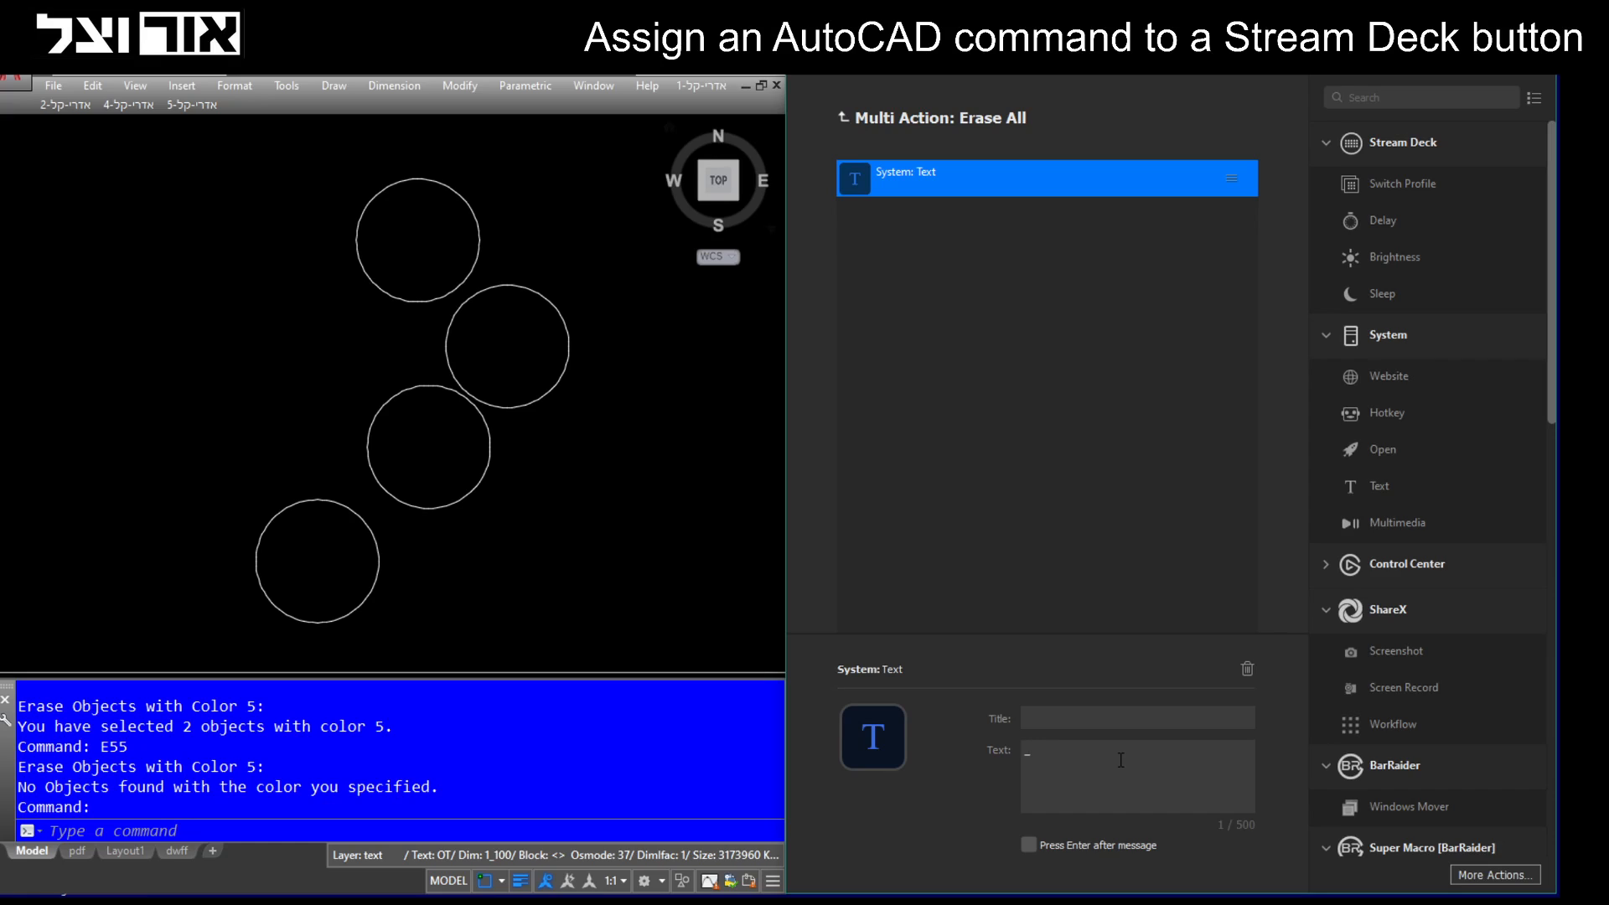
# Make the first step type _erase with Enter; add a second step titled and typing All.
pyautogui.write('_erase')
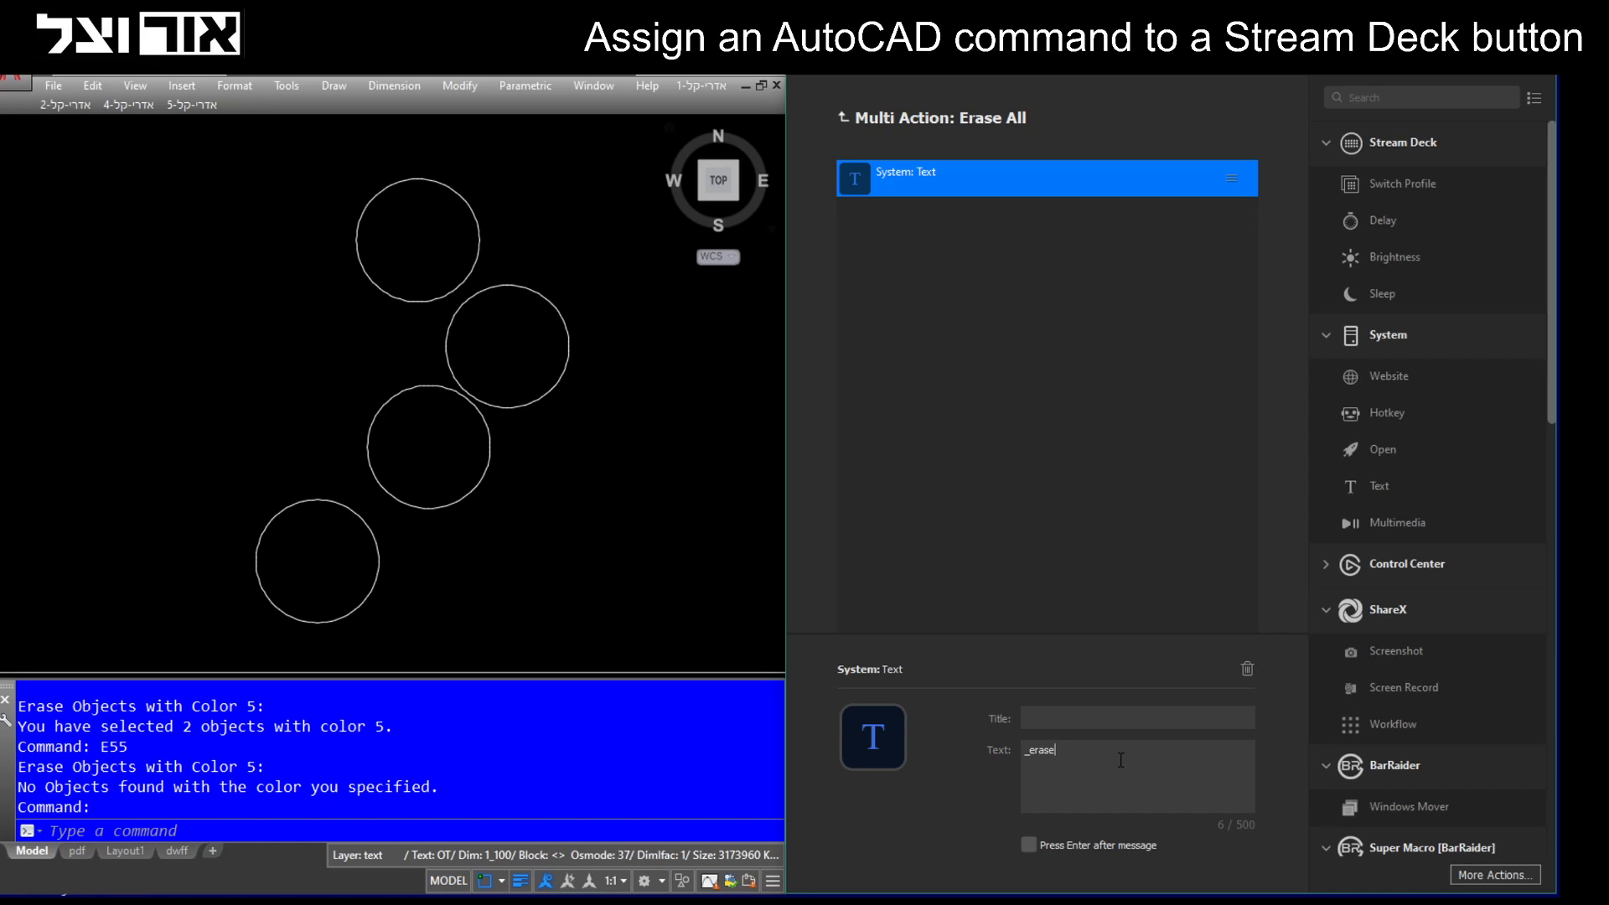
pyautogui.moveTo(920, 828)
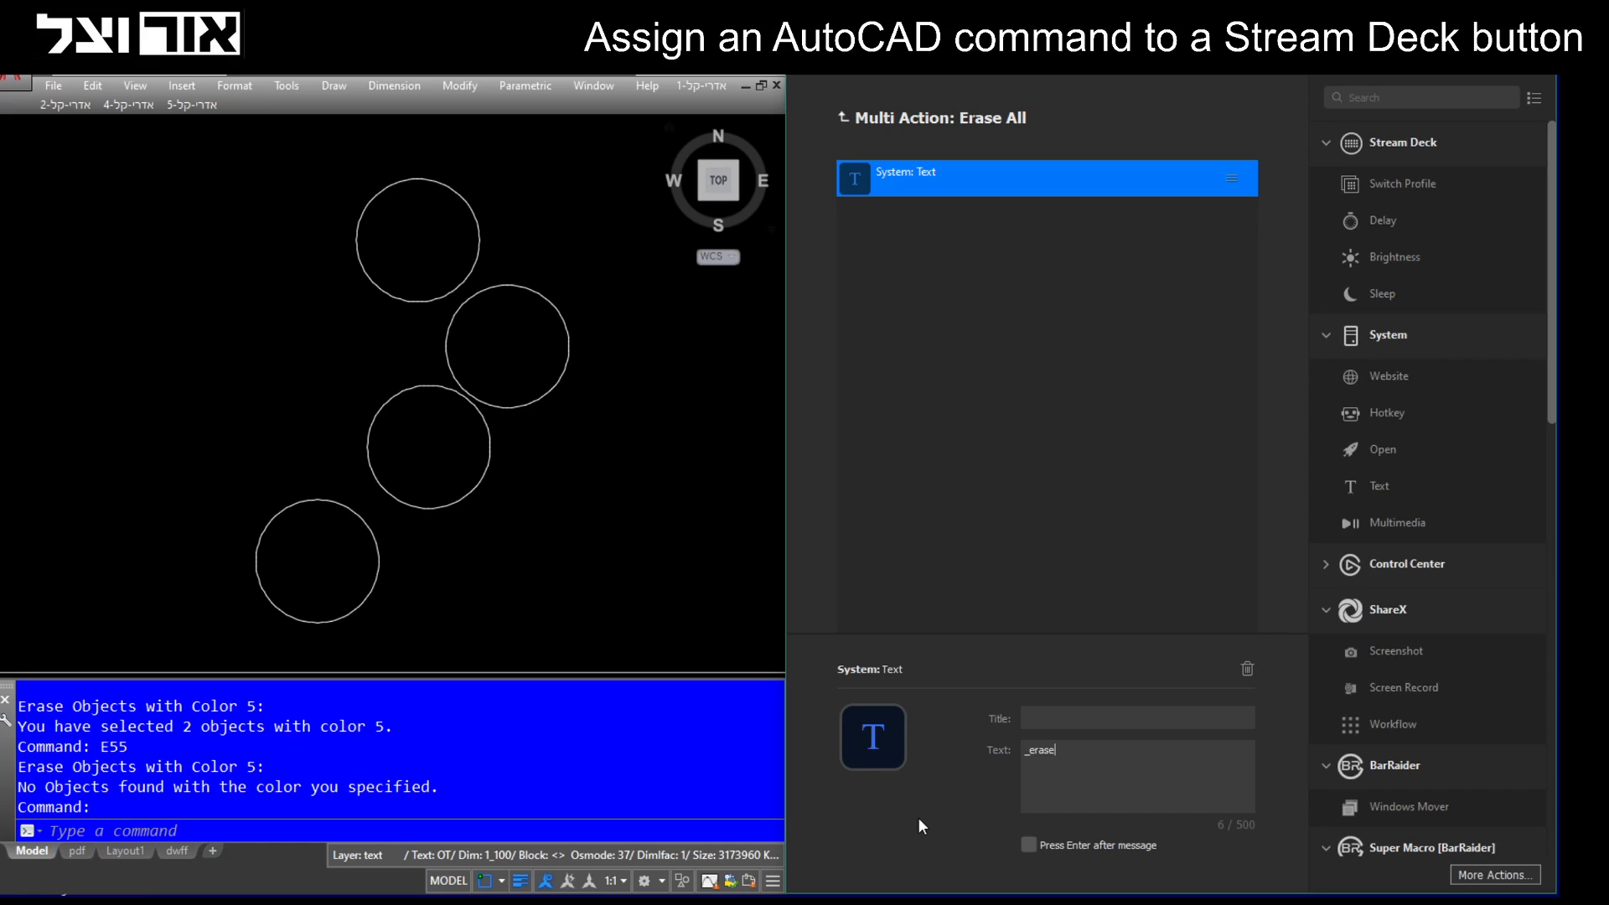
pyautogui.moveTo(1016, 775)
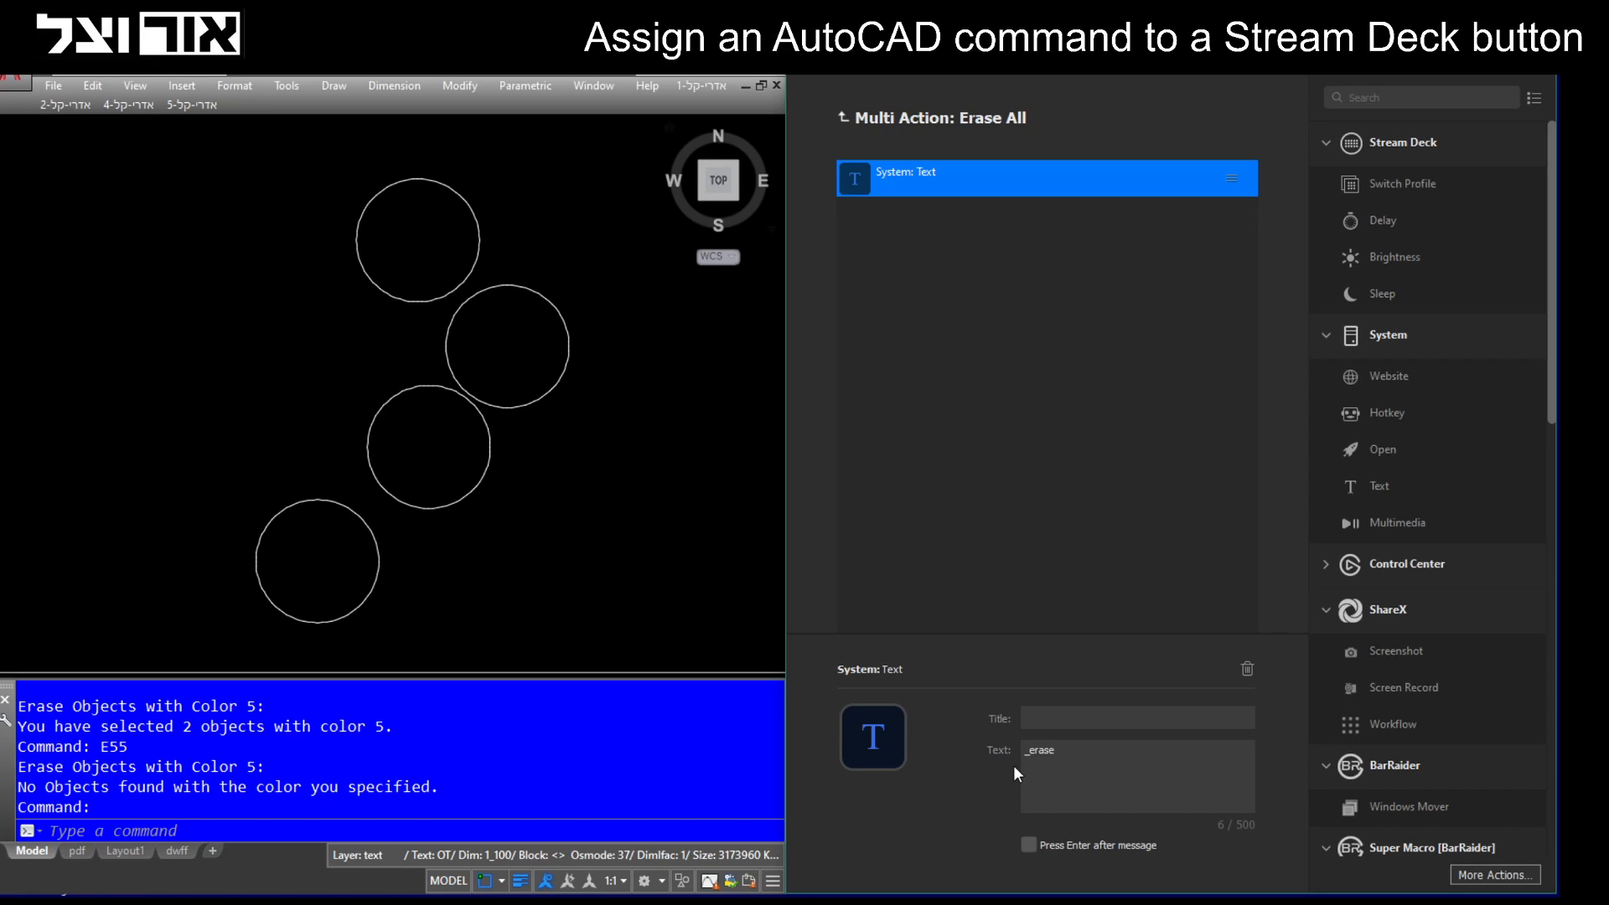
pyautogui.moveTo(1033, 856)
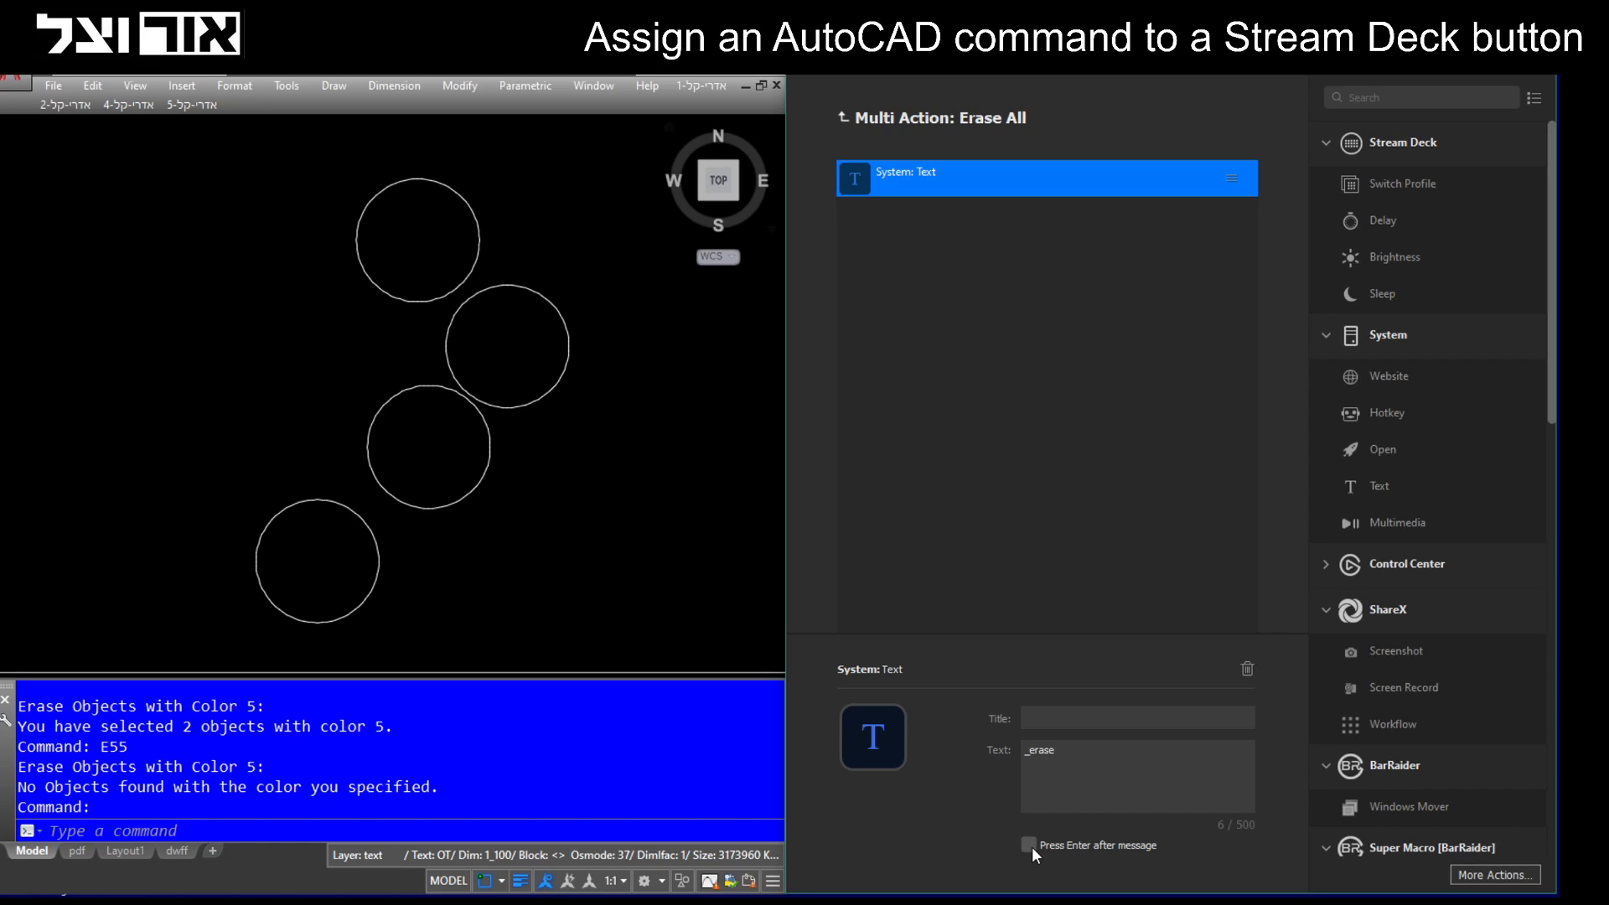
pyautogui.click(1028, 845)
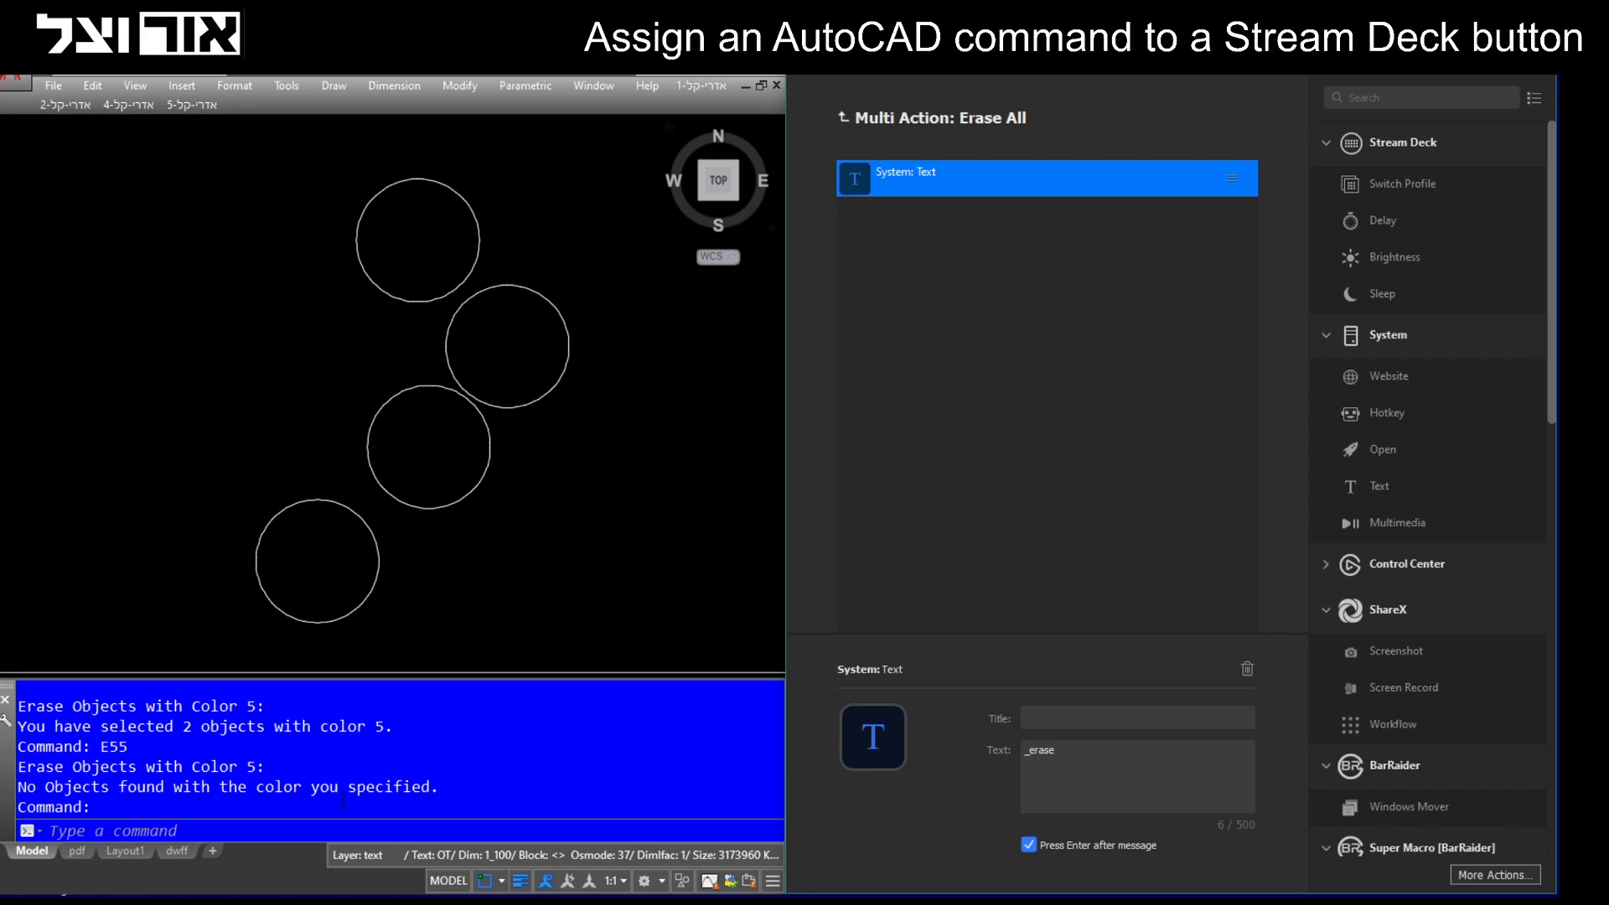
pyautogui.moveTo(1324, 422)
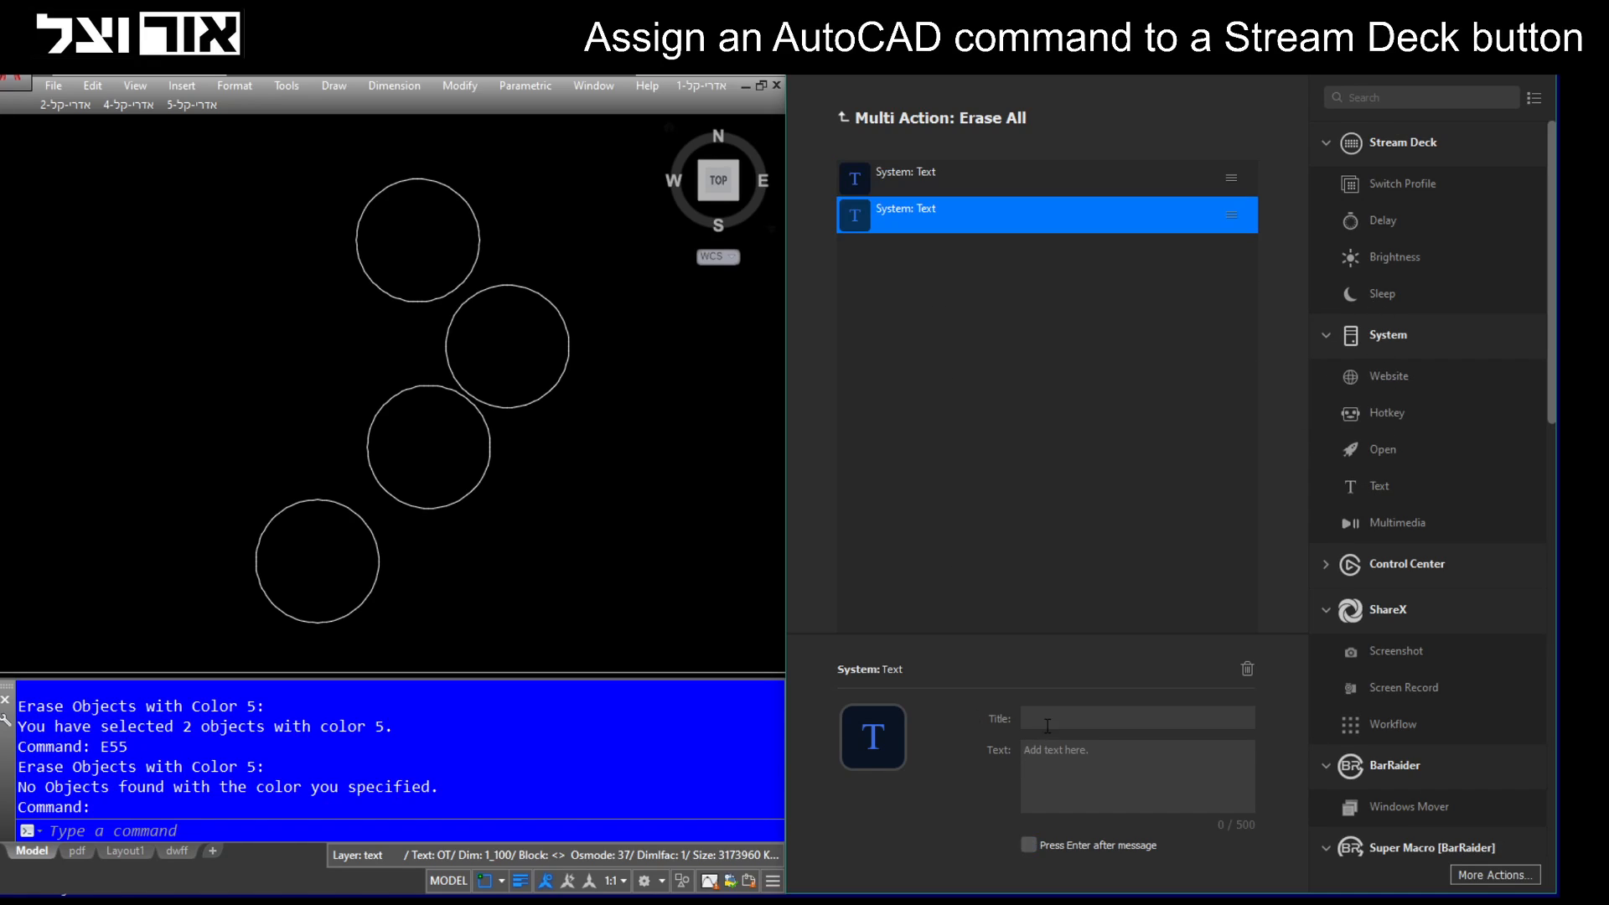
pyautogui.write('All')
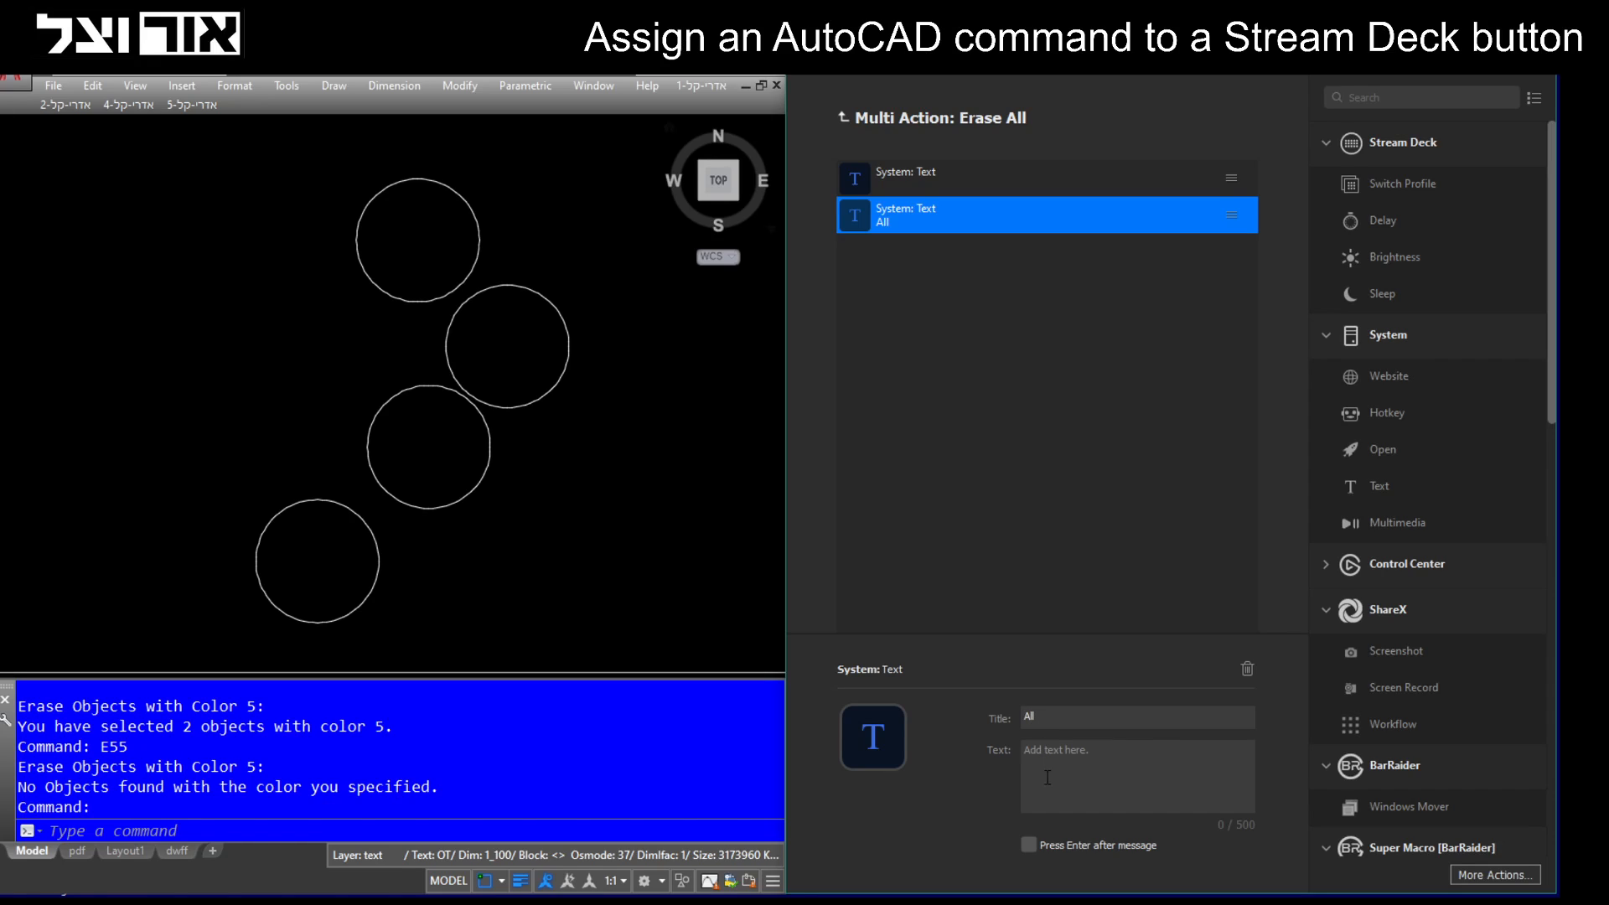
pyautogui.write('All')
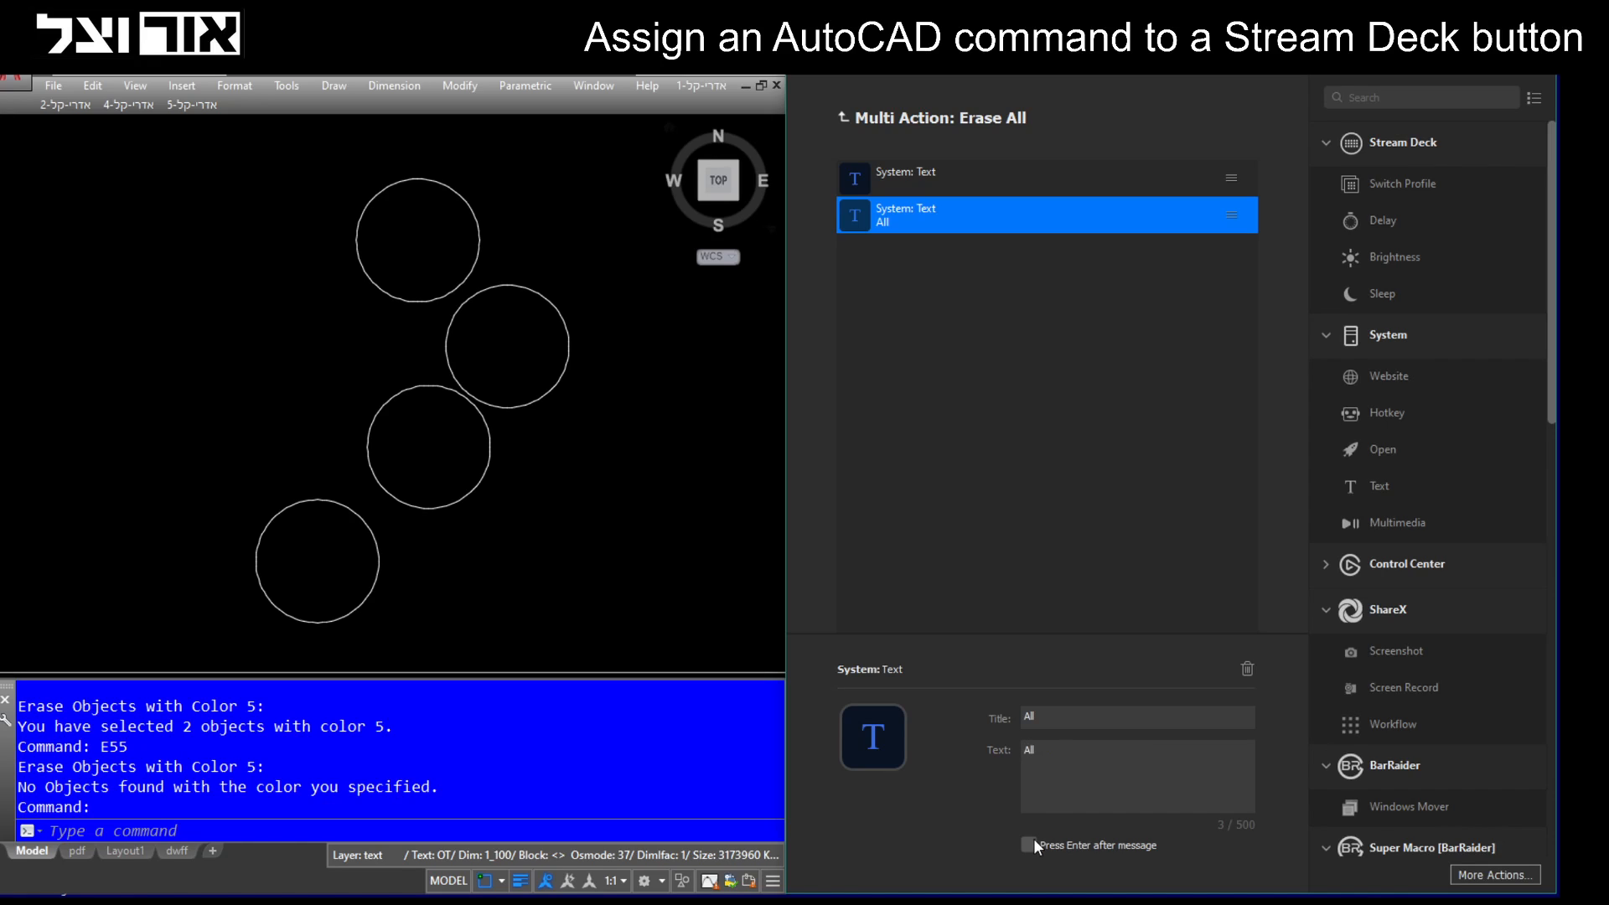
# Turn on 'Press Enter after message' for the All text step.
pyautogui.click(1028, 845)
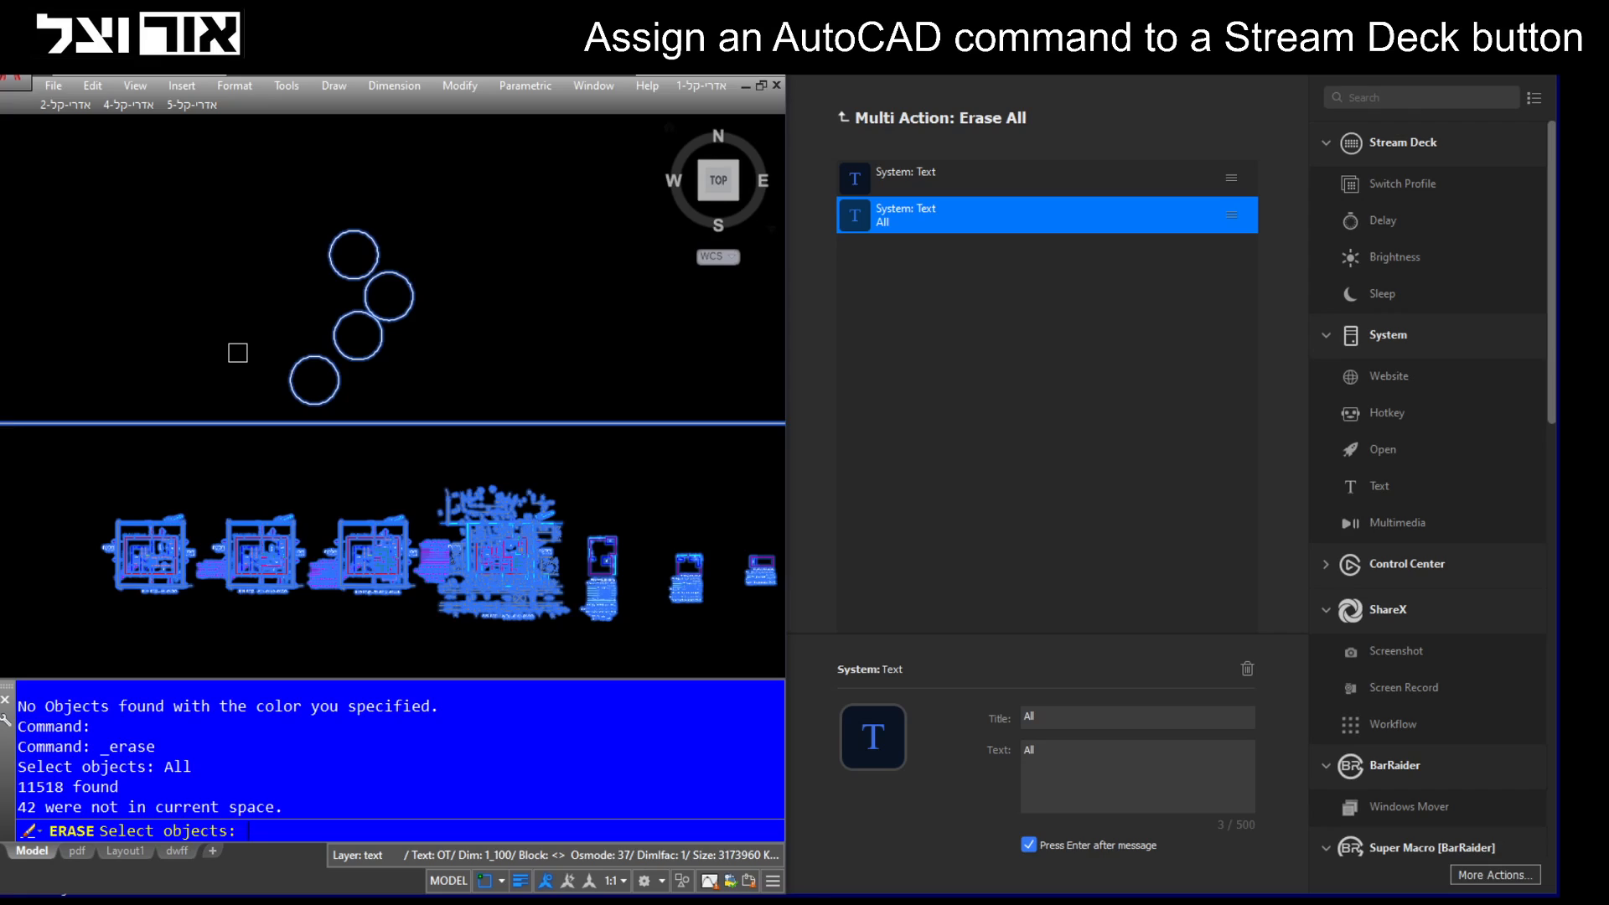
pyautogui.moveTo(191, 448)
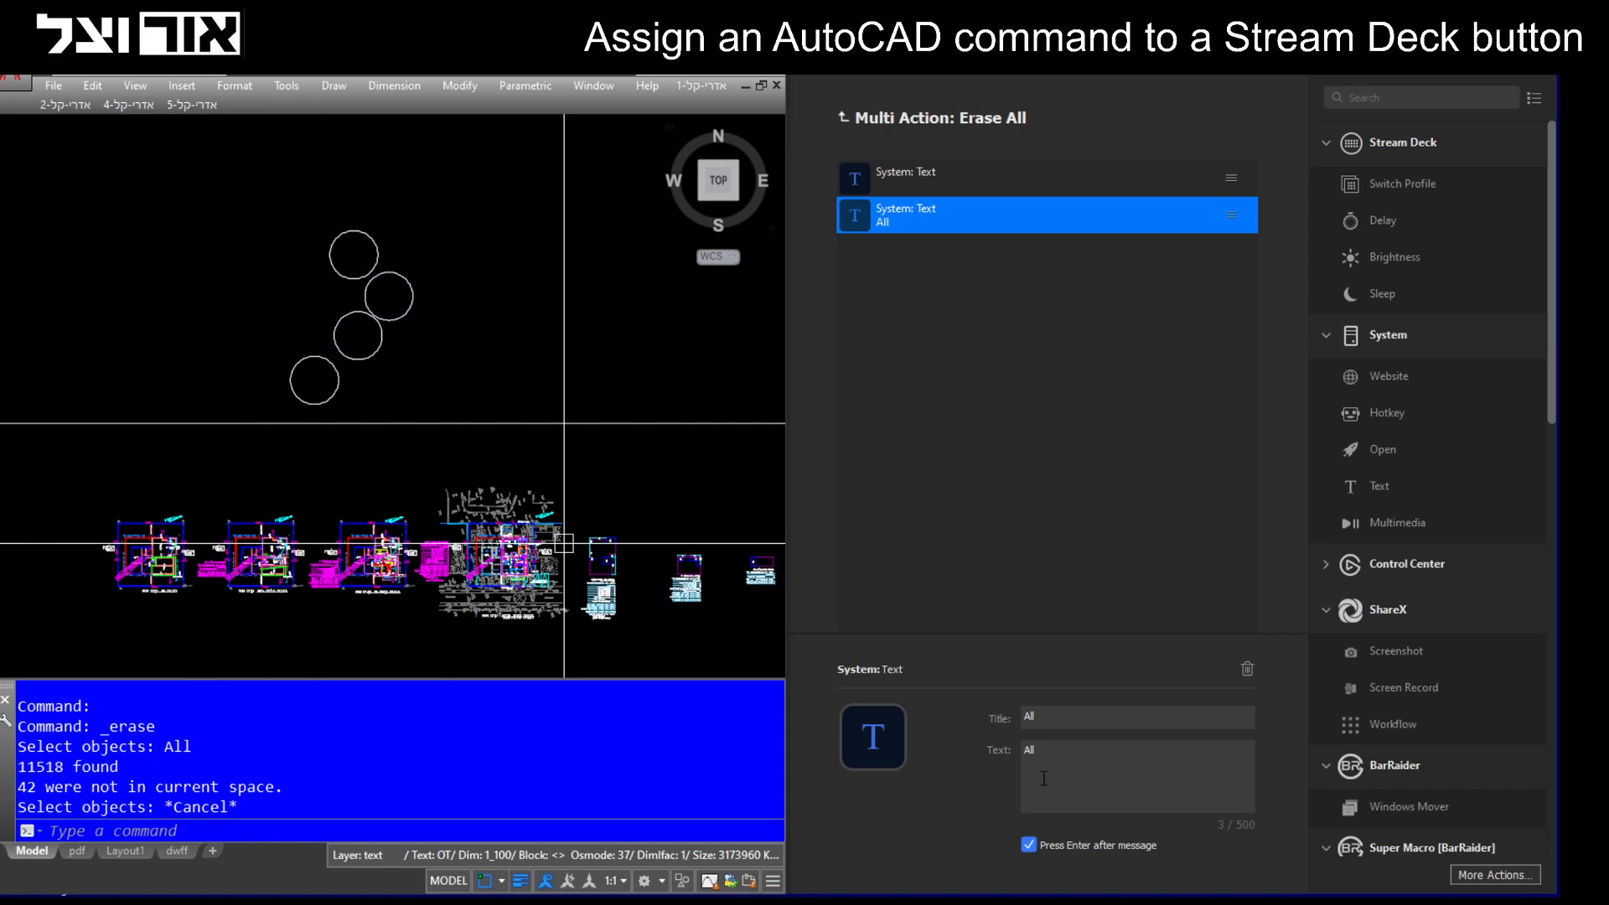
pyautogui.moveTo(1111, 354)
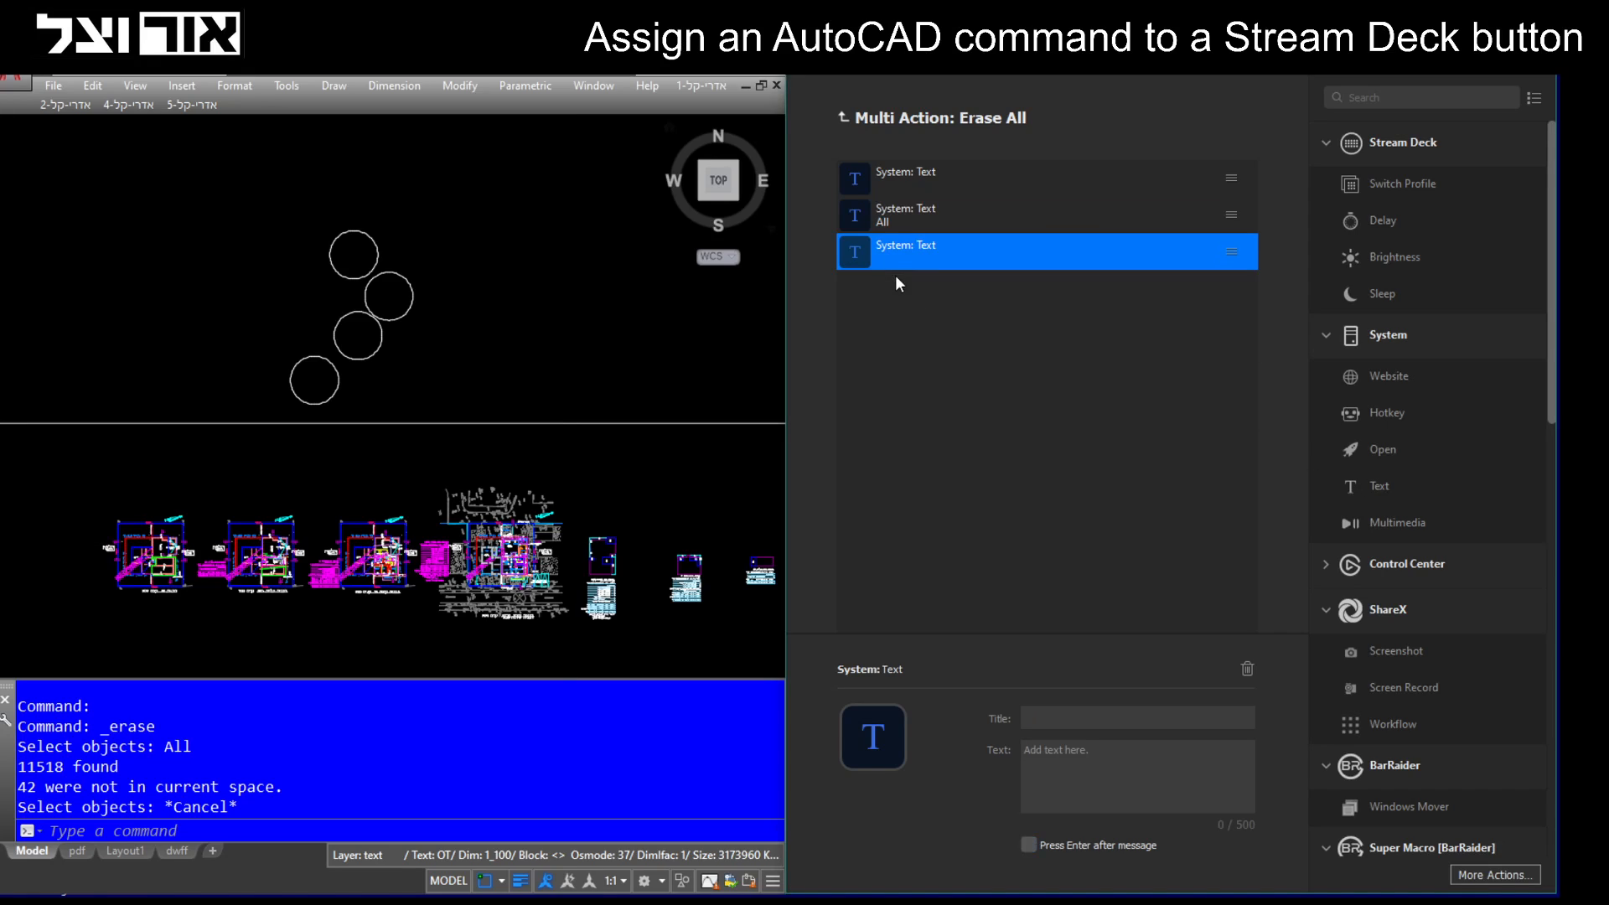
# Turn on 'Press Enter after message' for the empty third text step.
pyautogui.click(1029, 846)
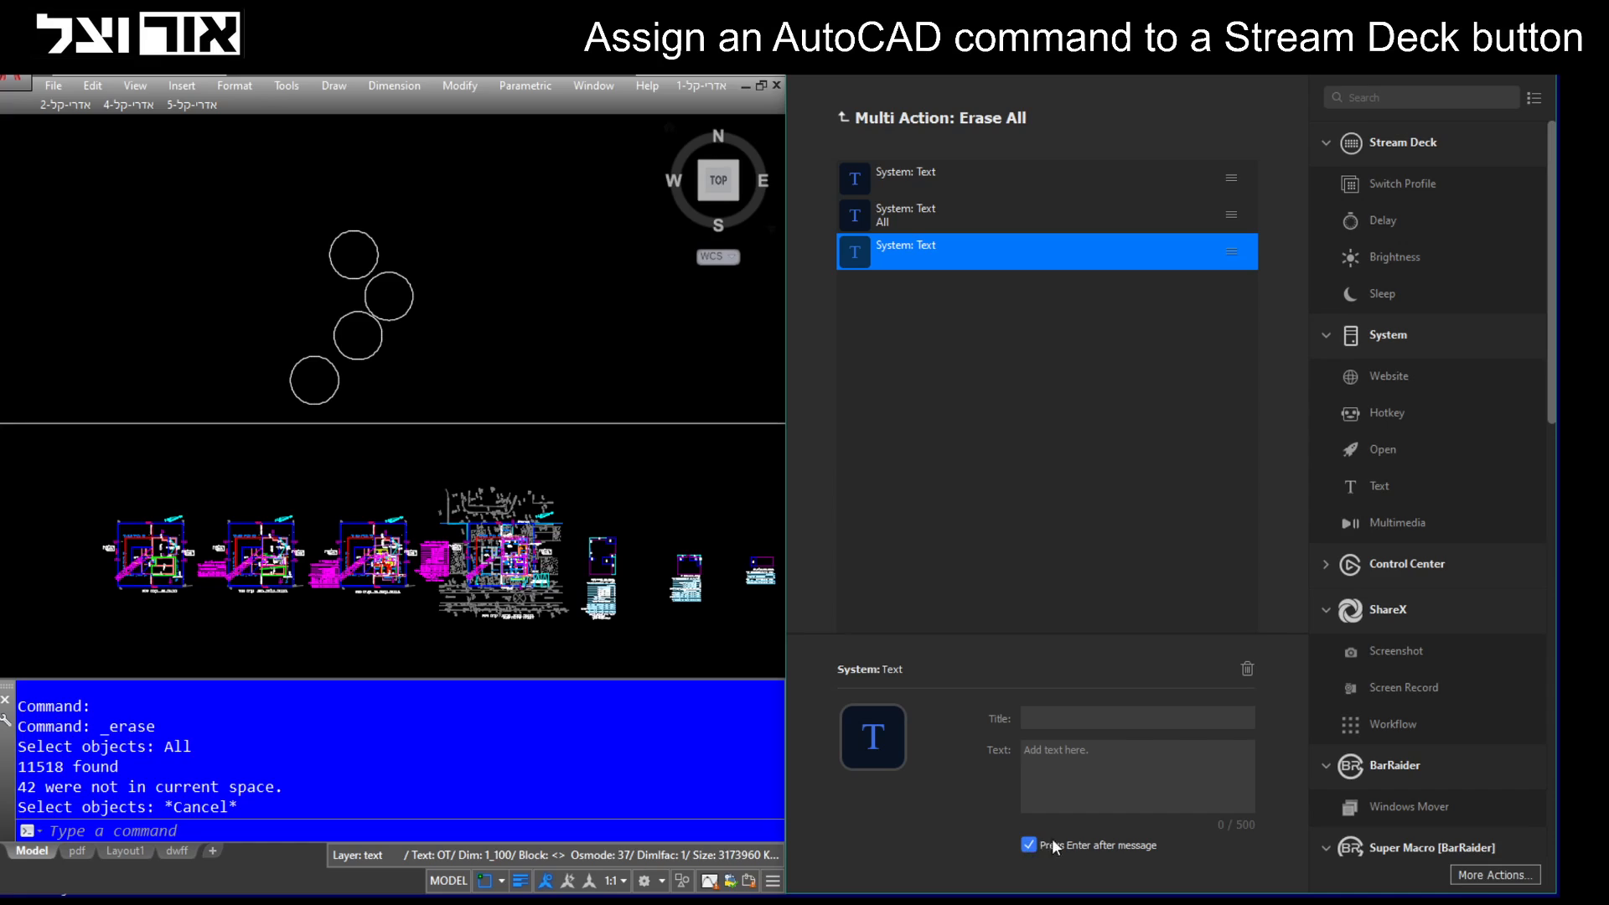
pyautogui.moveTo(440, 385)
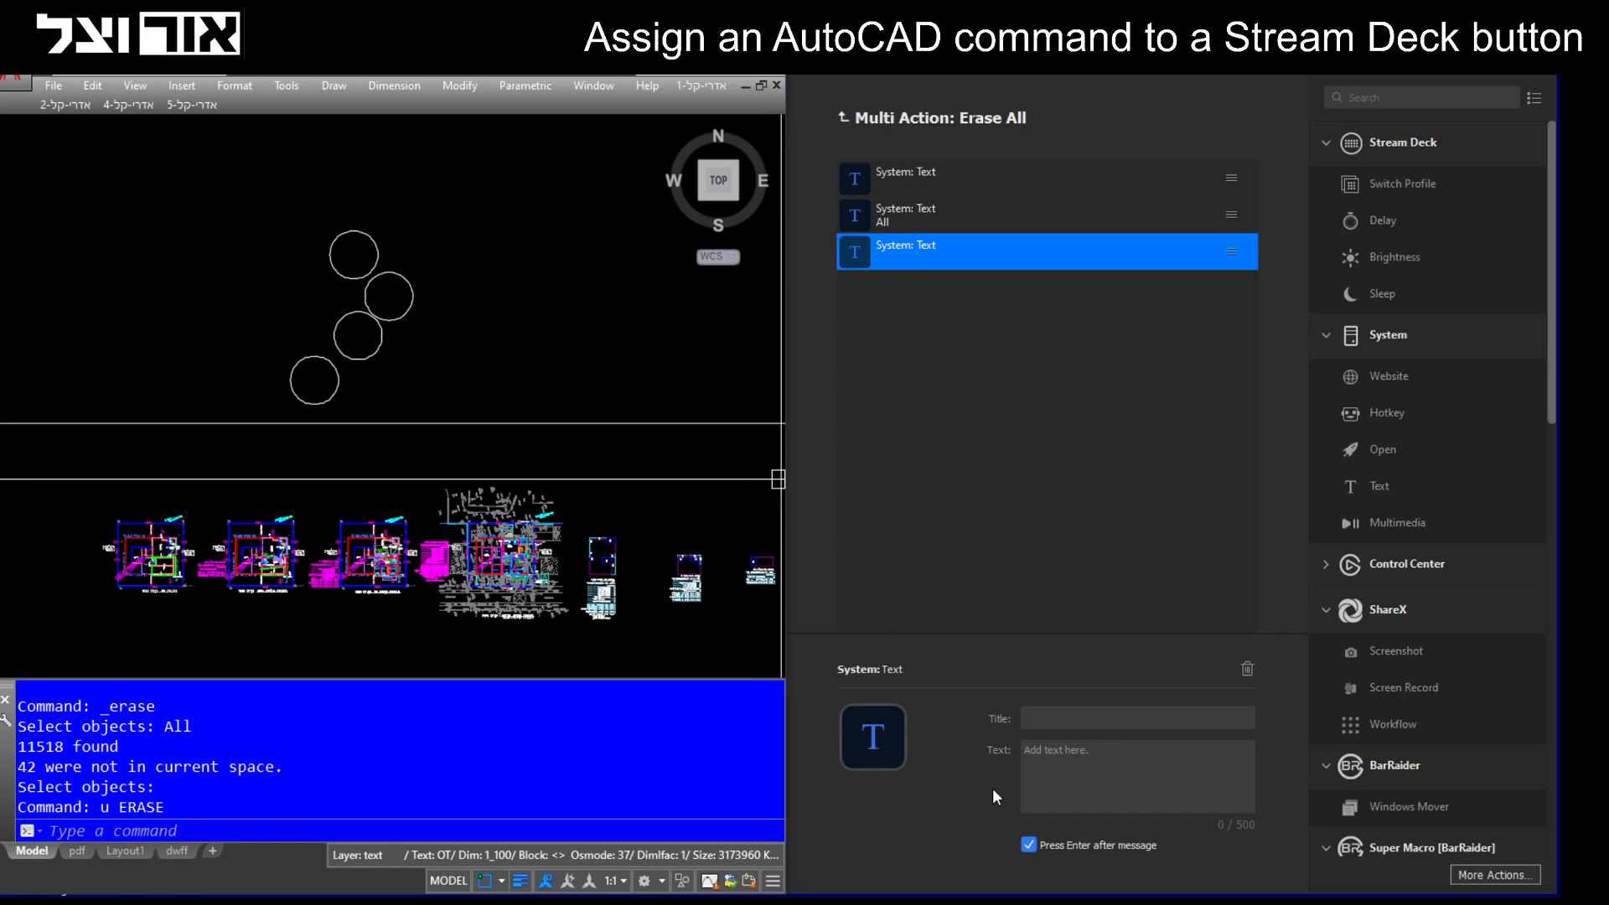
pyautogui.moveTo(333, 479)
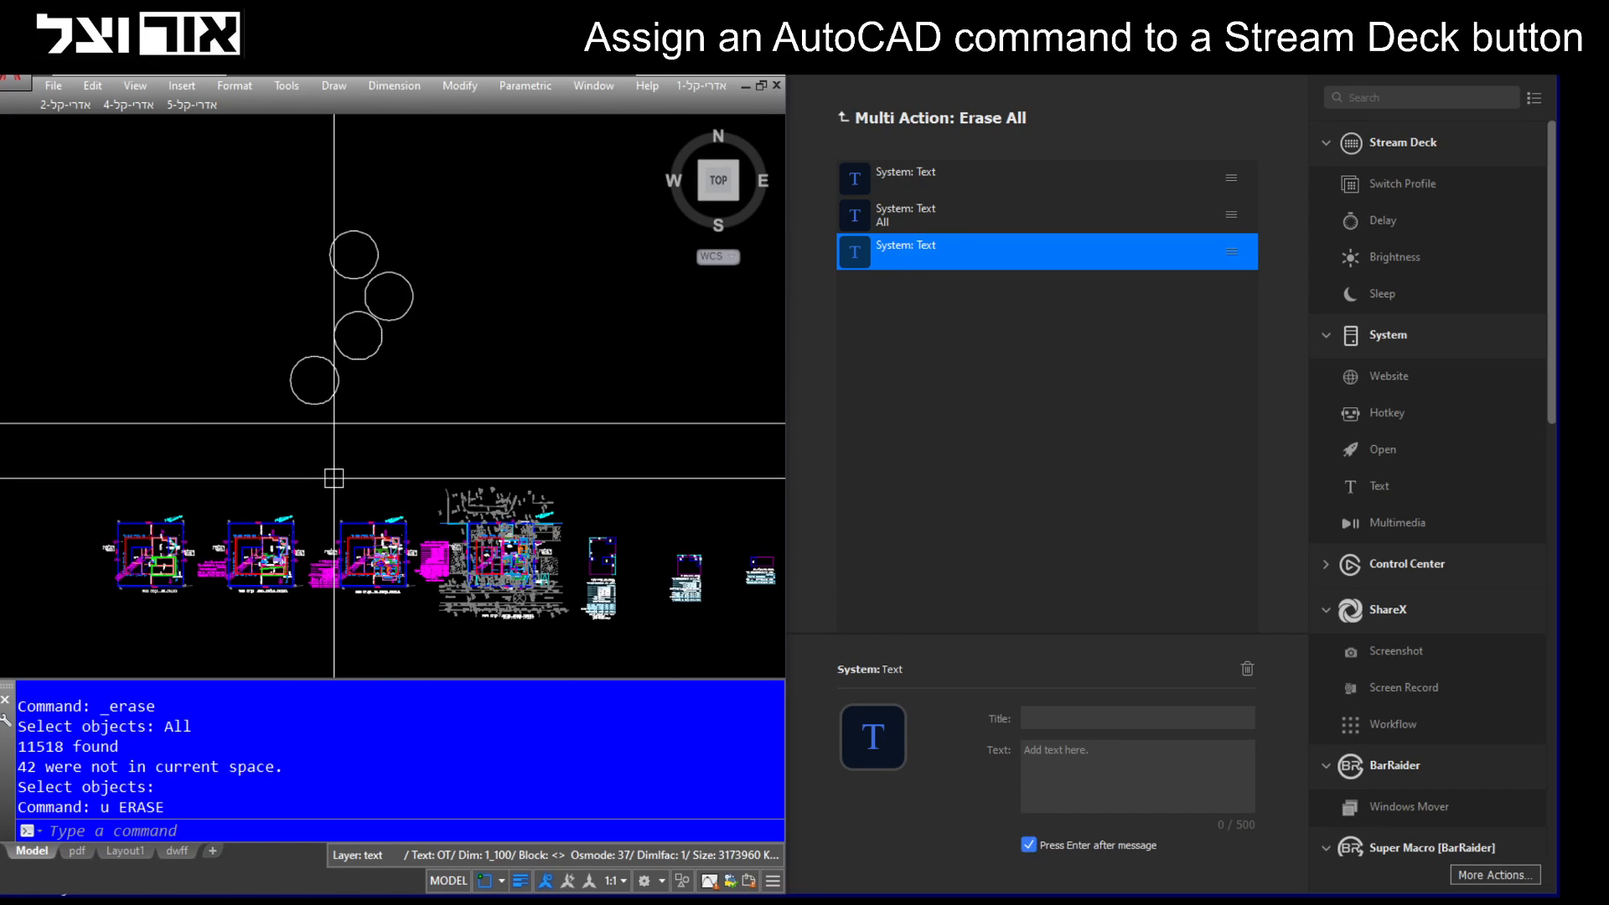
pyautogui.moveTo(420, 609)
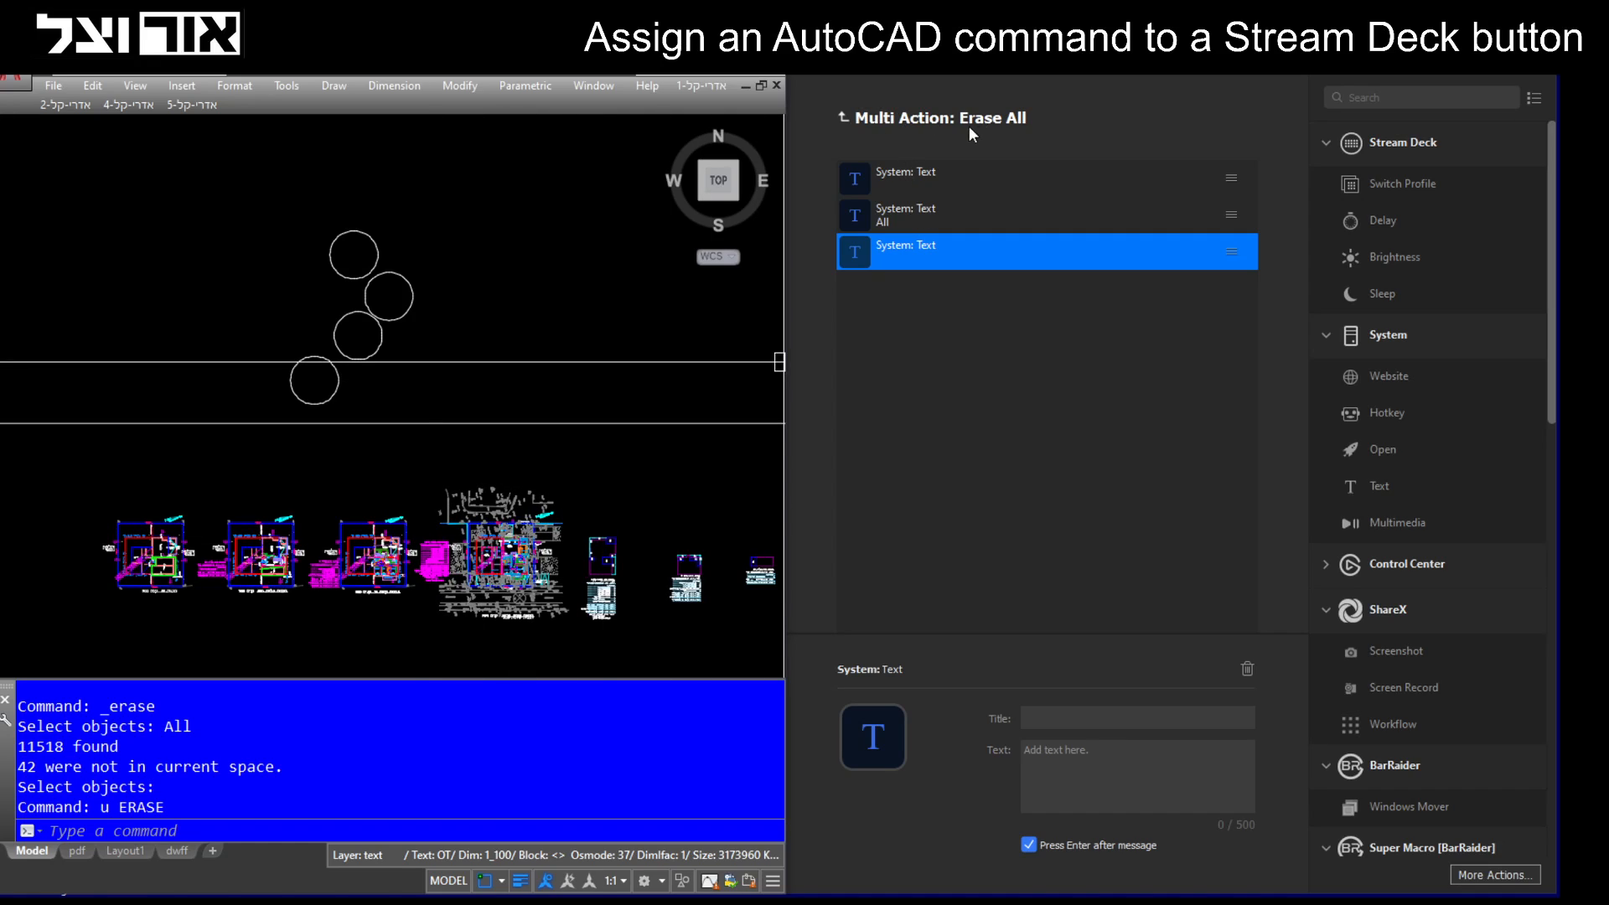
pyautogui.moveTo(958, 744)
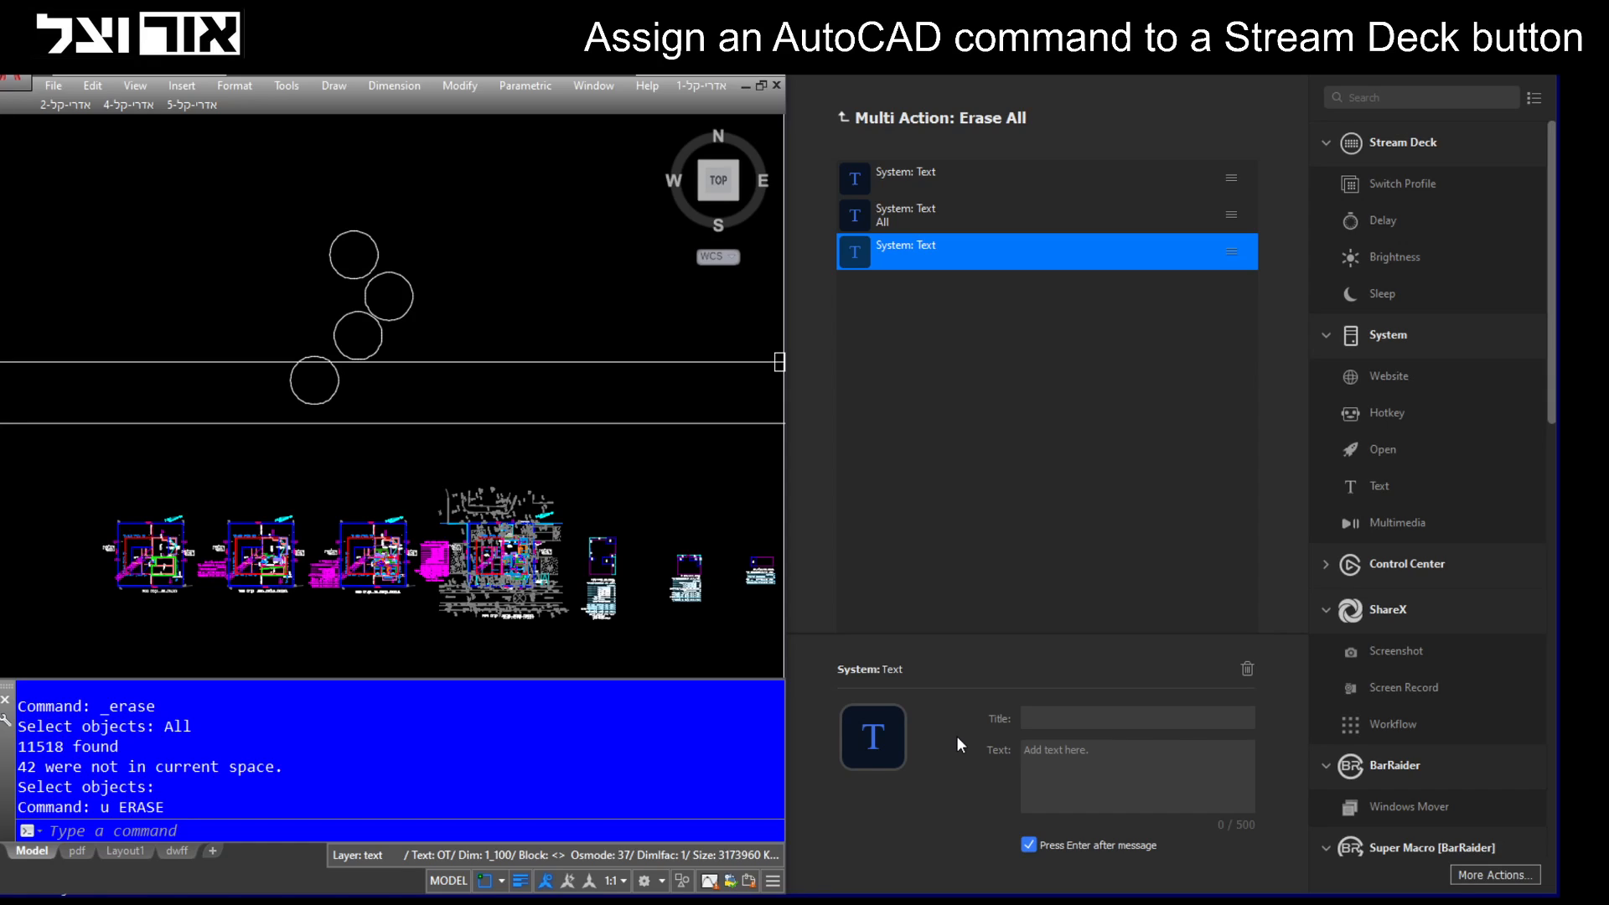
pyautogui.moveTo(128, 270)
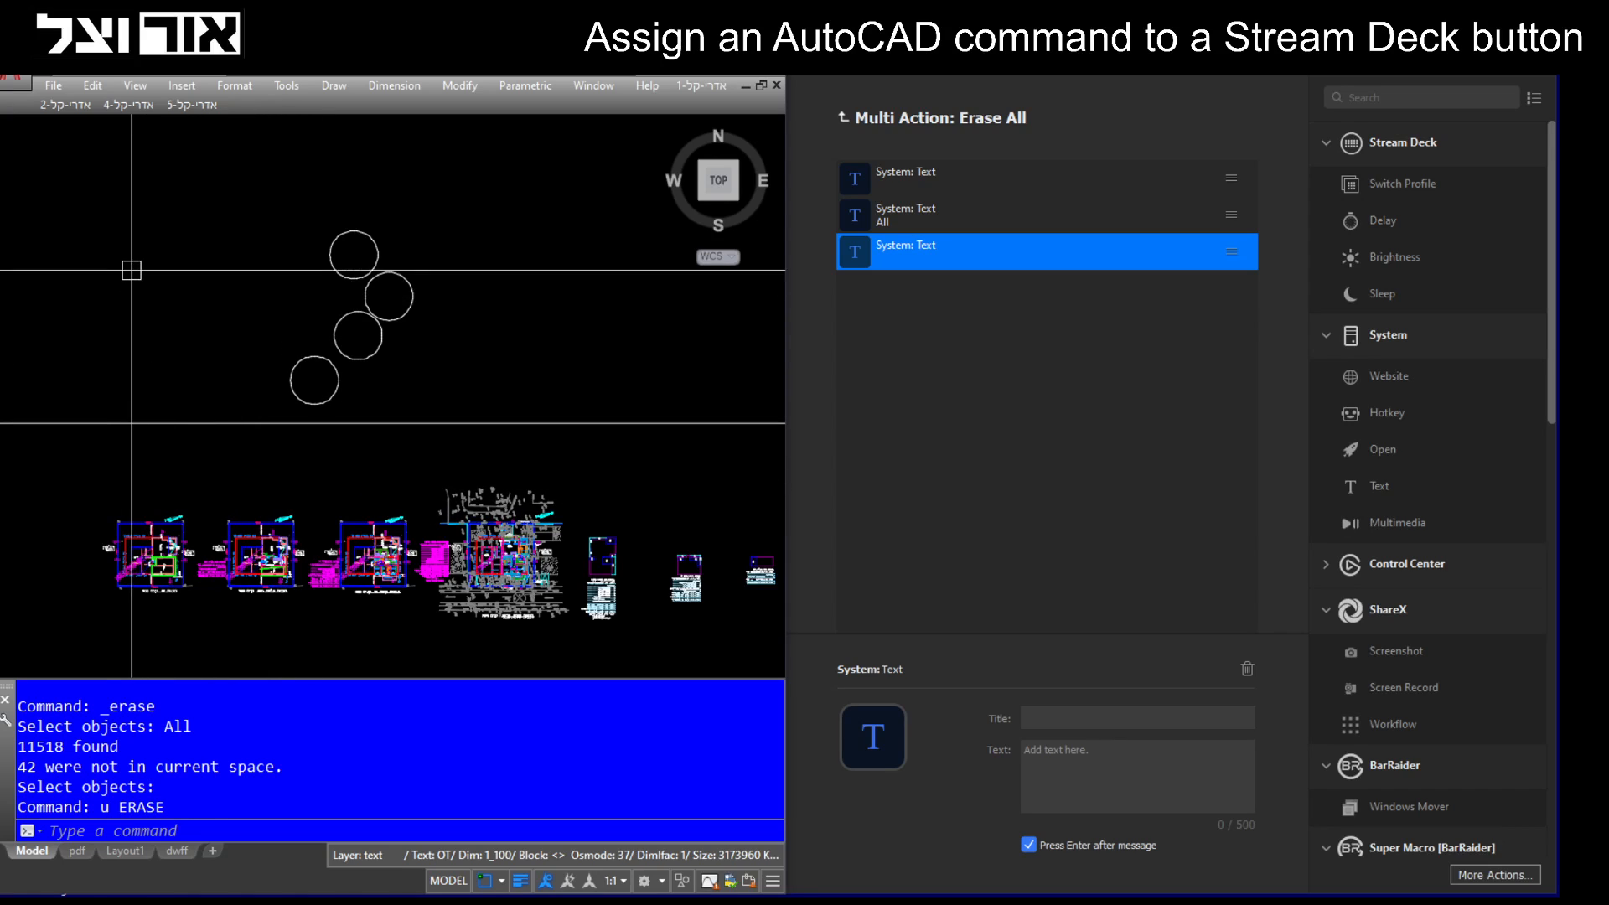